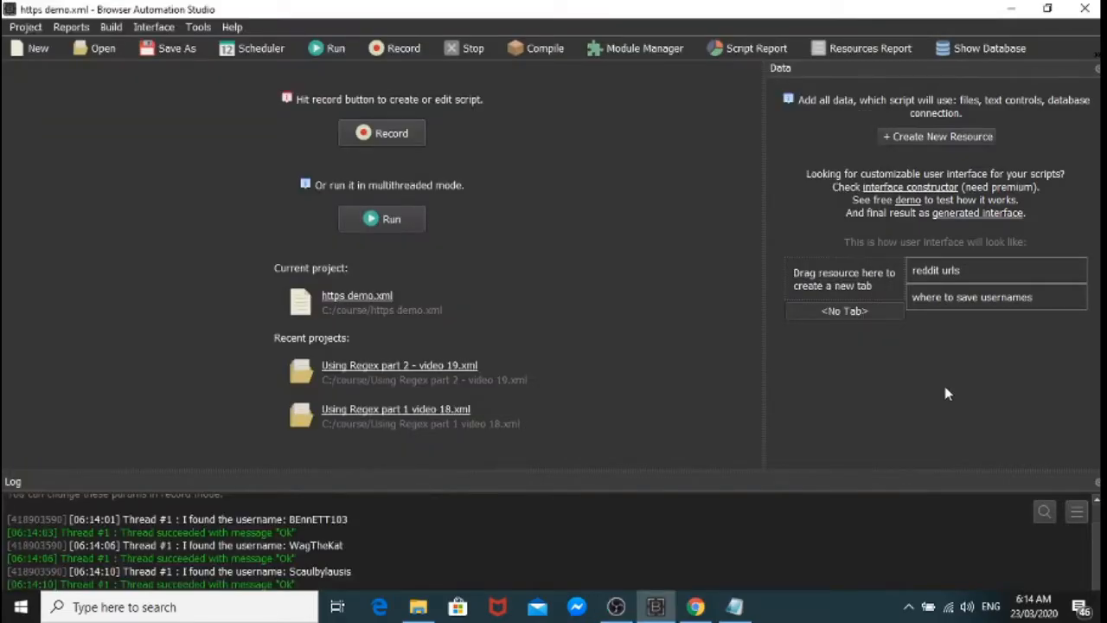
pyautogui.moveTo(727, 429)
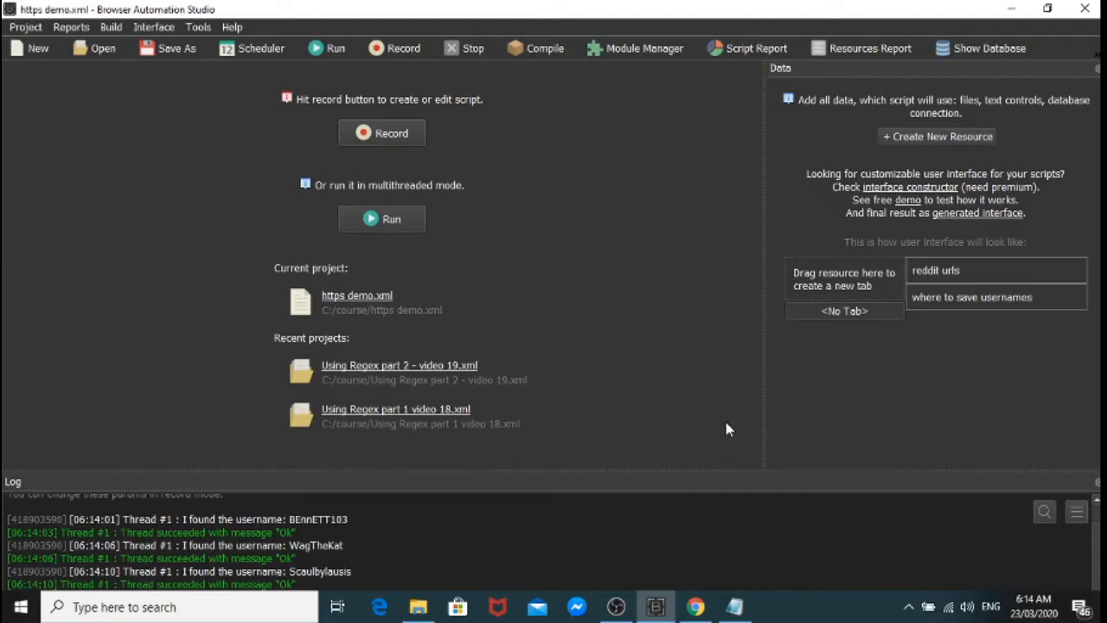
pyautogui.moveTo(707, 433)
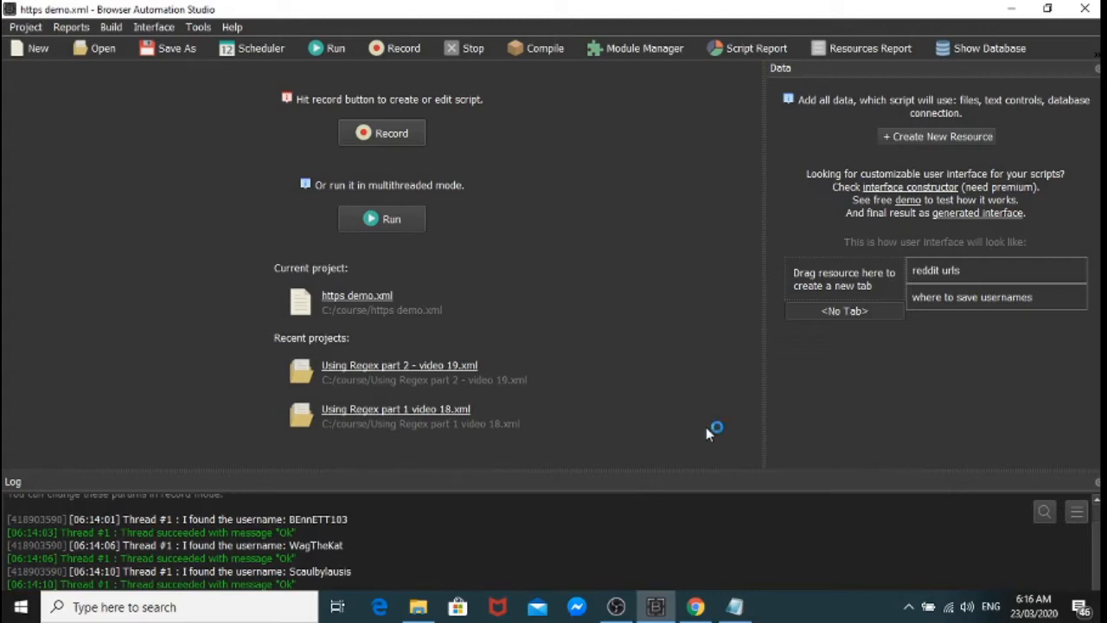
pyautogui.moveTo(709, 433)
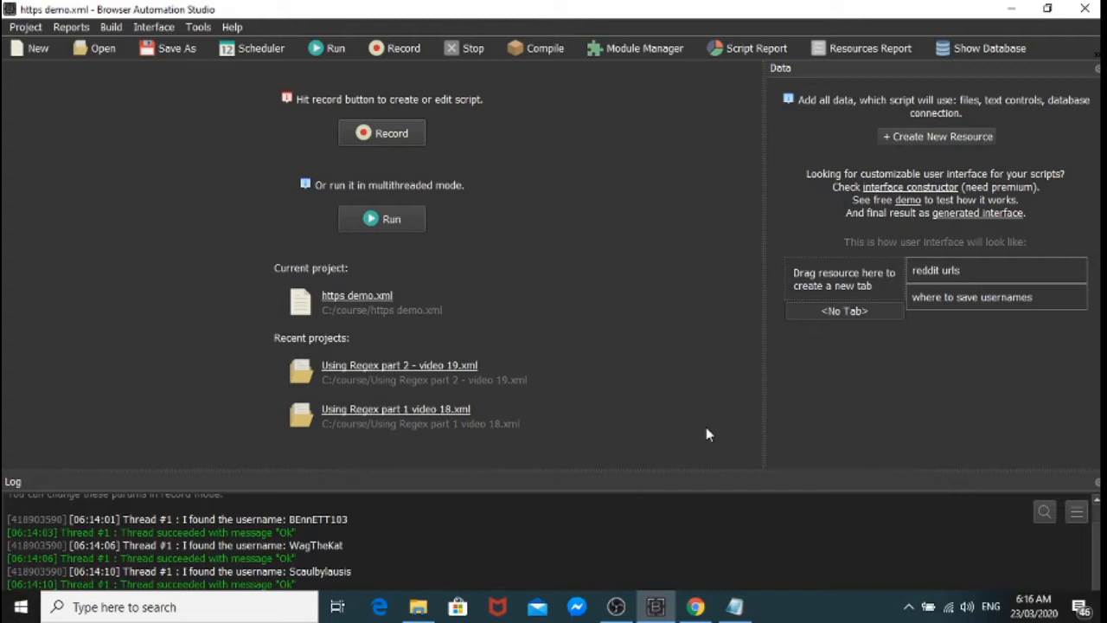
pyautogui.moveTo(699, 474)
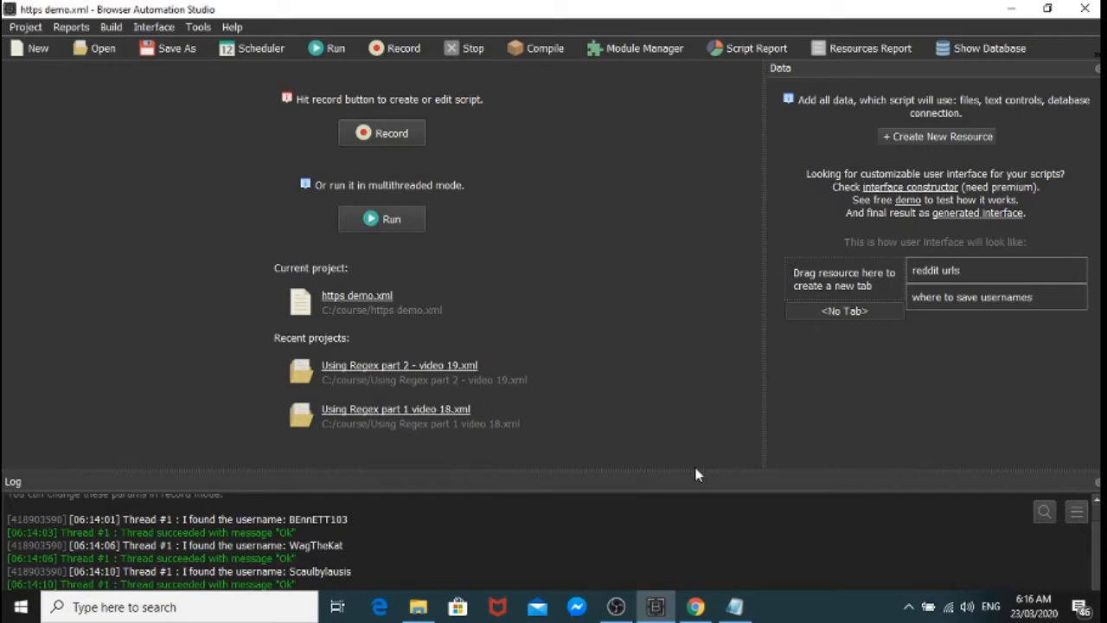
pyautogui.click(733, 605)
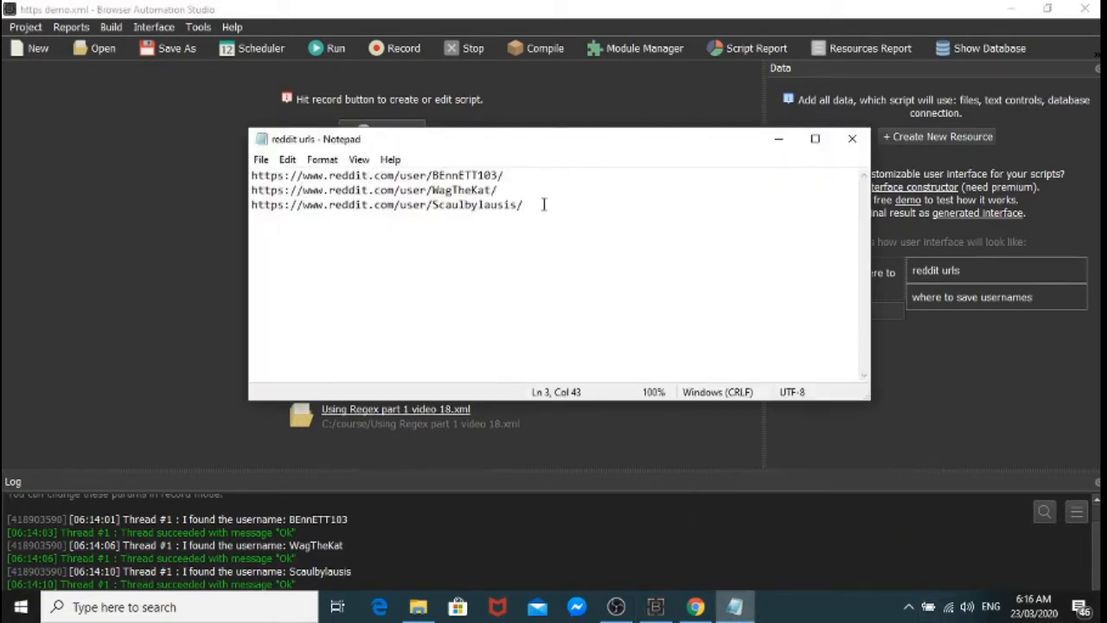
pyautogui.moveTo(630, 448)
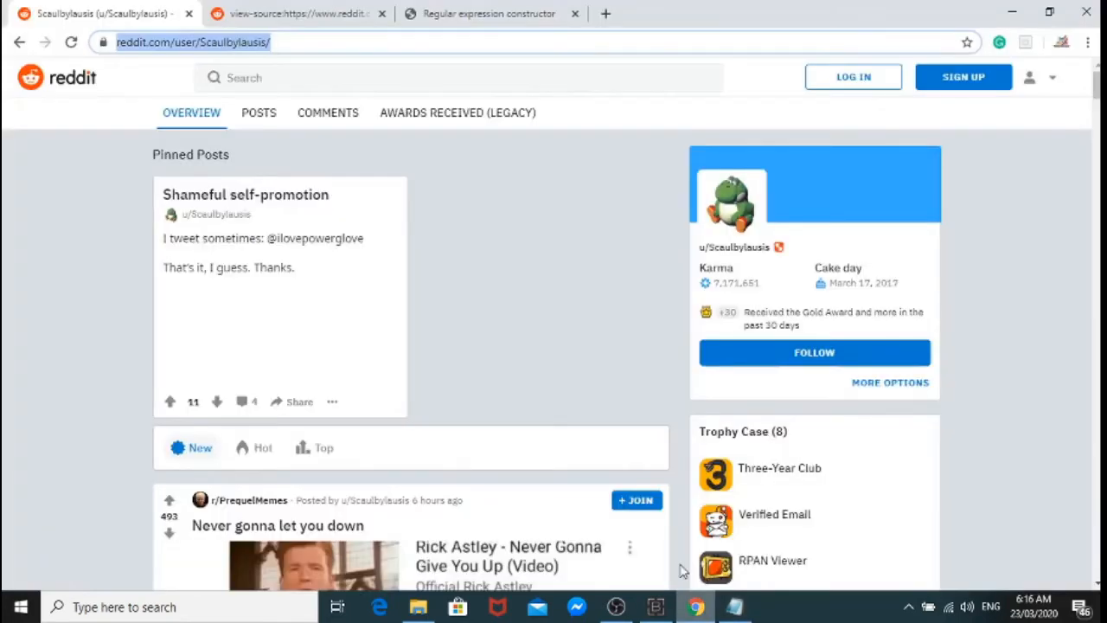
pyautogui.moveTo(741, 254)
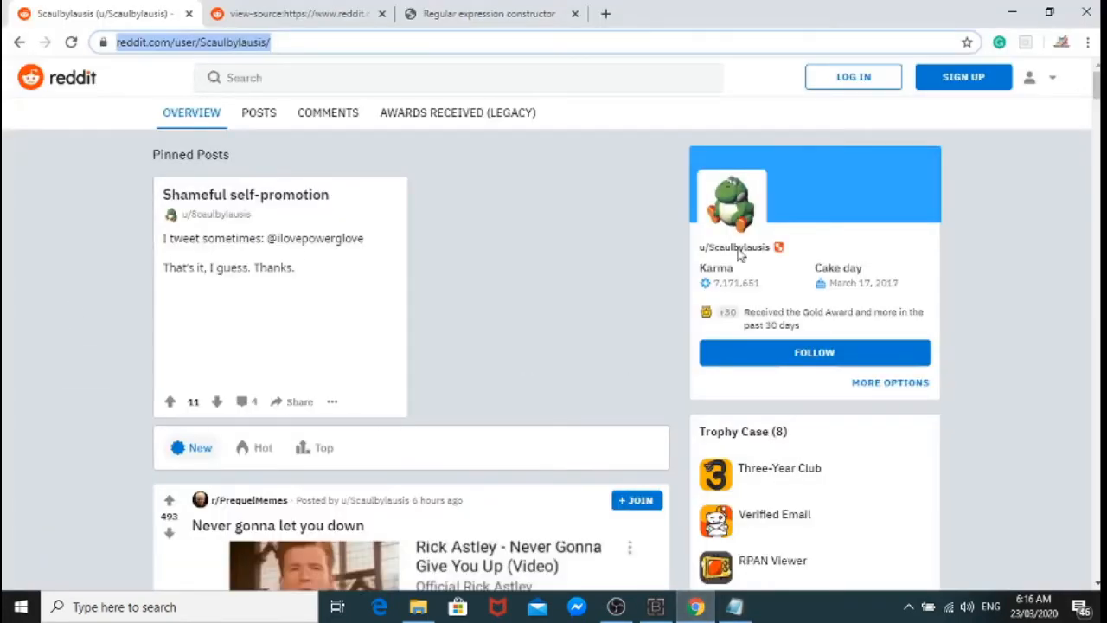
pyautogui.moveTo(585, 260)
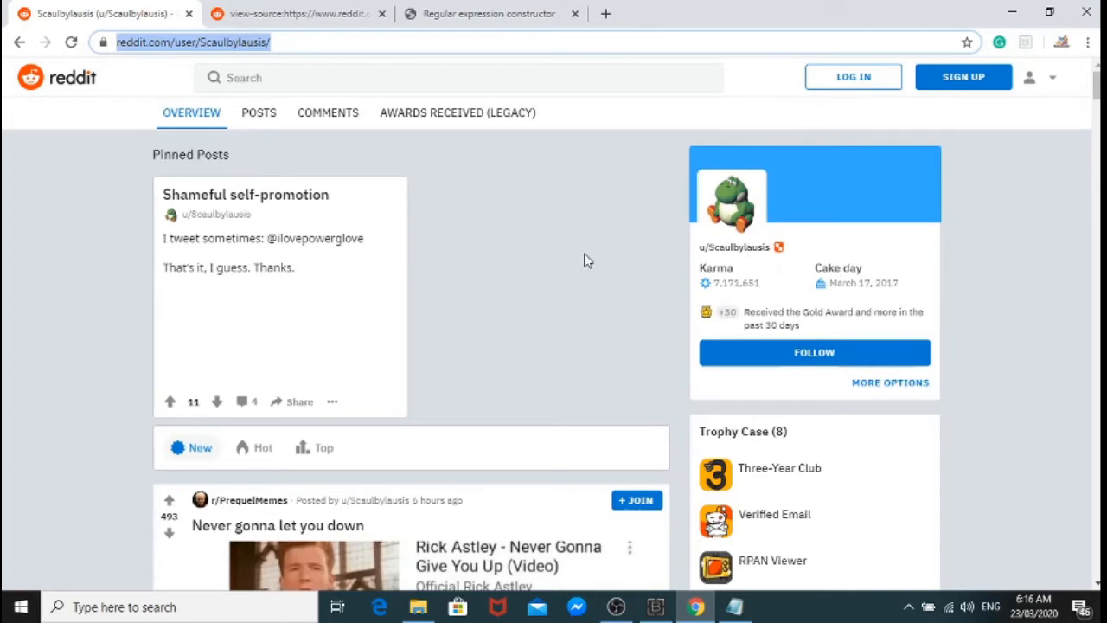
pyautogui.moveTo(688, 216)
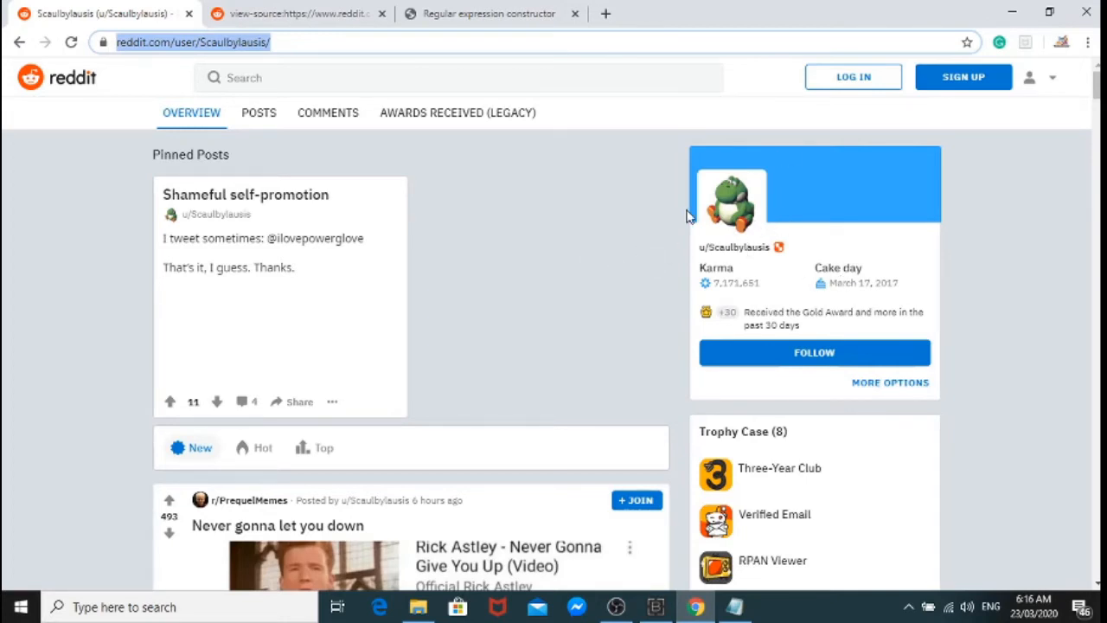
pyautogui.moveTo(740, 318)
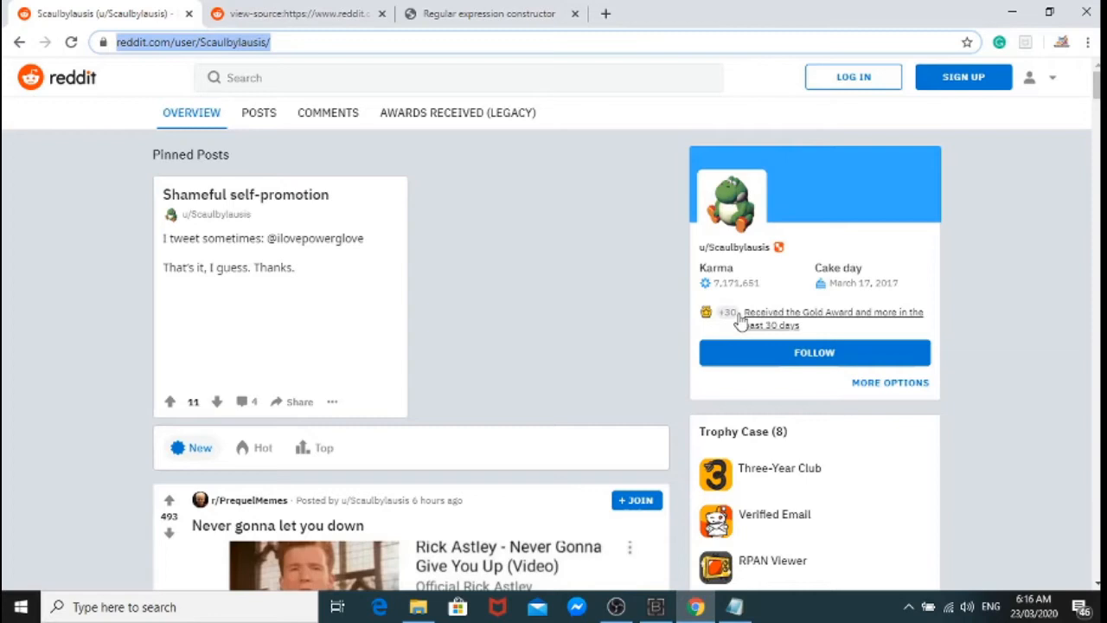
pyautogui.moveTo(735, 246)
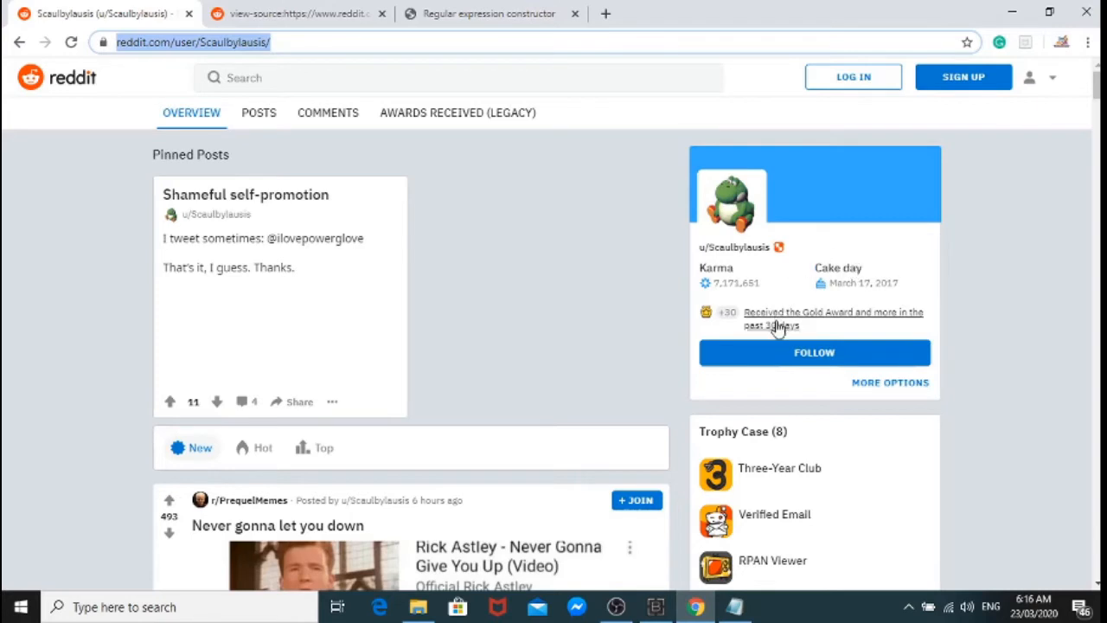
pyautogui.moveTo(608, 357)
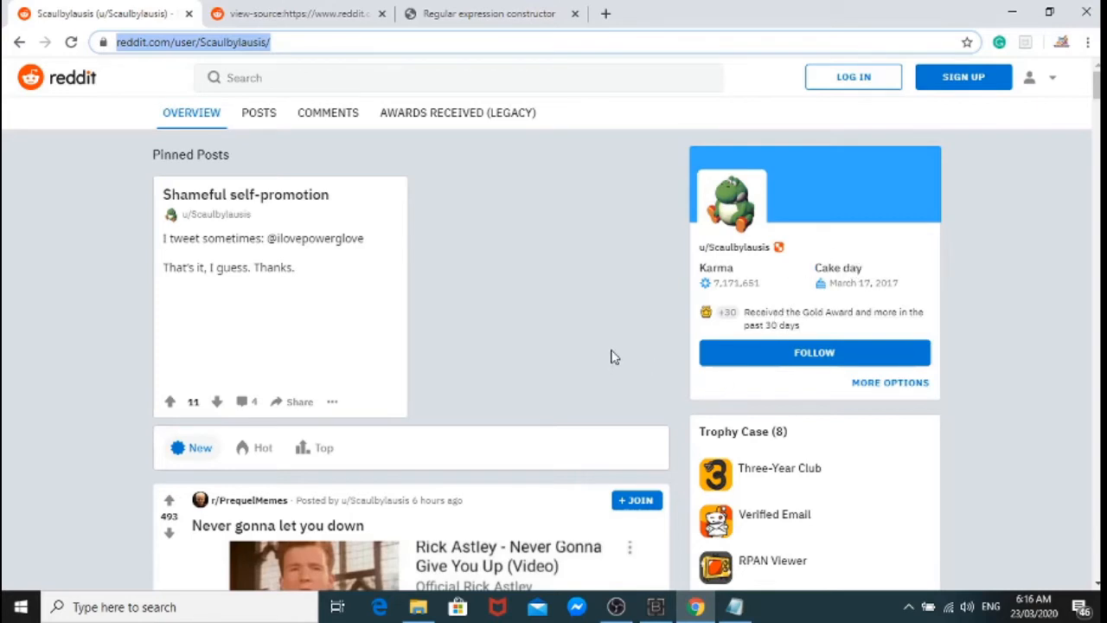
pyautogui.moveTo(612, 357)
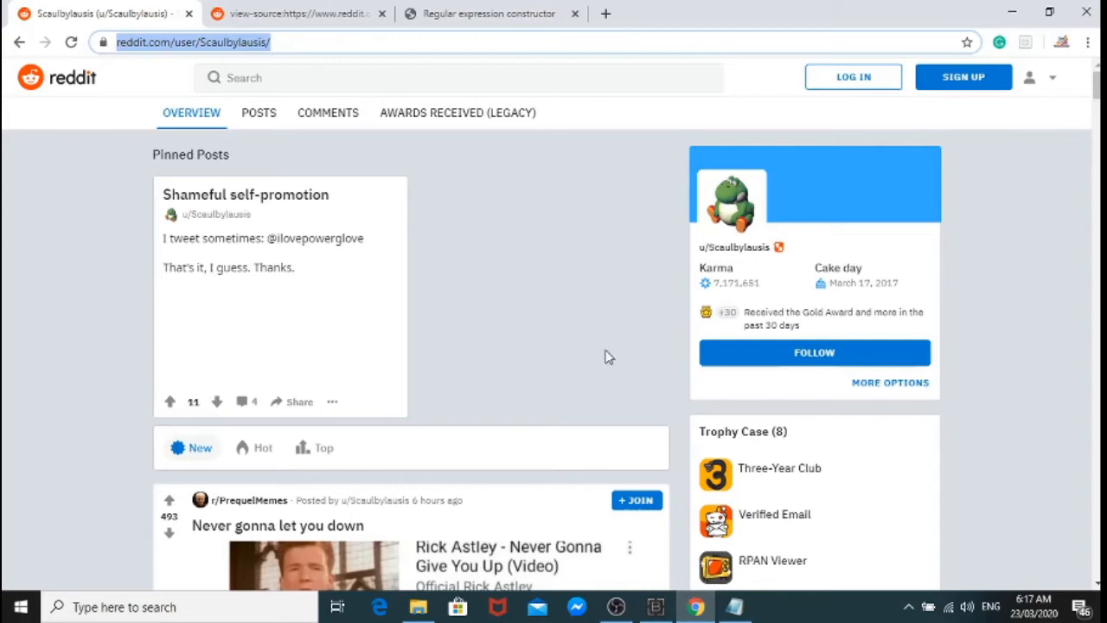
pyautogui.moveTo(681, 294)
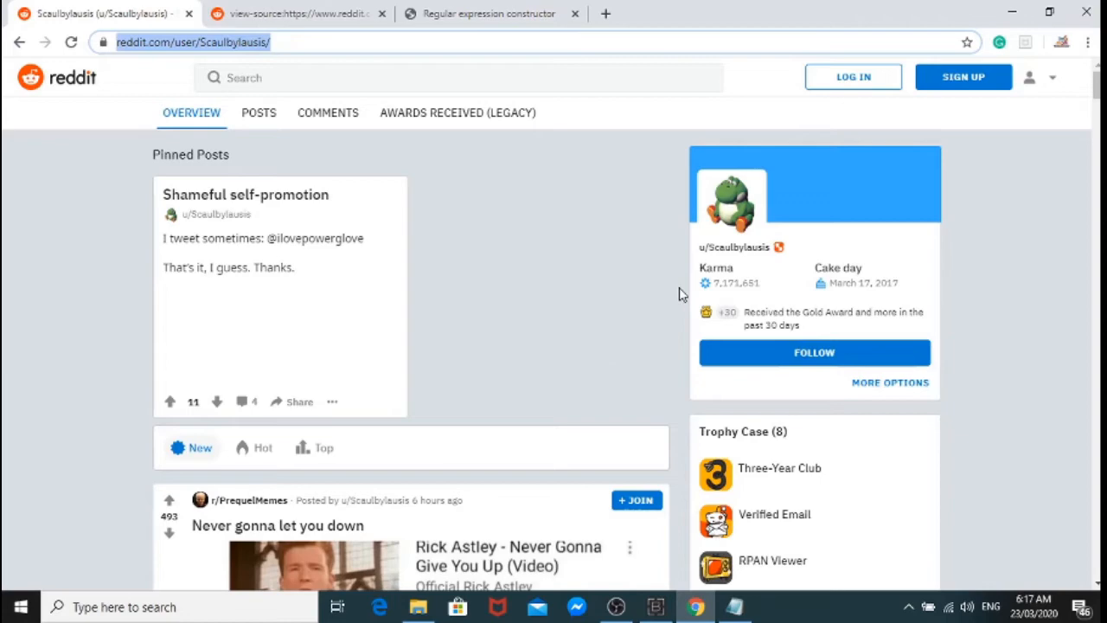
pyautogui.click(297, 14)
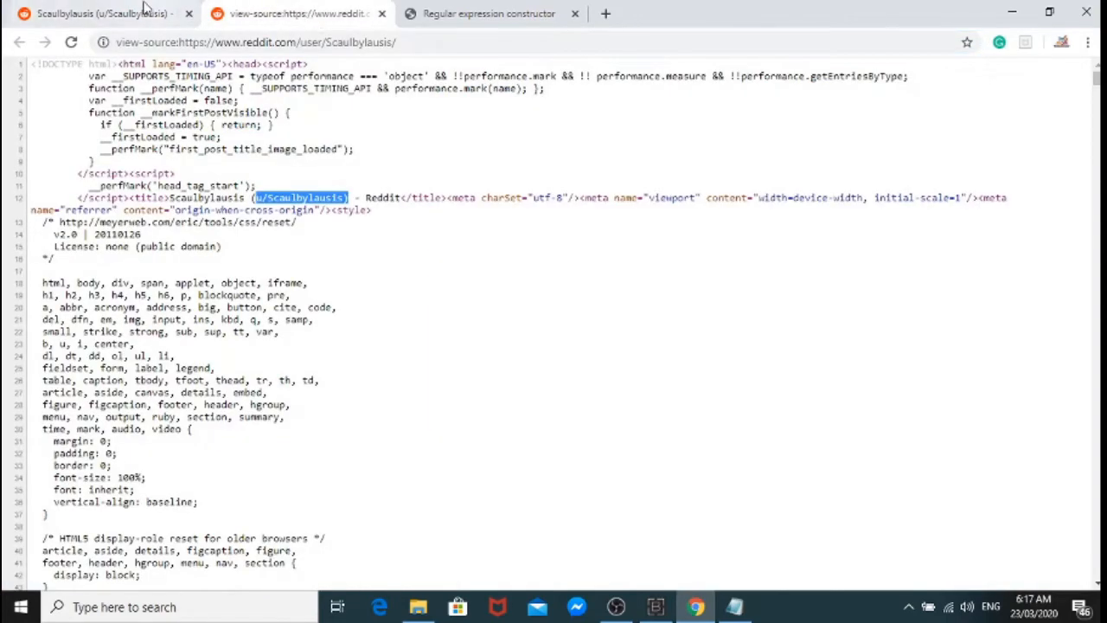
pyautogui.click(95, 14)
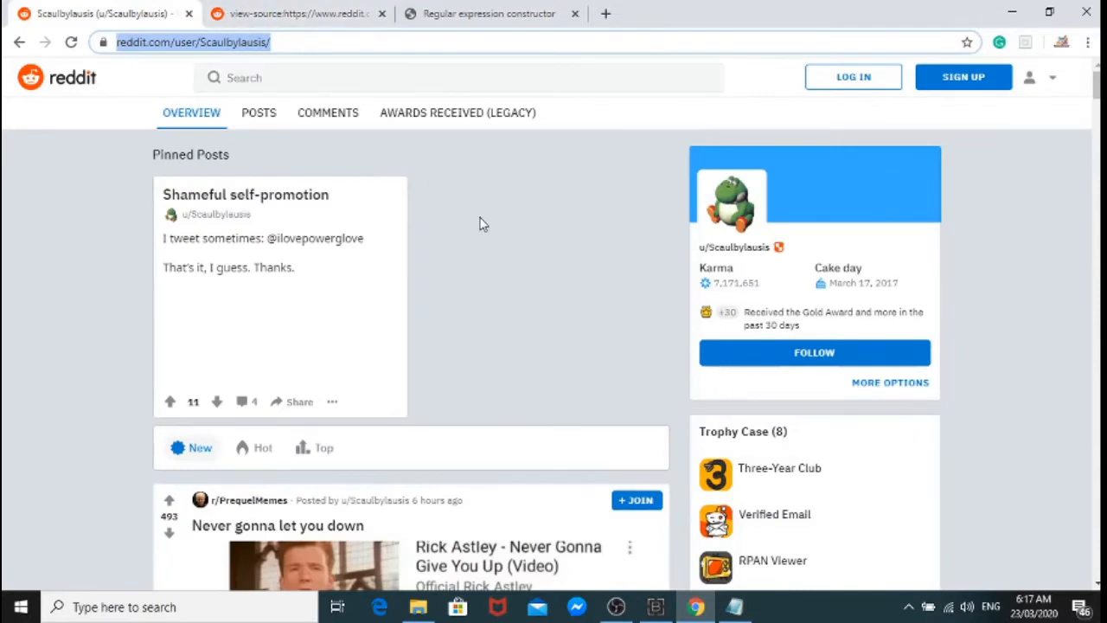
pyautogui.rightClick(483, 225)
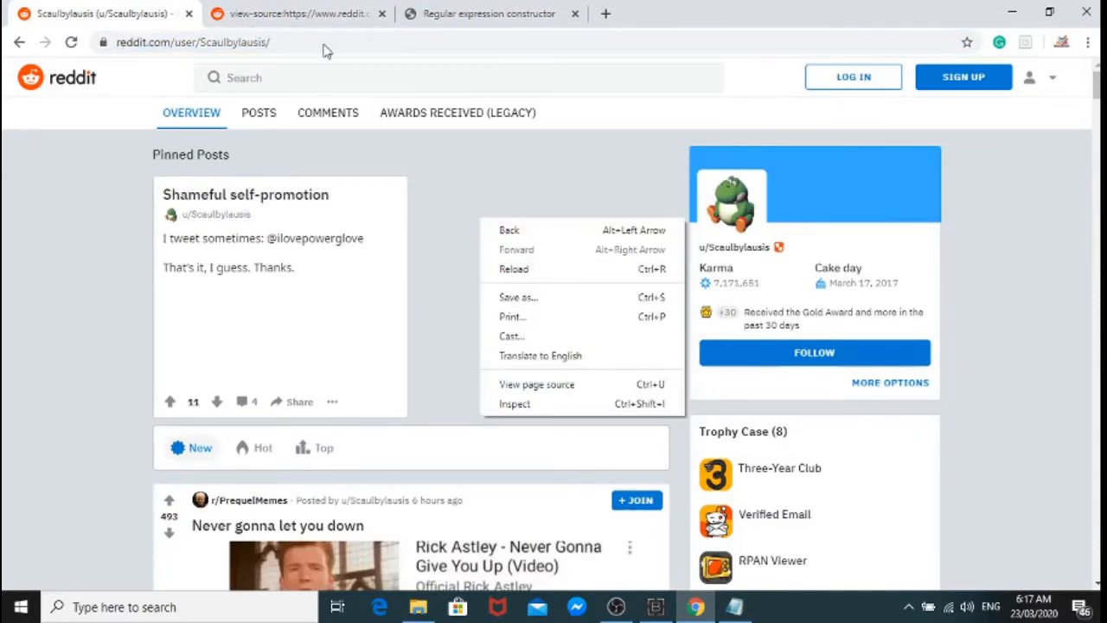
pyautogui.click(536, 384)
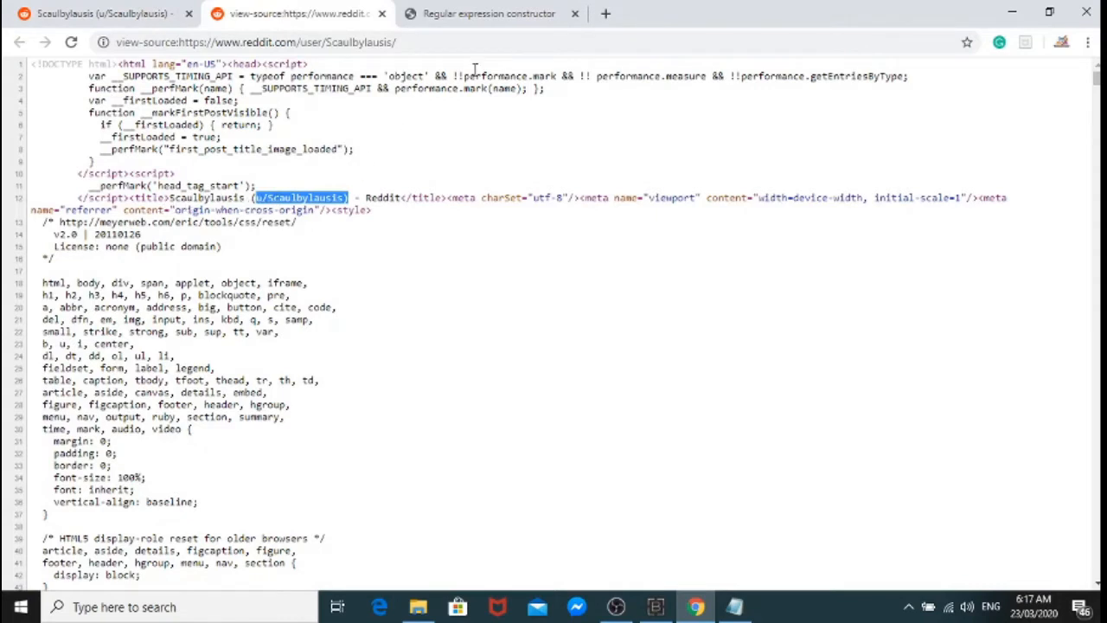
pyautogui.click(488, 14)
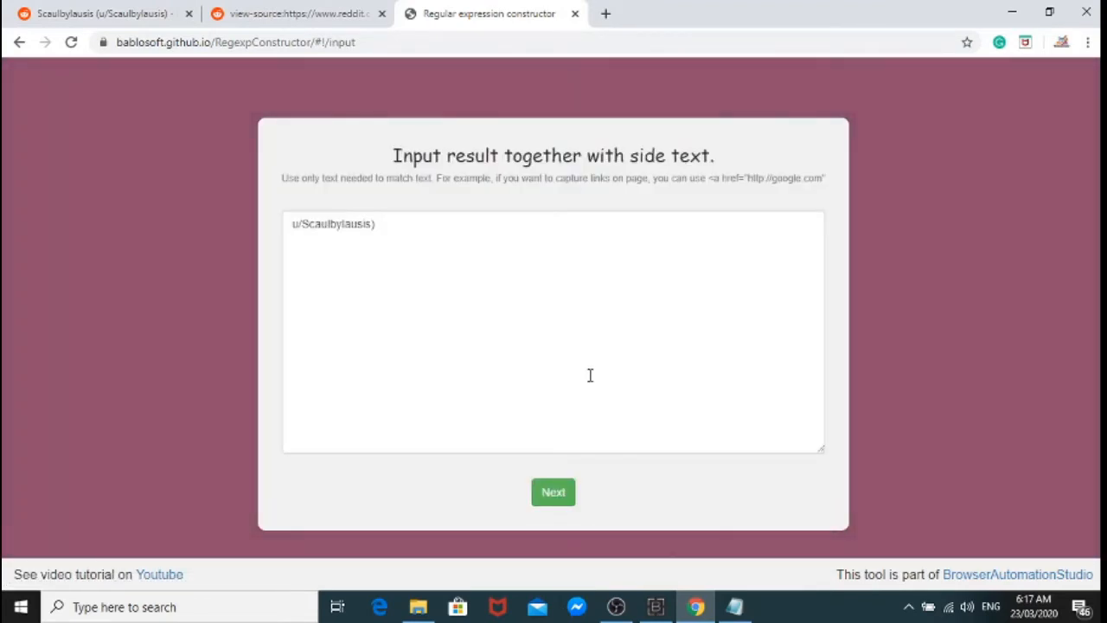
pyautogui.click(372, 225)
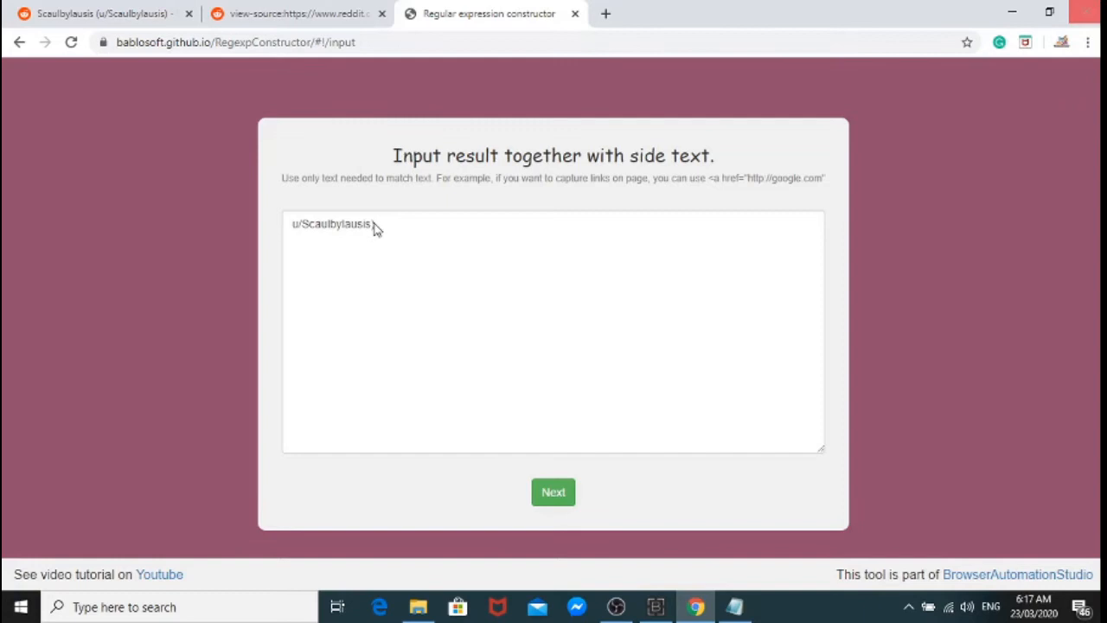
pyautogui.click(553, 491)
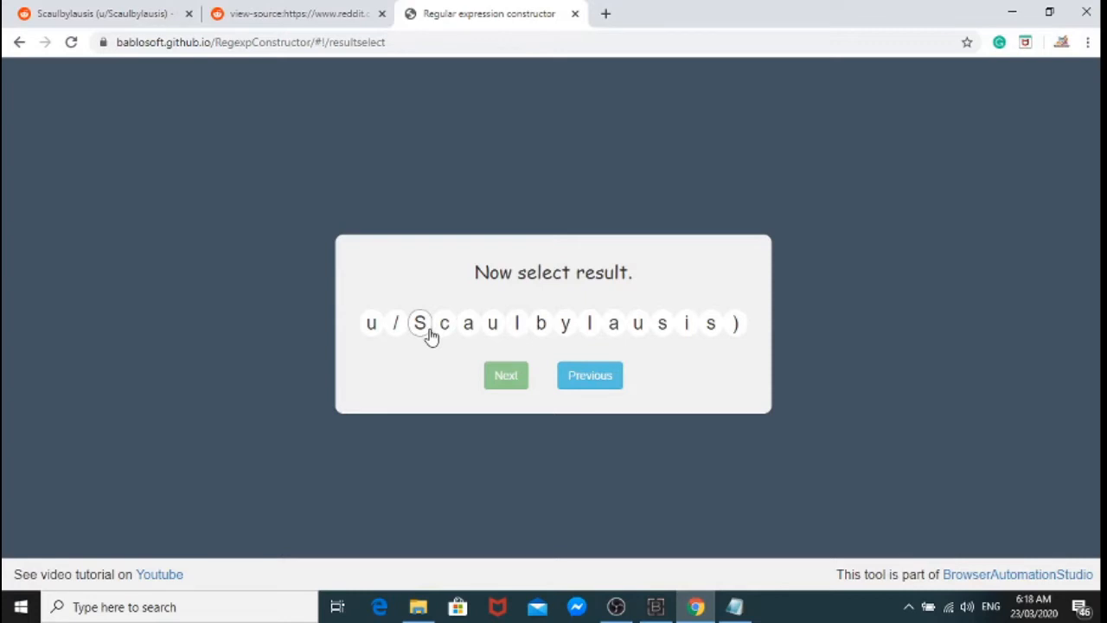
# Step: Mark the letters of Scaulbylausis as the captured result
pyautogui.click(420, 323)
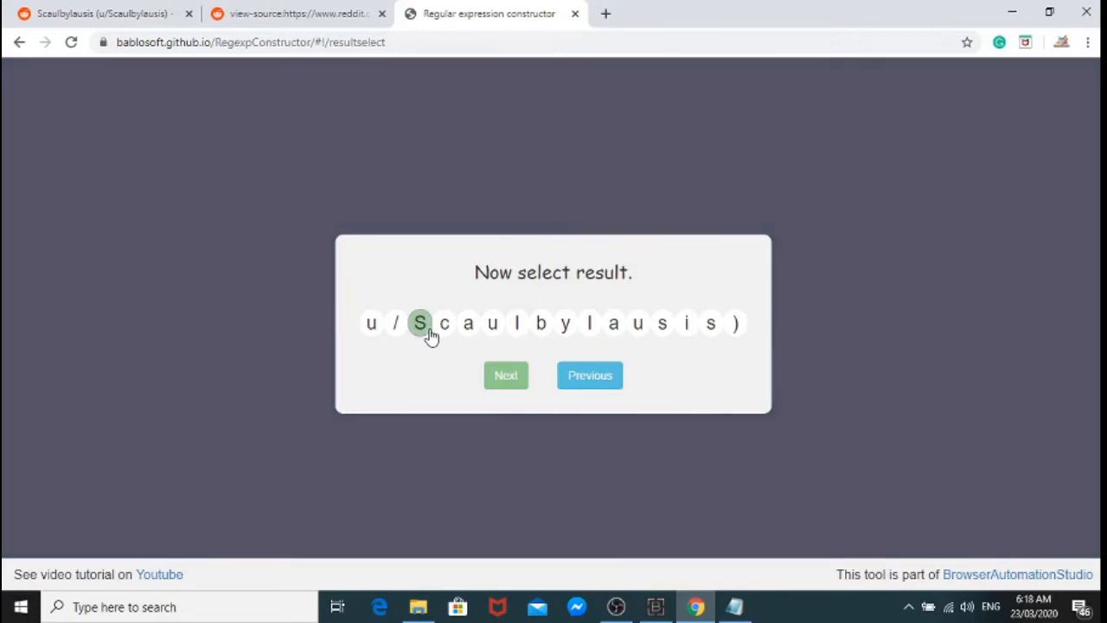
pyautogui.click(443, 324)
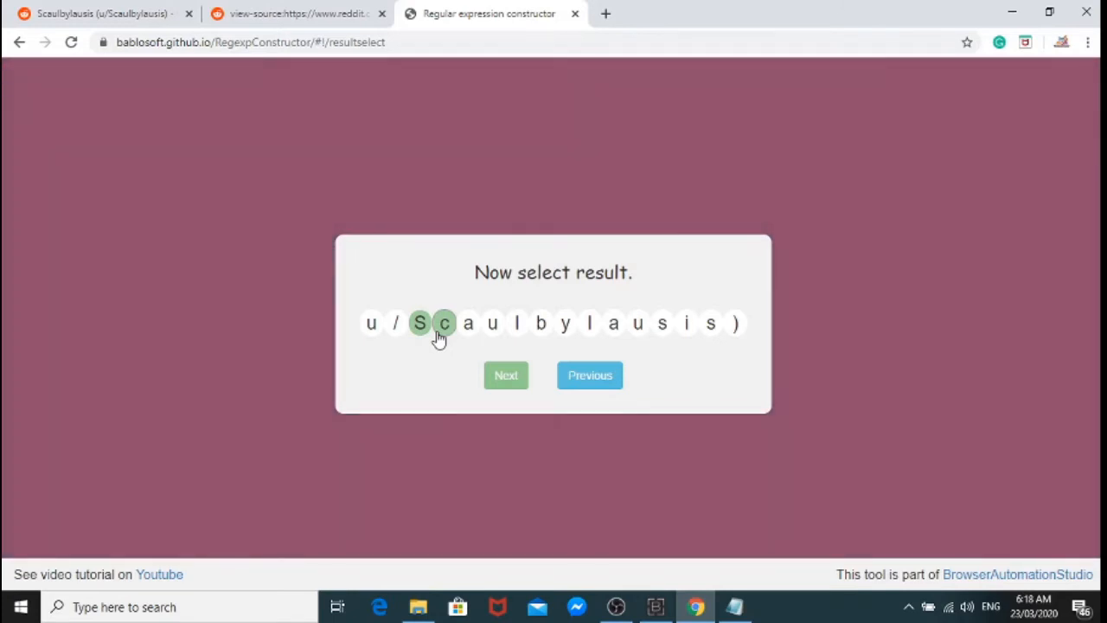
pyautogui.moveTo(467, 324); pyautogui.dragTo(709, 323)
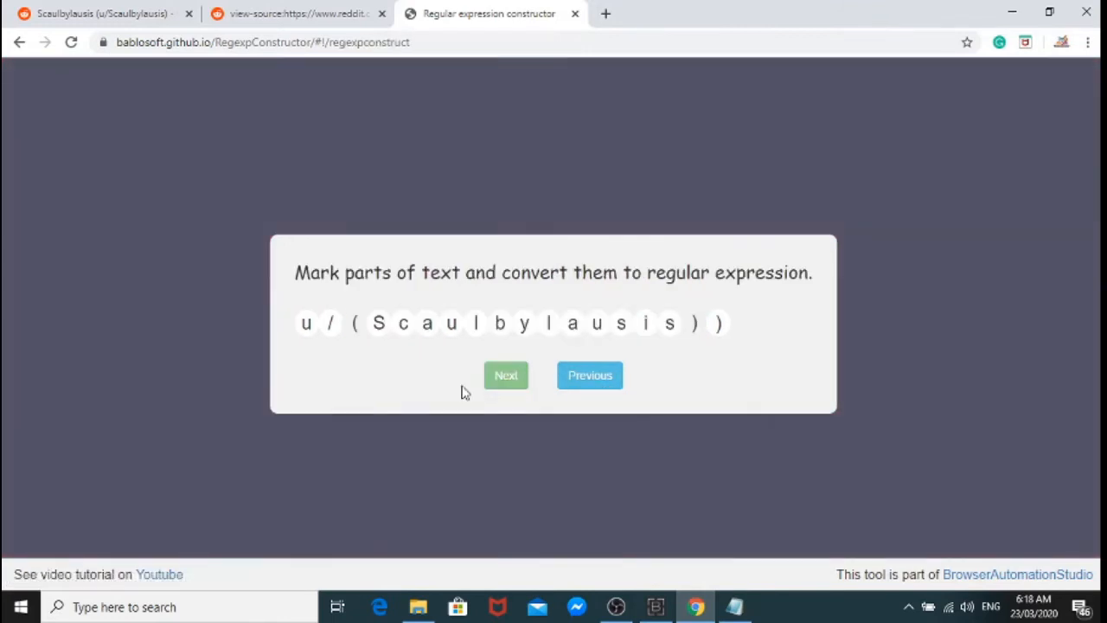
# Step: Convert the u/ prefix and the closing bracket into fixed literal text
pyautogui.click(306, 323)
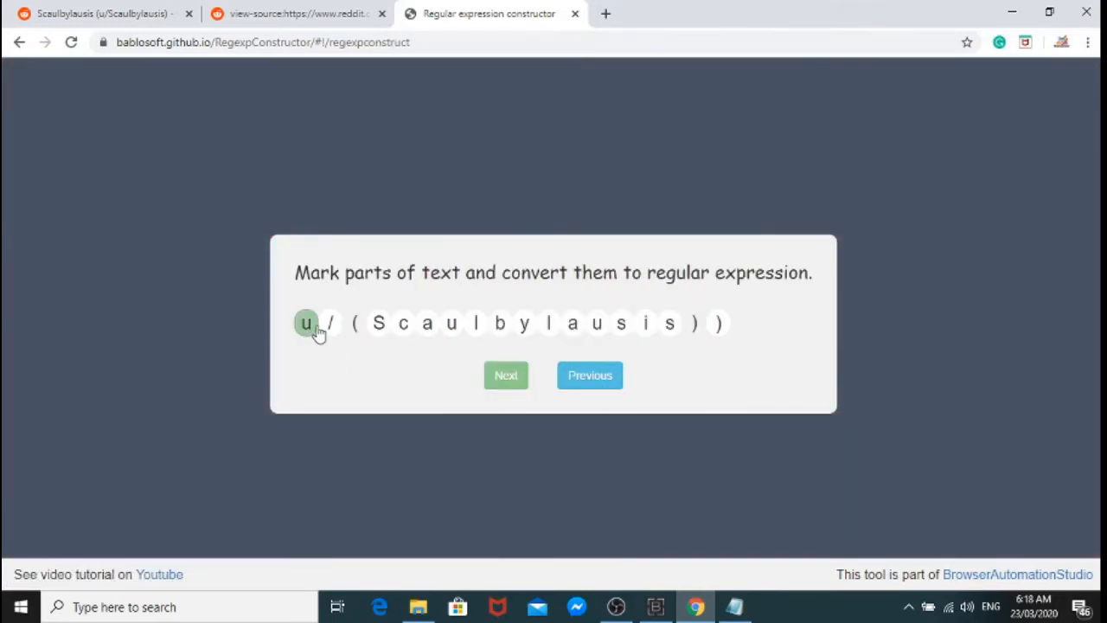
pyautogui.click(306, 323)
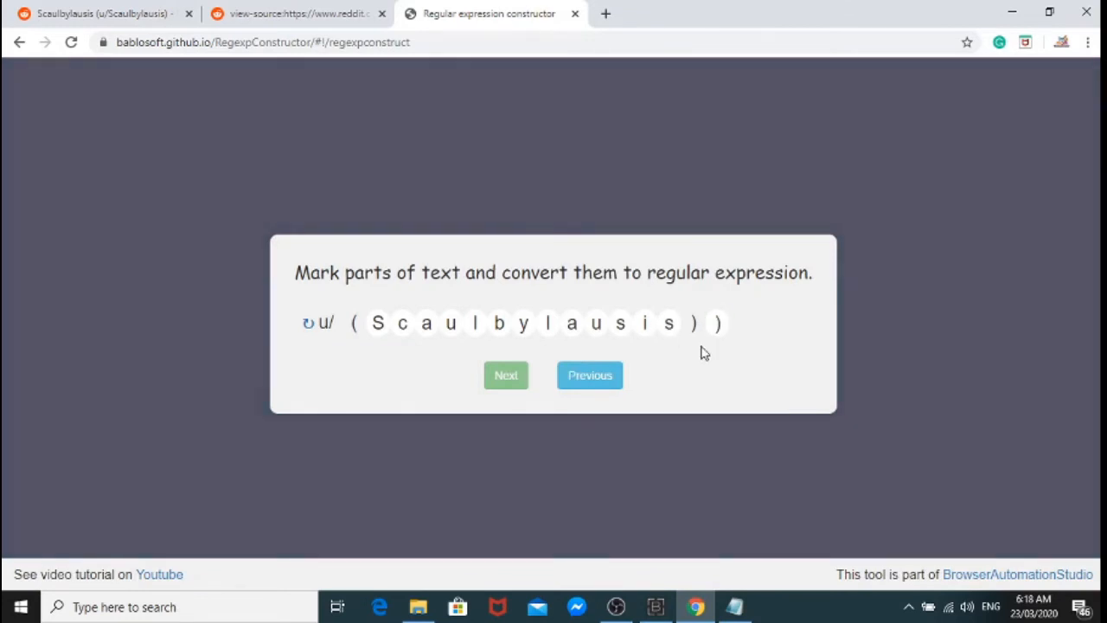
pyautogui.click(720, 324)
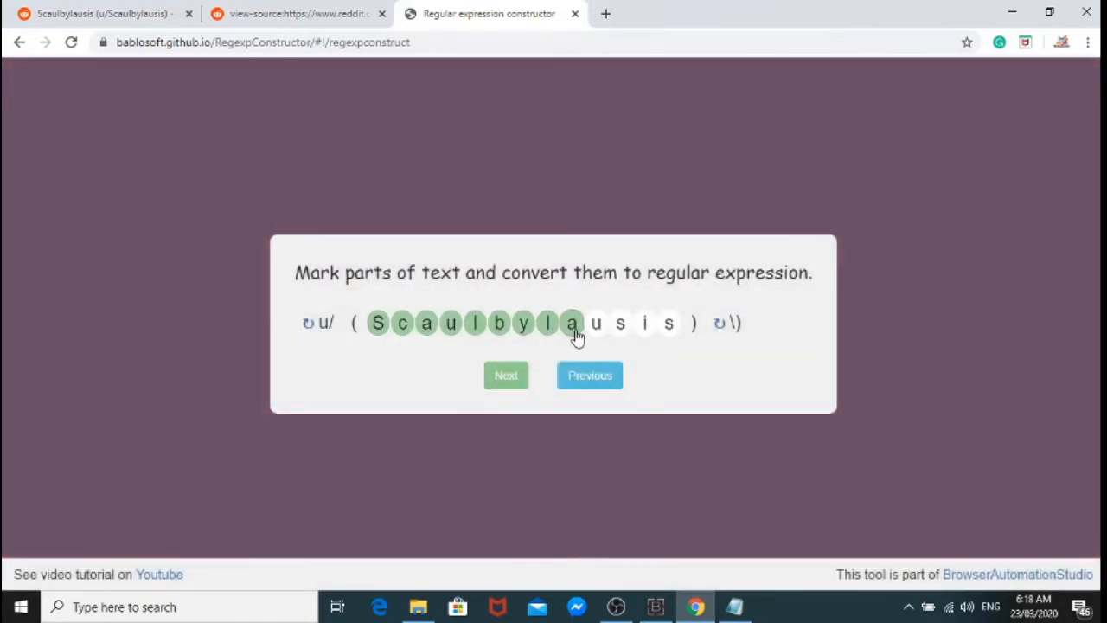
# Step: Make the username part any symbol, one or more times, as few as possible, giving u/([\s\S]+?)\)
pyautogui.click(571, 323)
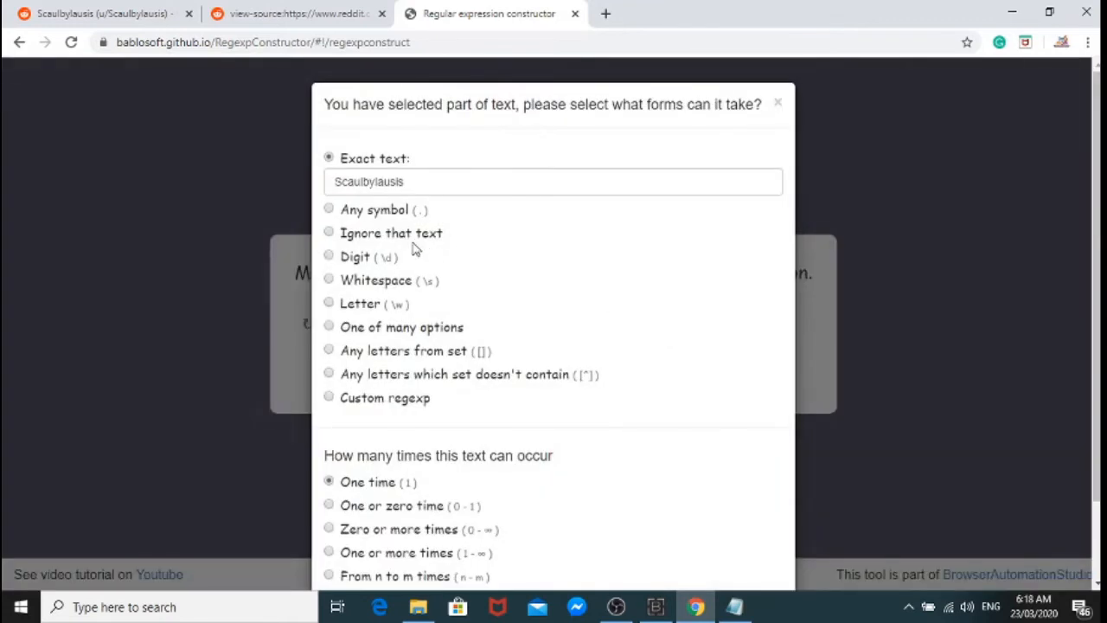
pyautogui.moveTo(363, 216)
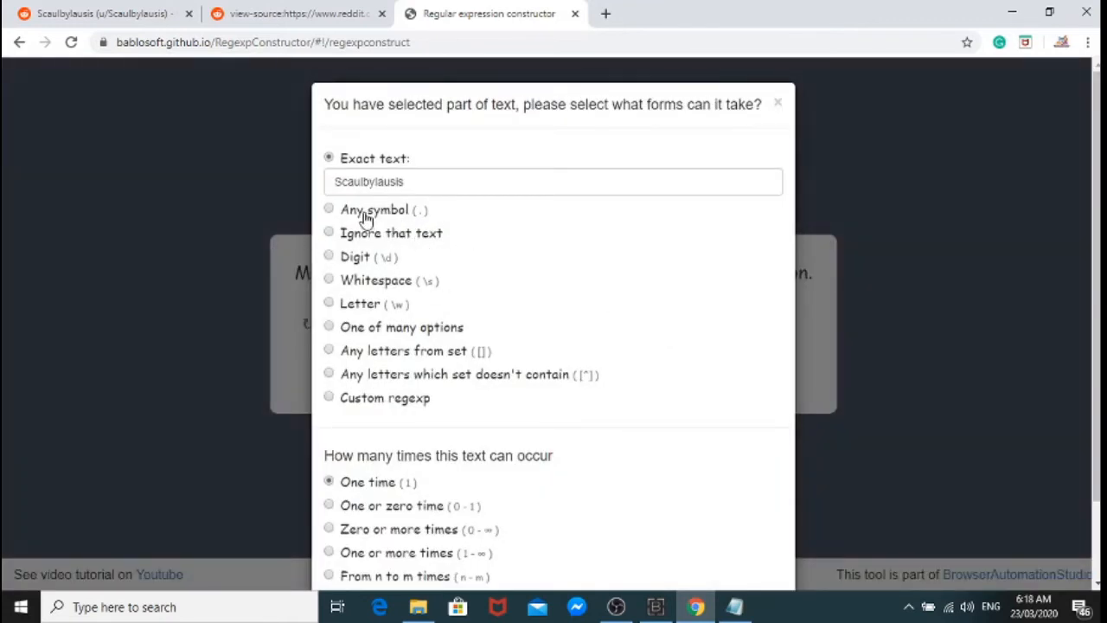
pyautogui.click(328, 181)
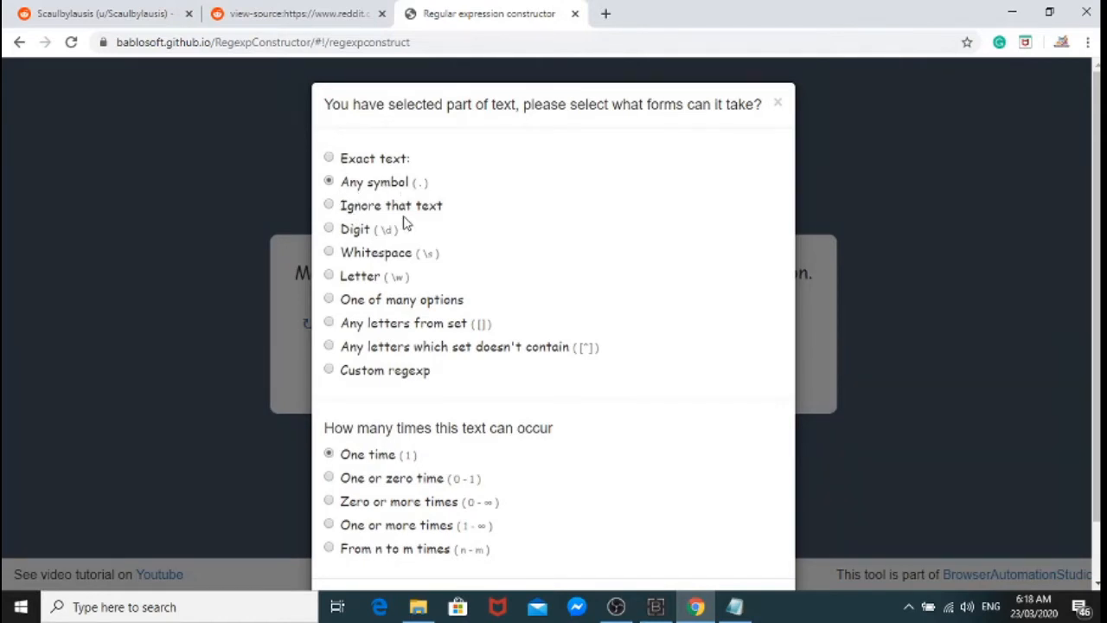
pyautogui.moveTo(574, 234)
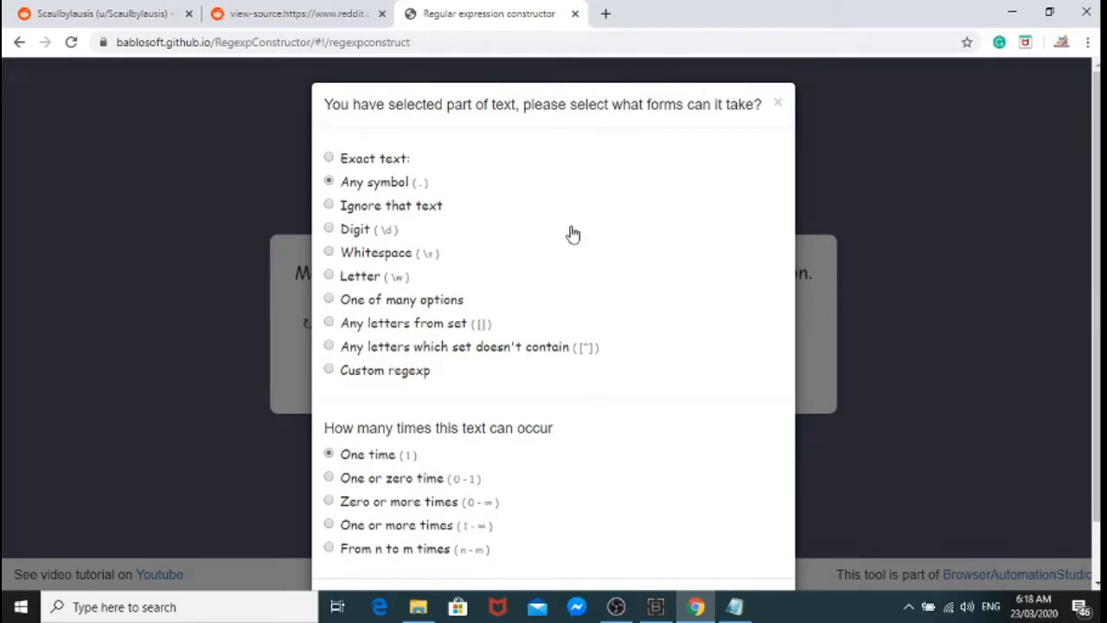
pyautogui.moveTo(561, 264)
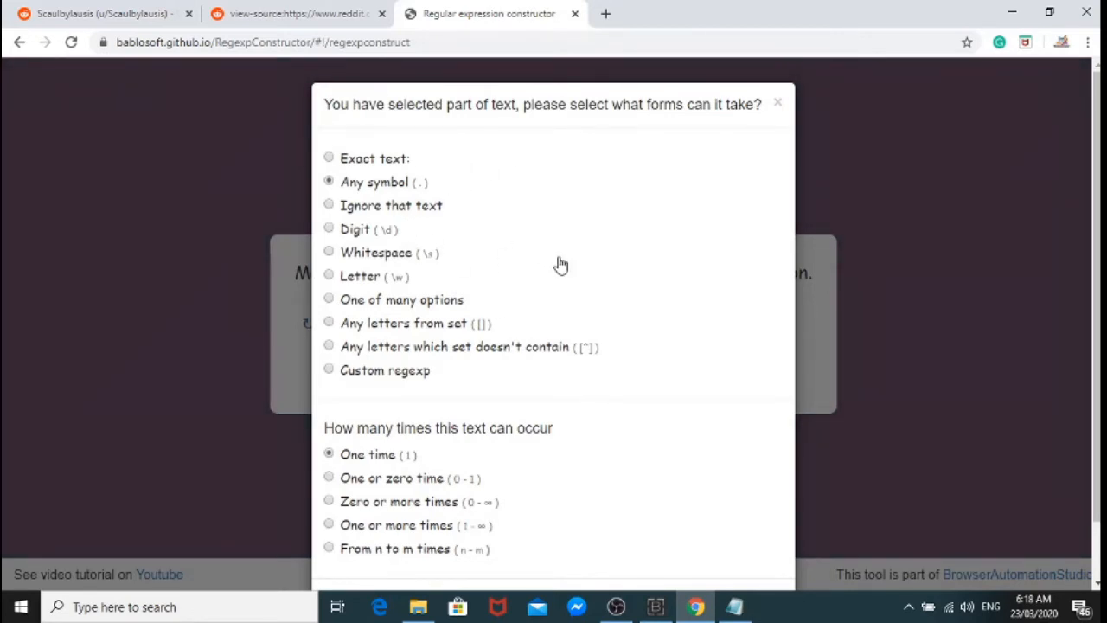
pyautogui.scroll(-3)
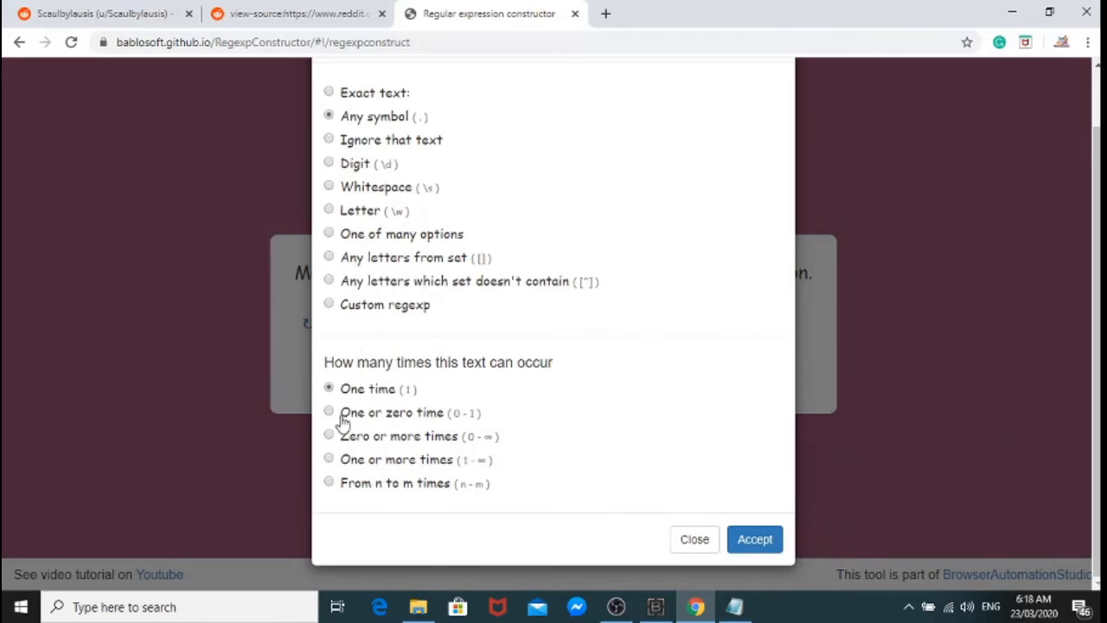
pyautogui.click(329, 458)
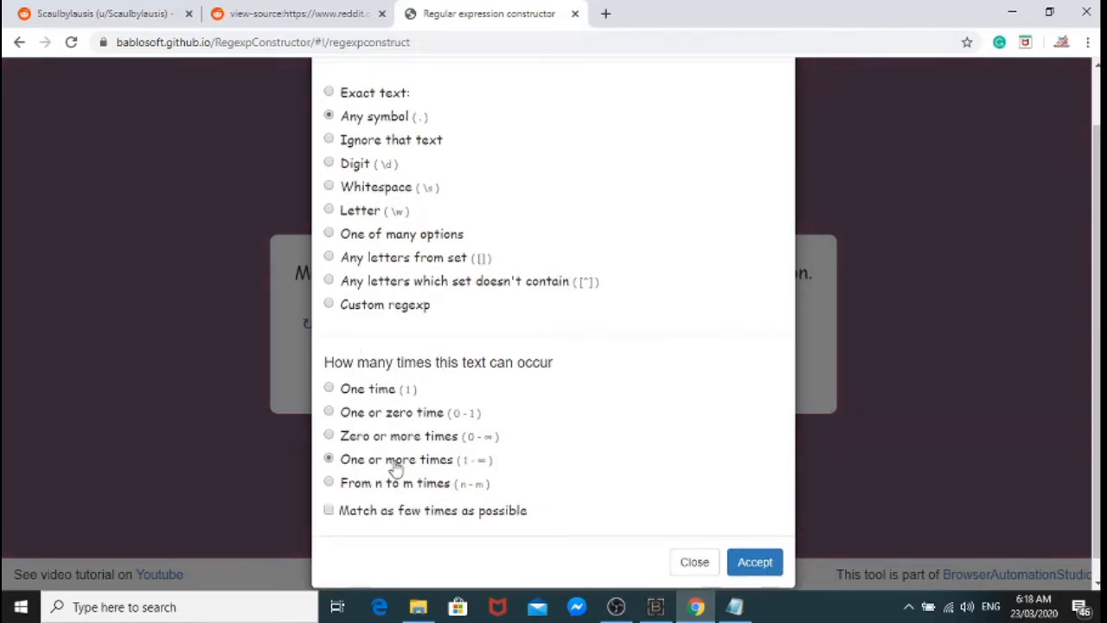
pyautogui.click(328, 508)
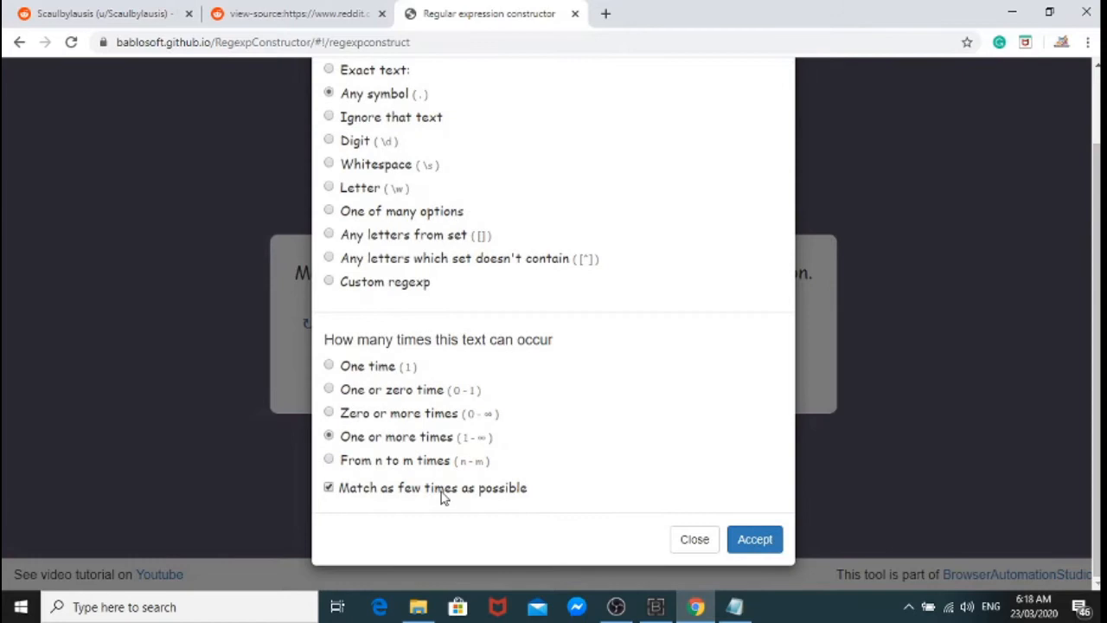
pyautogui.click(754, 539)
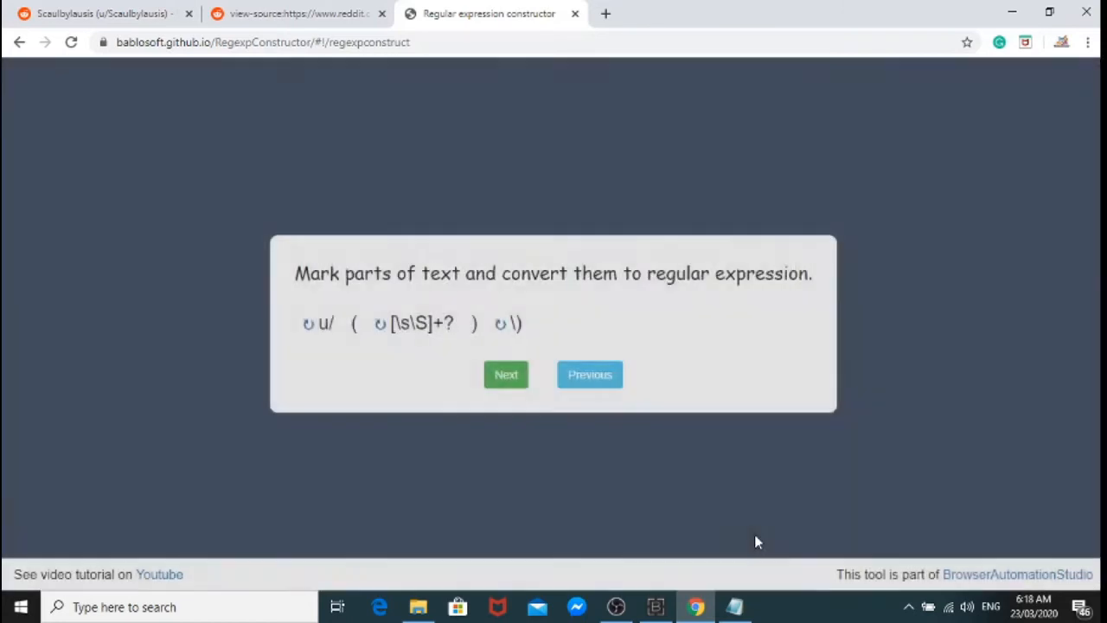
# Step: Test the expression on the profile page source and confirm it extracts Scaulbylausis
pyautogui.click(505, 373)
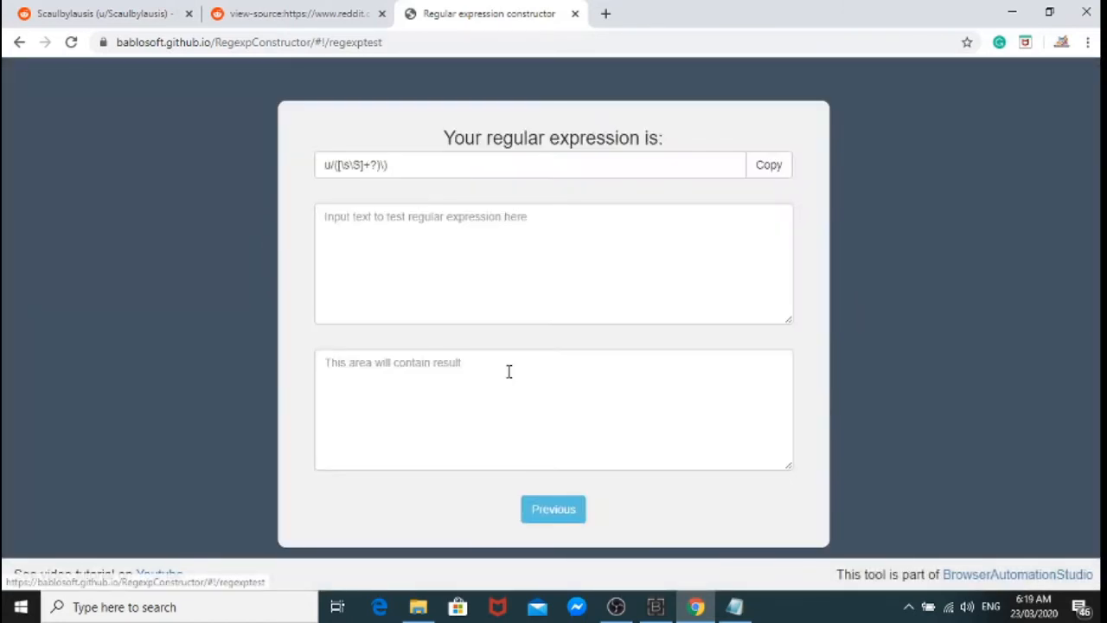
pyautogui.click(295, 14)
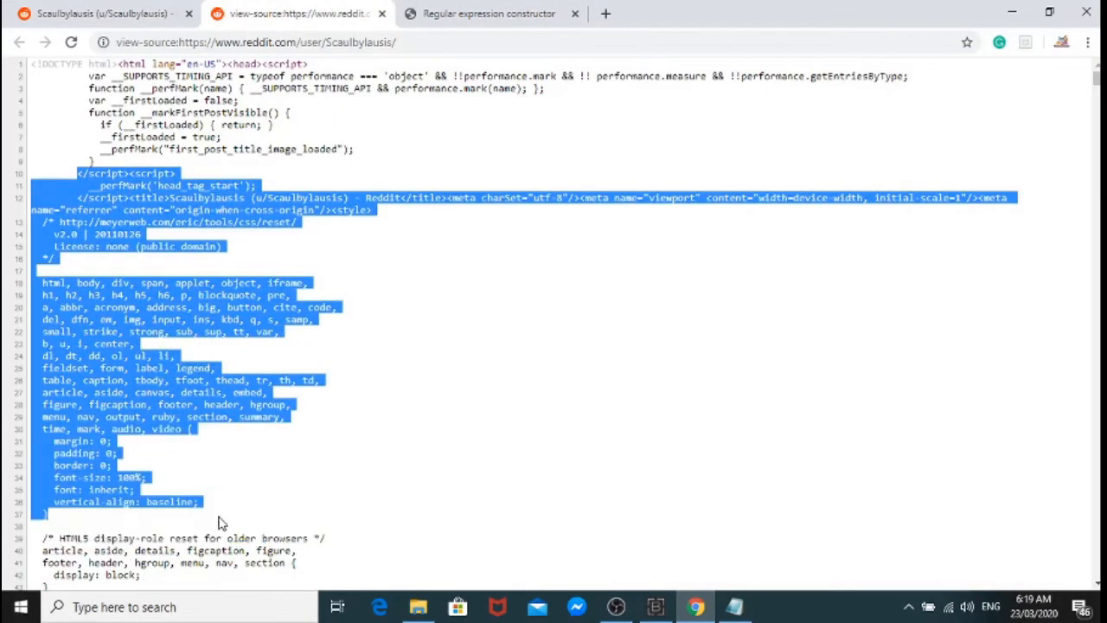
pyautogui.moveTo(241, 464)
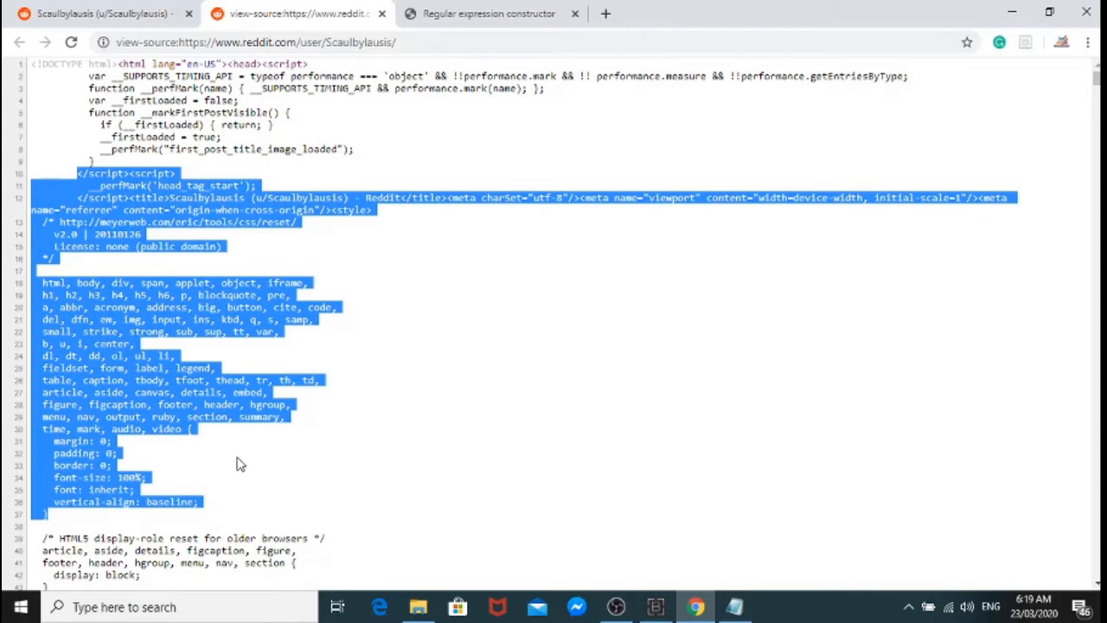
pyautogui.moveTo(488, 14)
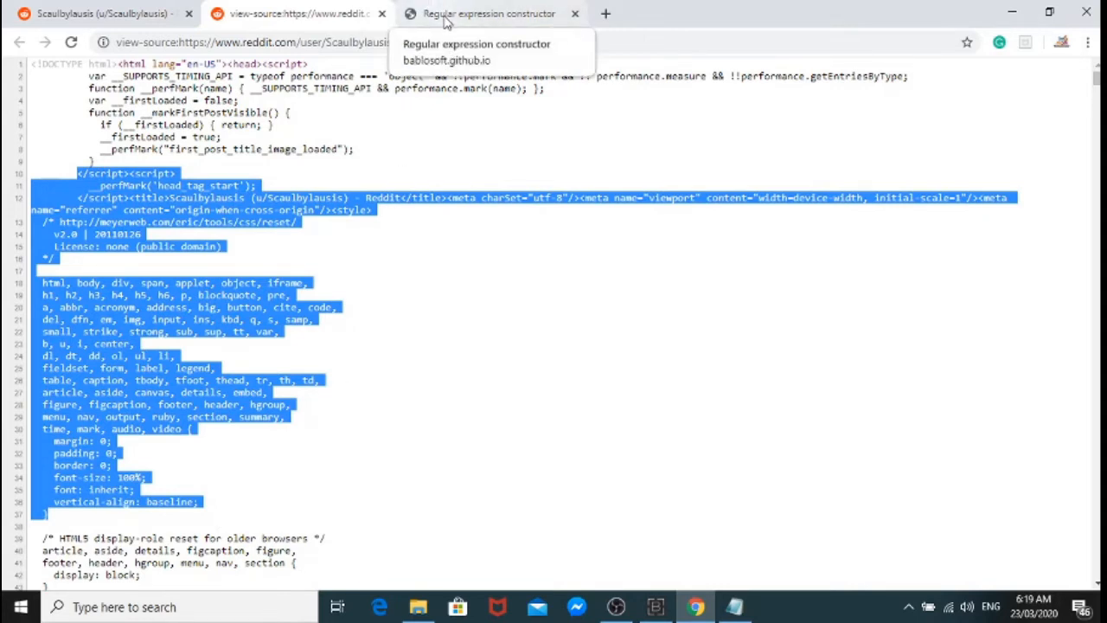
pyautogui.click(488, 14)
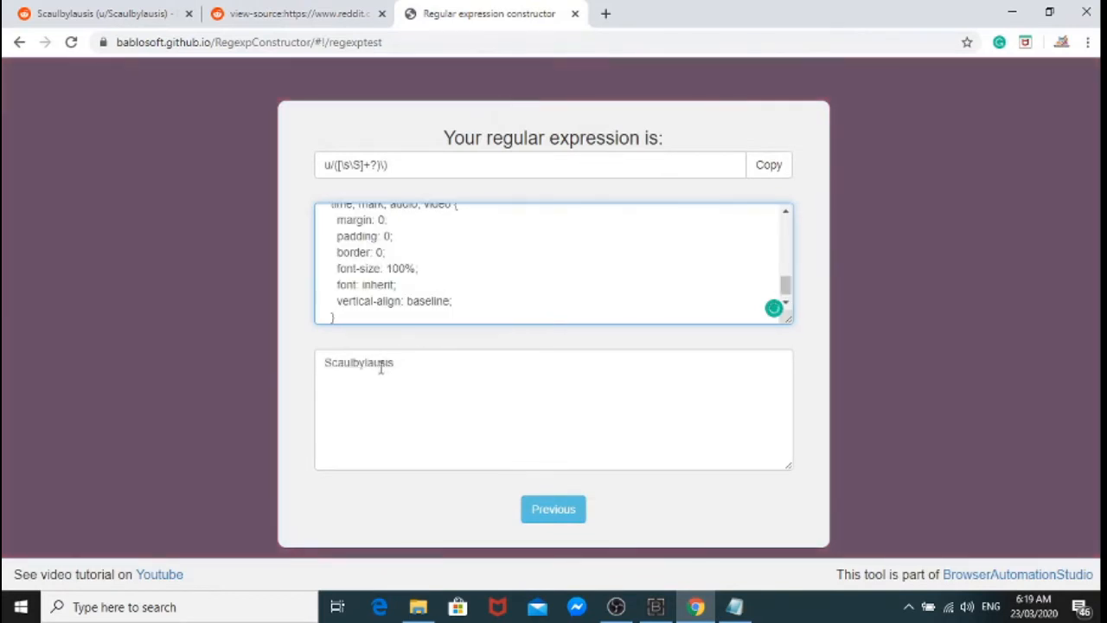
pyautogui.doubleClick(360, 364)
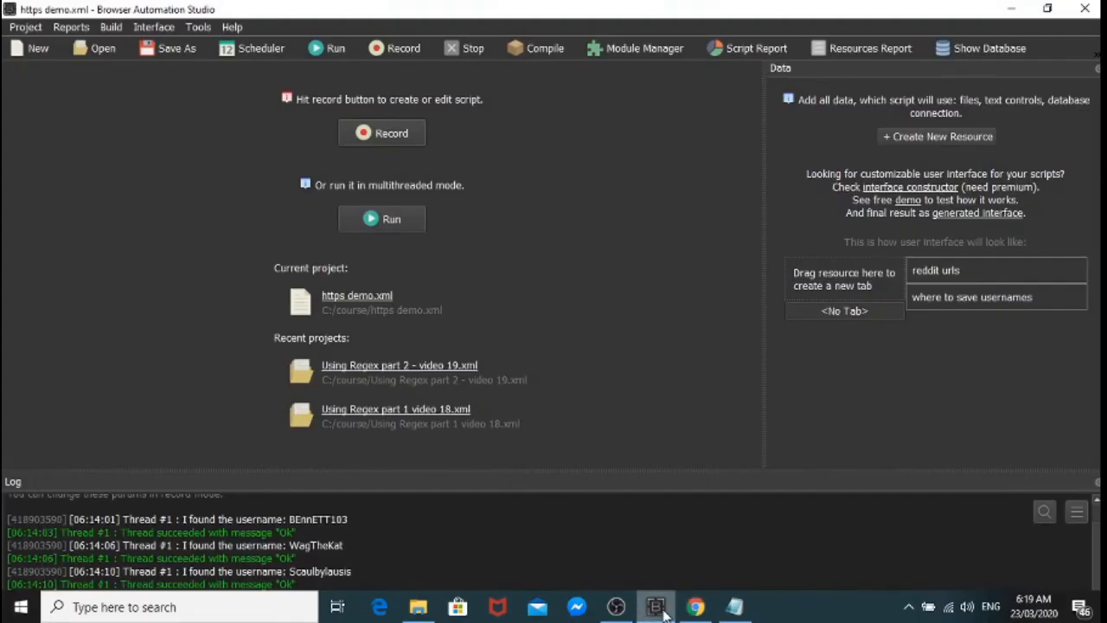
pyautogui.moveTo(377, 104)
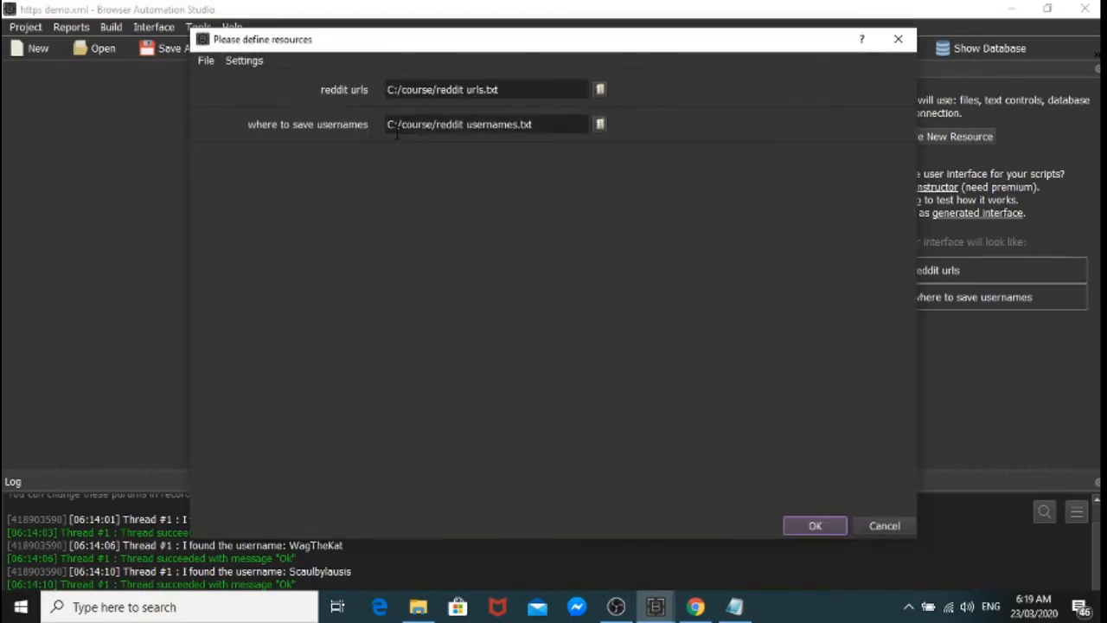
pyautogui.click(813, 526)
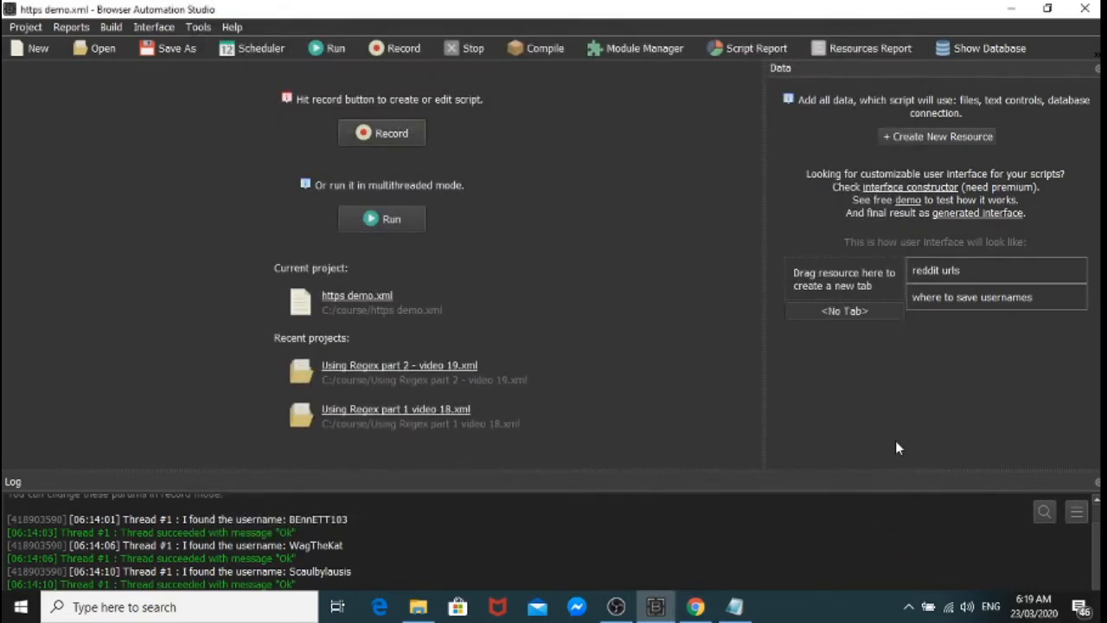
pyautogui.moveTo(994, 278)
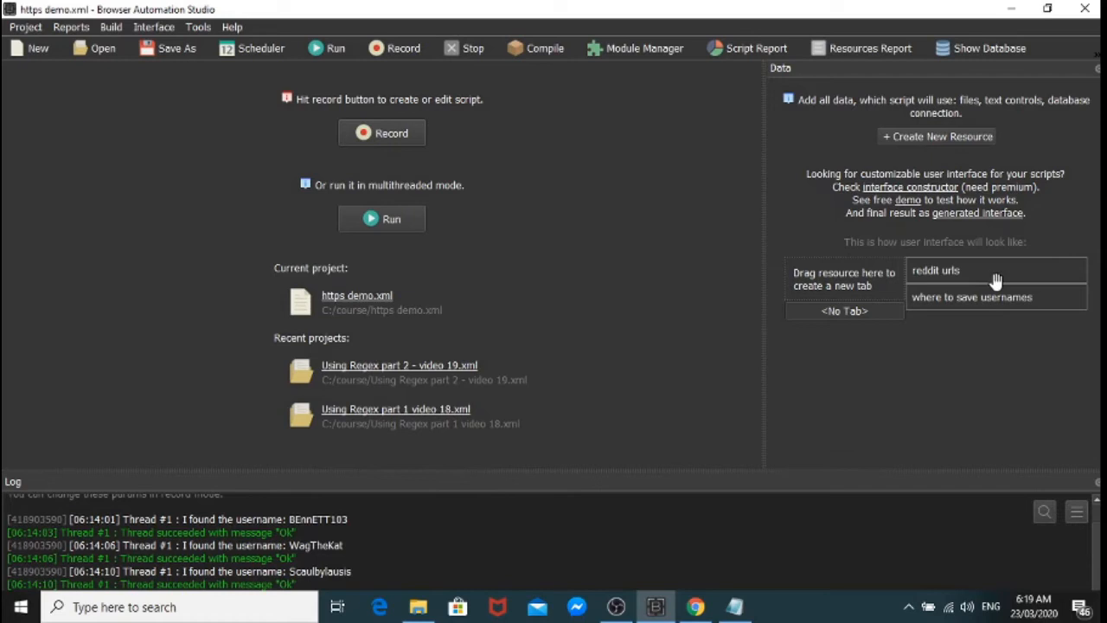
pyautogui.moveTo(969, 291)
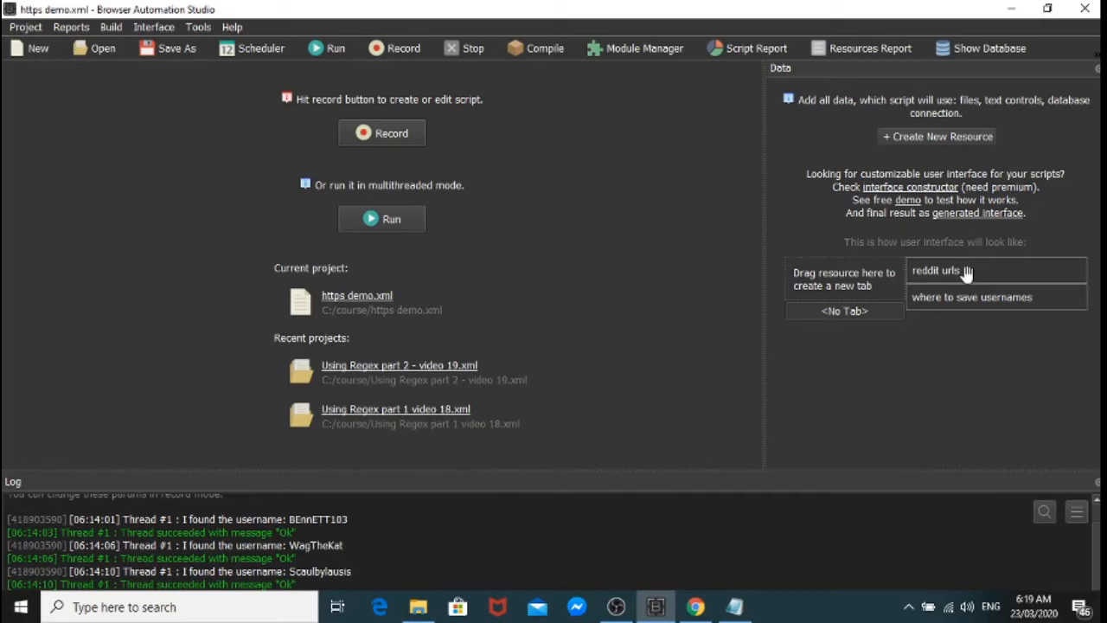
pyautogui.moveTo(952, 297)
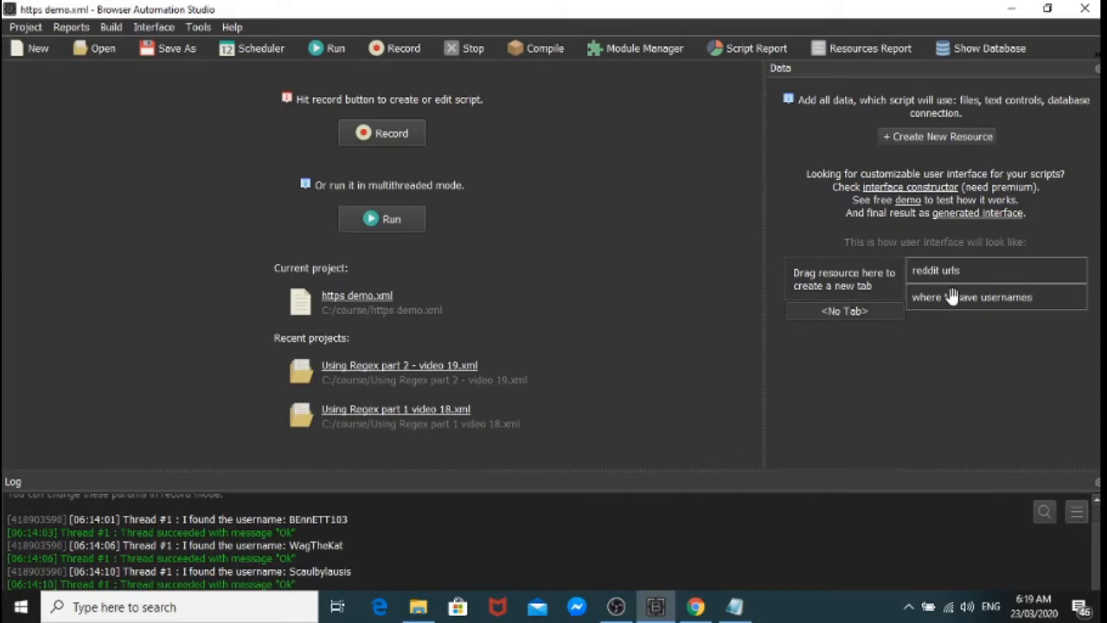
pyautogui.moveTo(937, 292)
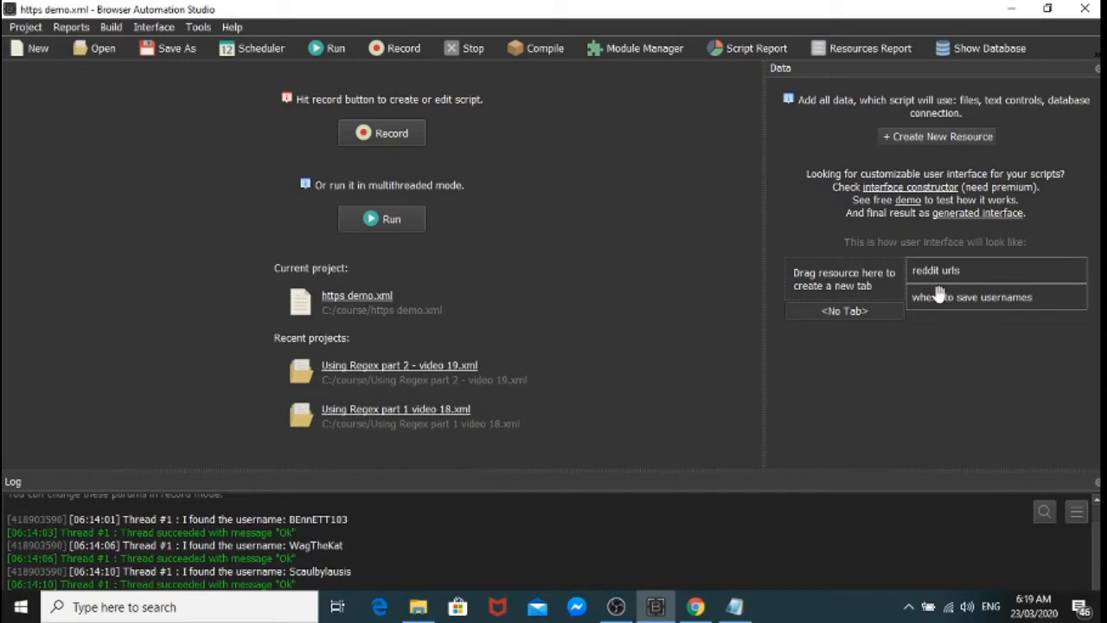
pyautogui.moveTo(969, 329)
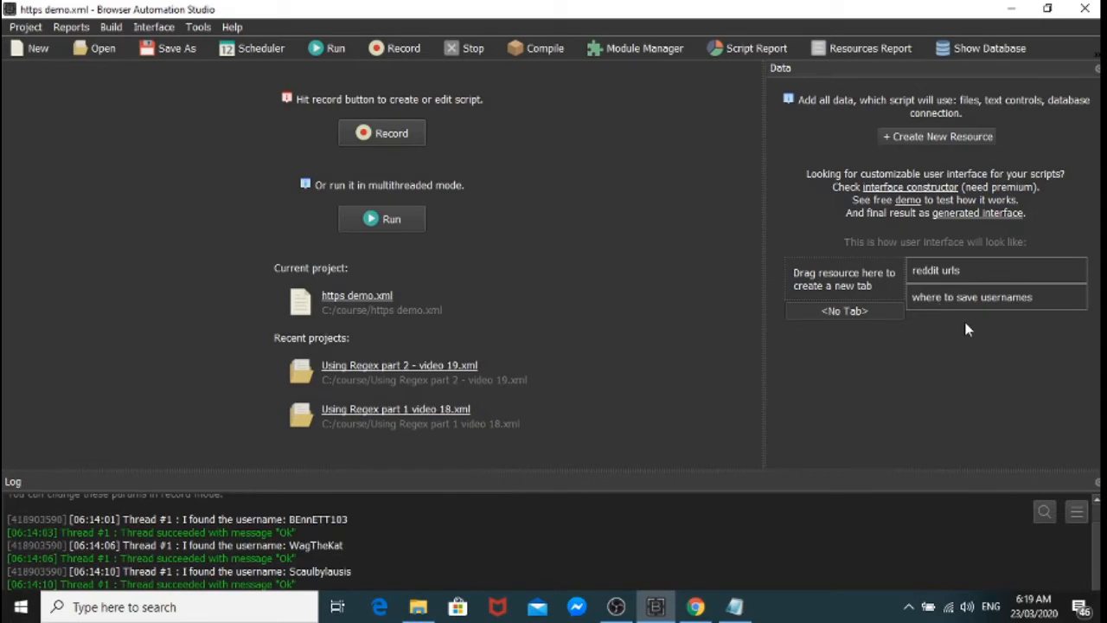
pyautogui.moveTo(896, 230)
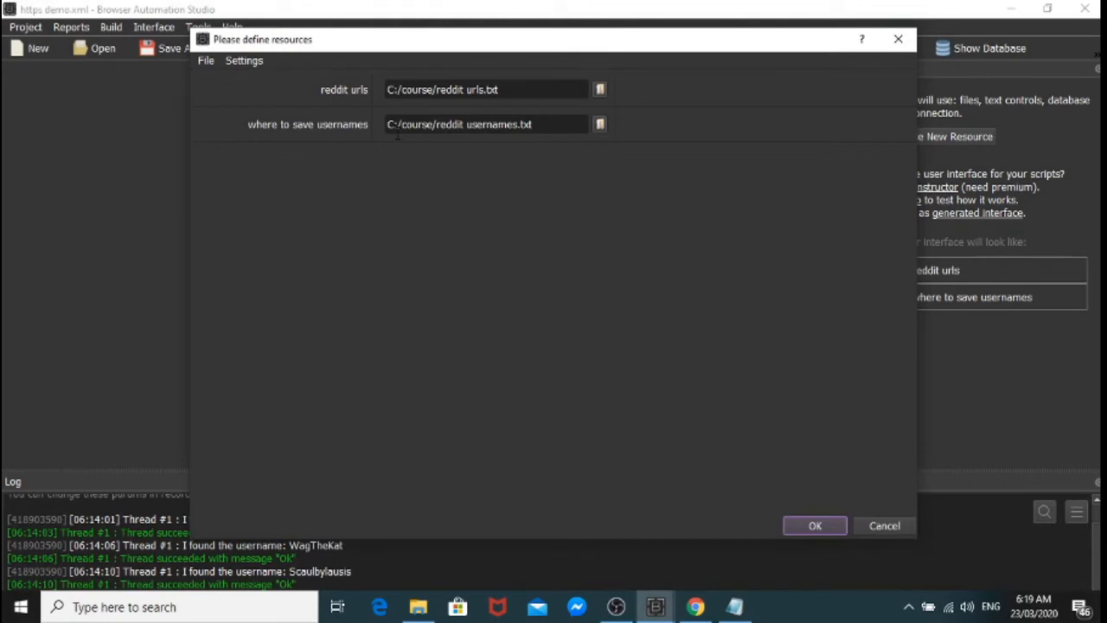
pyautogui.moveTo(673, 428)
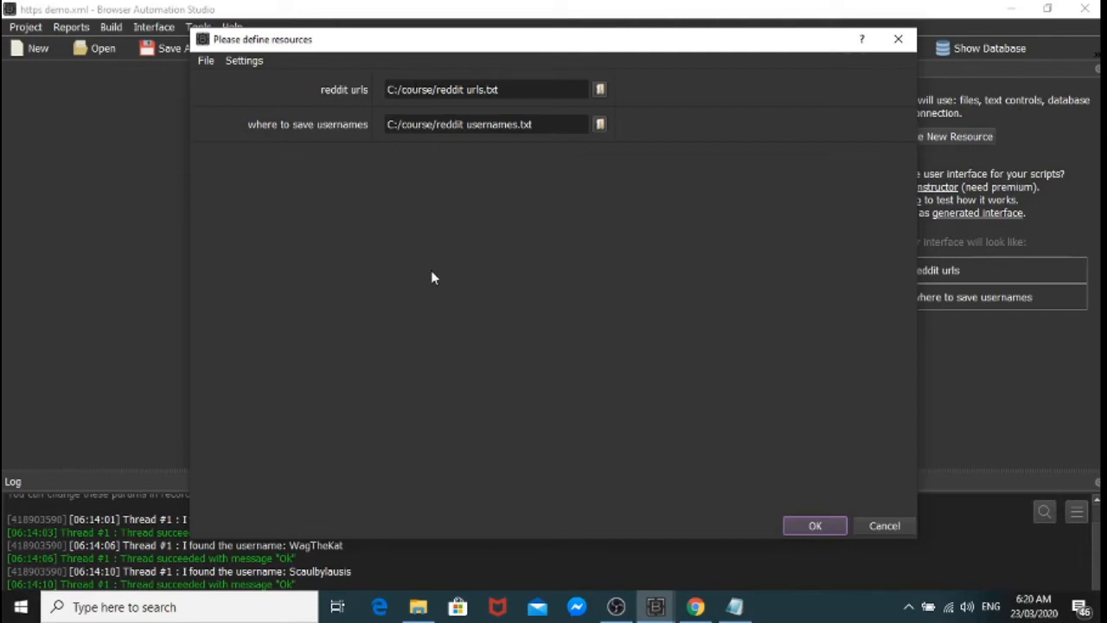
pyautogui.moveTo(706, 477)
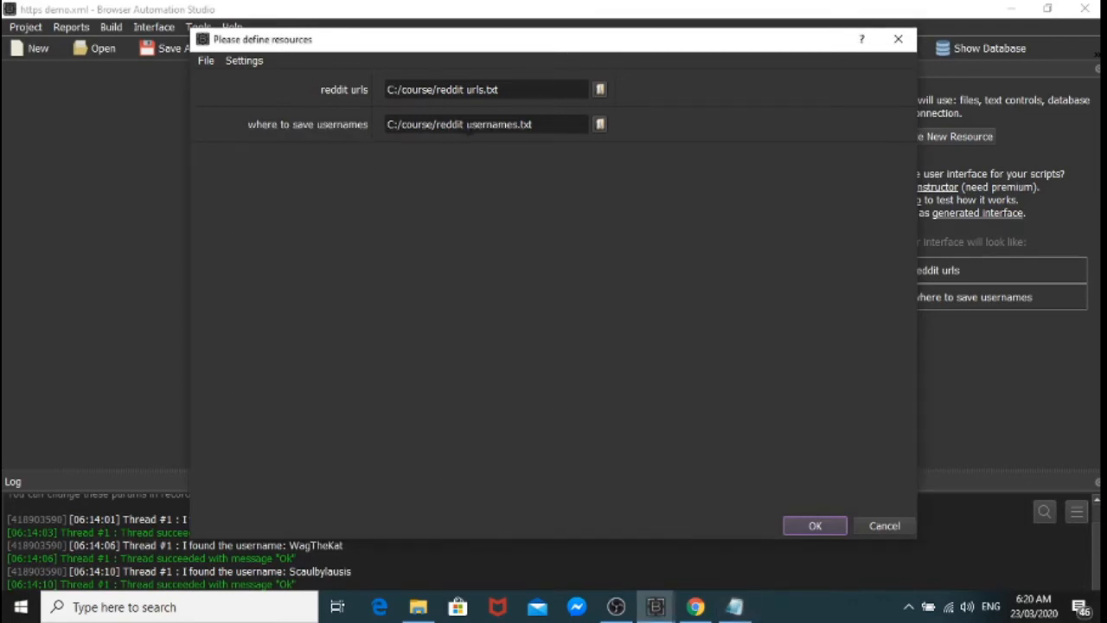
pyautogui.click(813, 525)
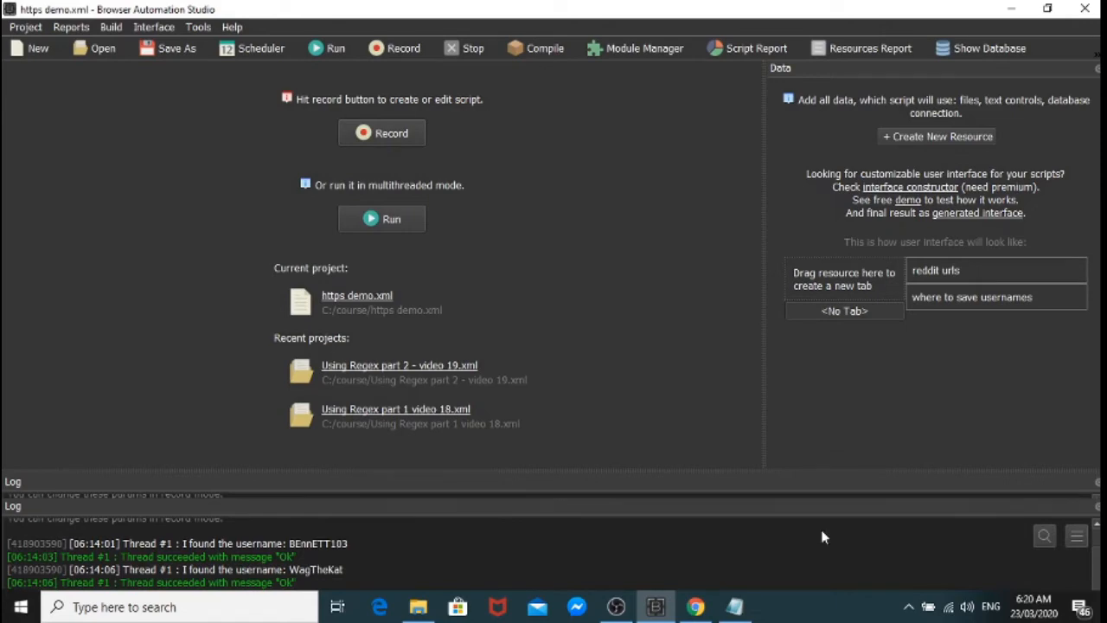
# Step: Edit the project's script and show the Http Client action category
pyautogui.click(380, 131)
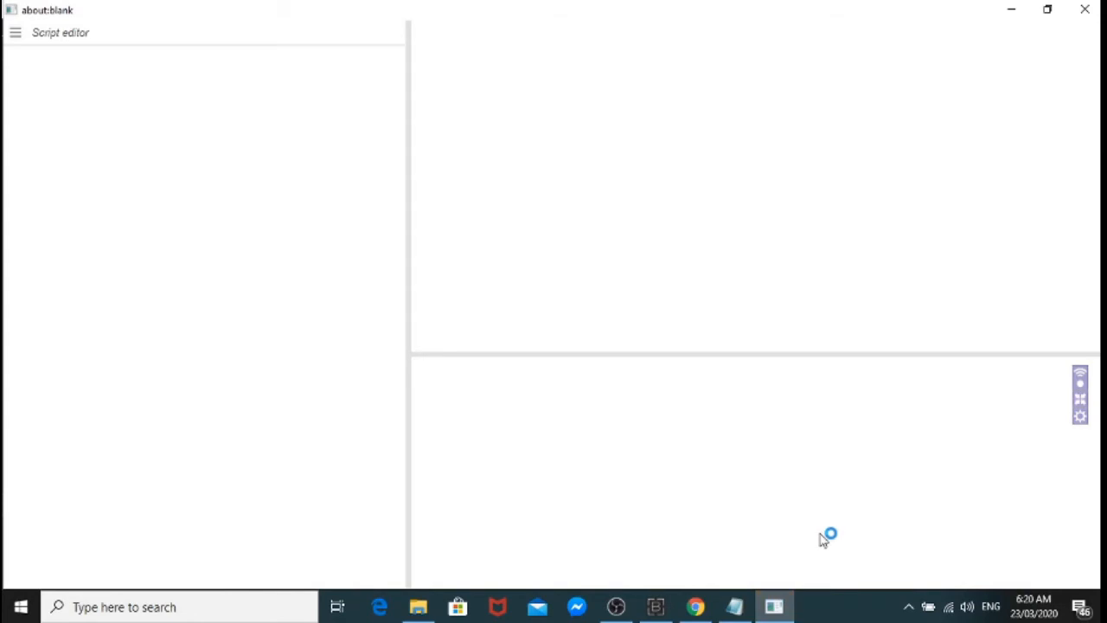
pyautogui.moveTo(193, 73)
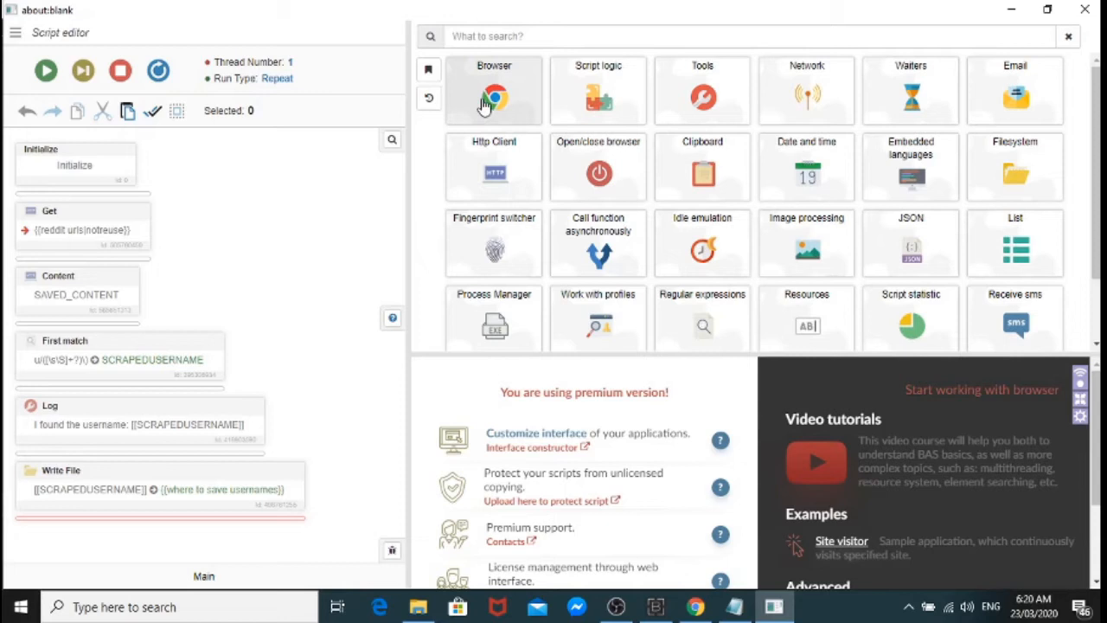
pyautogui.moveTo(498, 171)
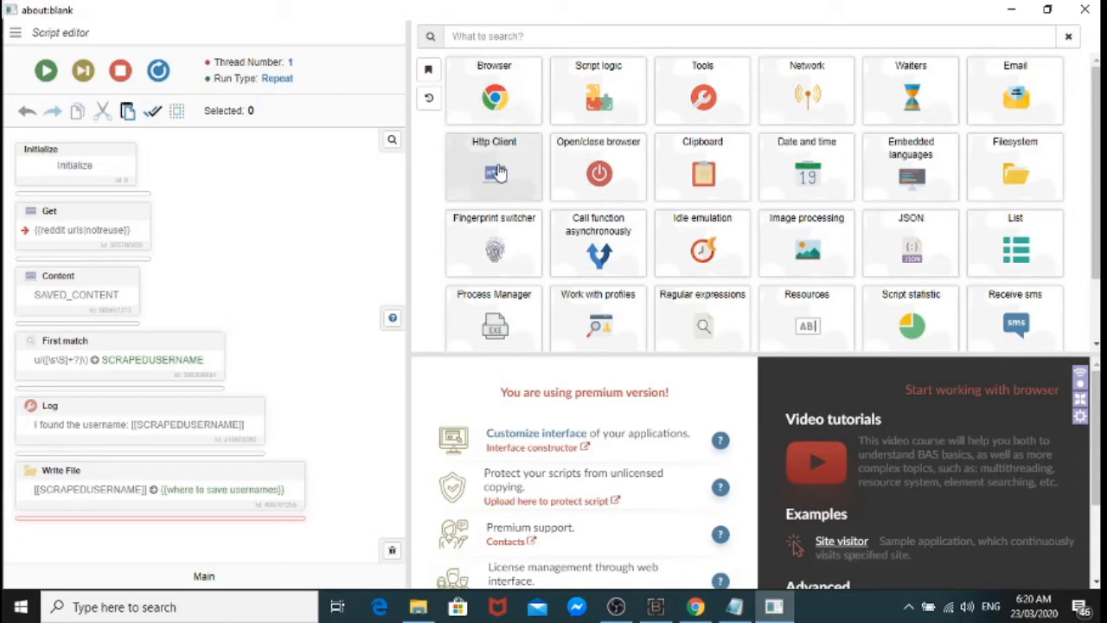
pyautogui.click(495, 166)
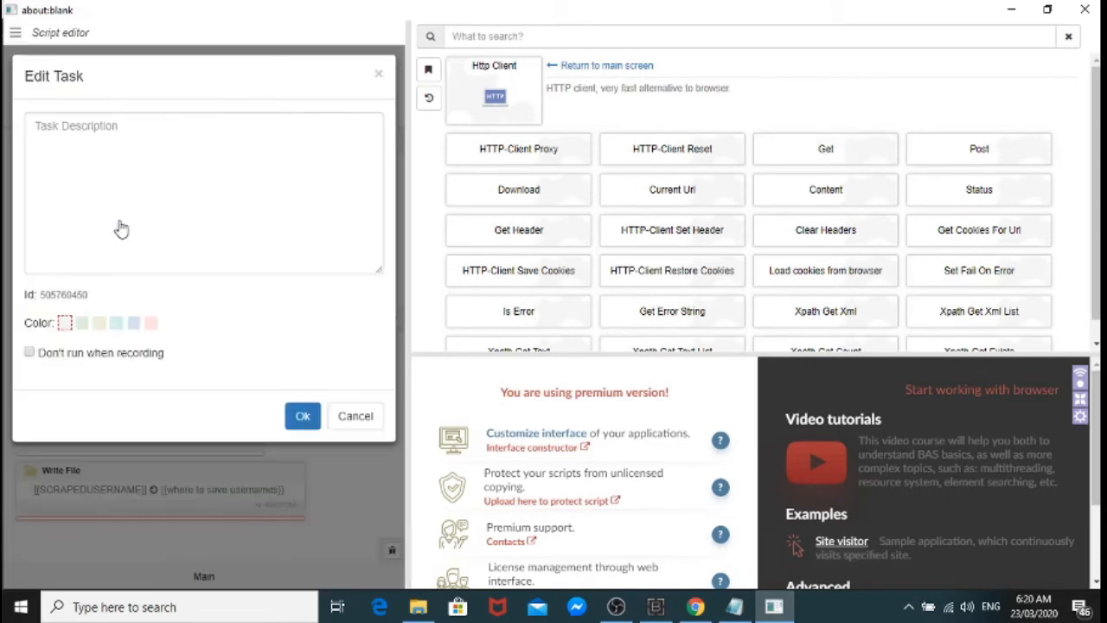
pyautogui.click(824, 149)
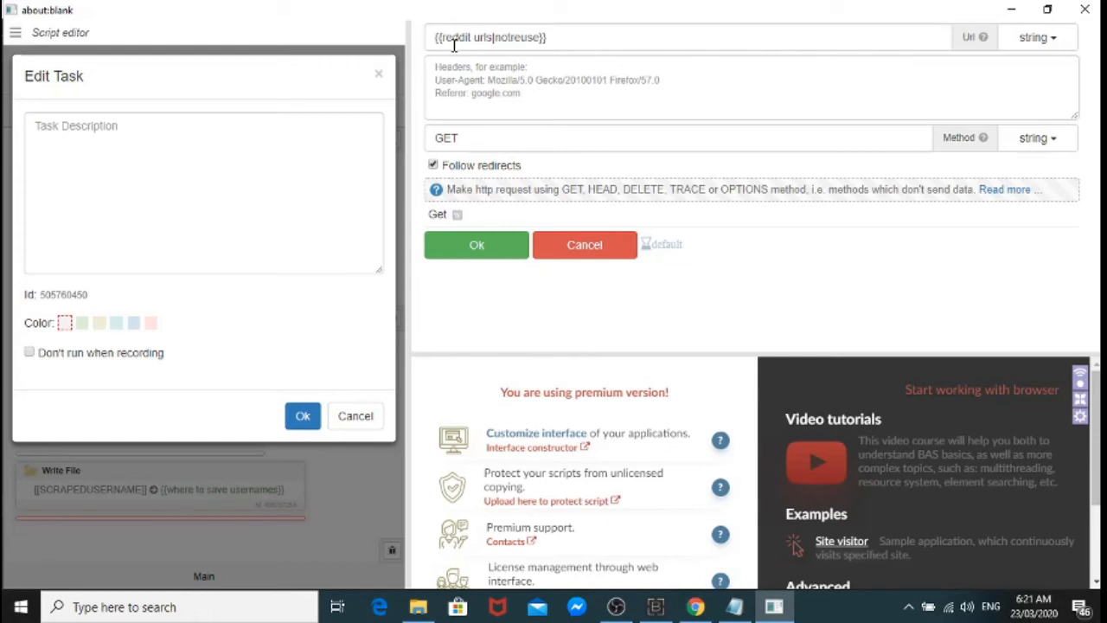
pyautogui.moveTo(474, 59)
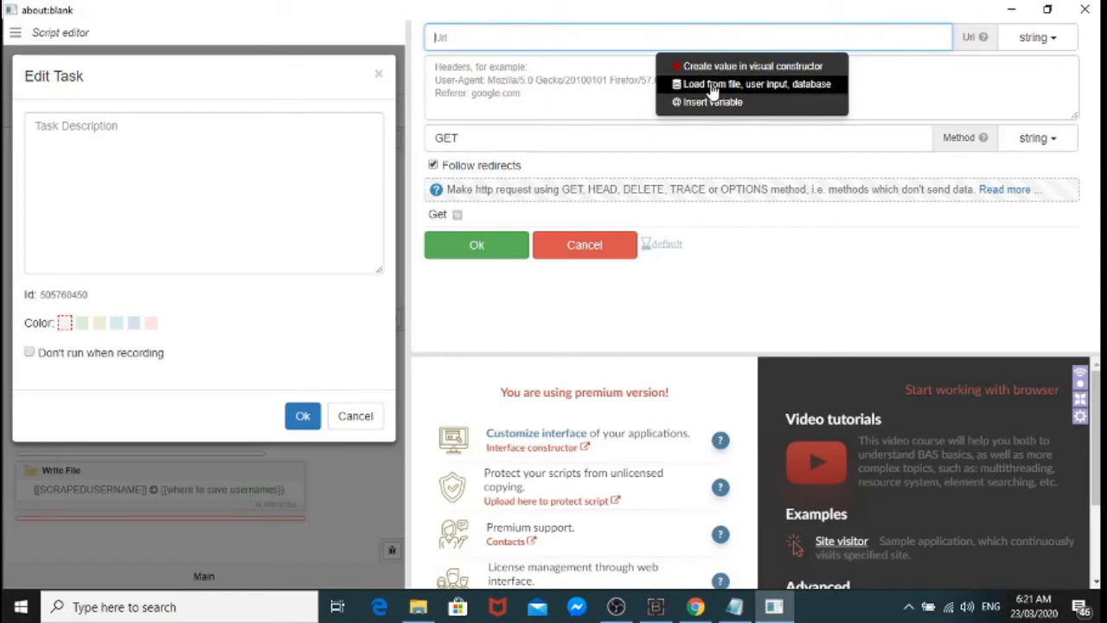
pyautogui.click(754, 83)
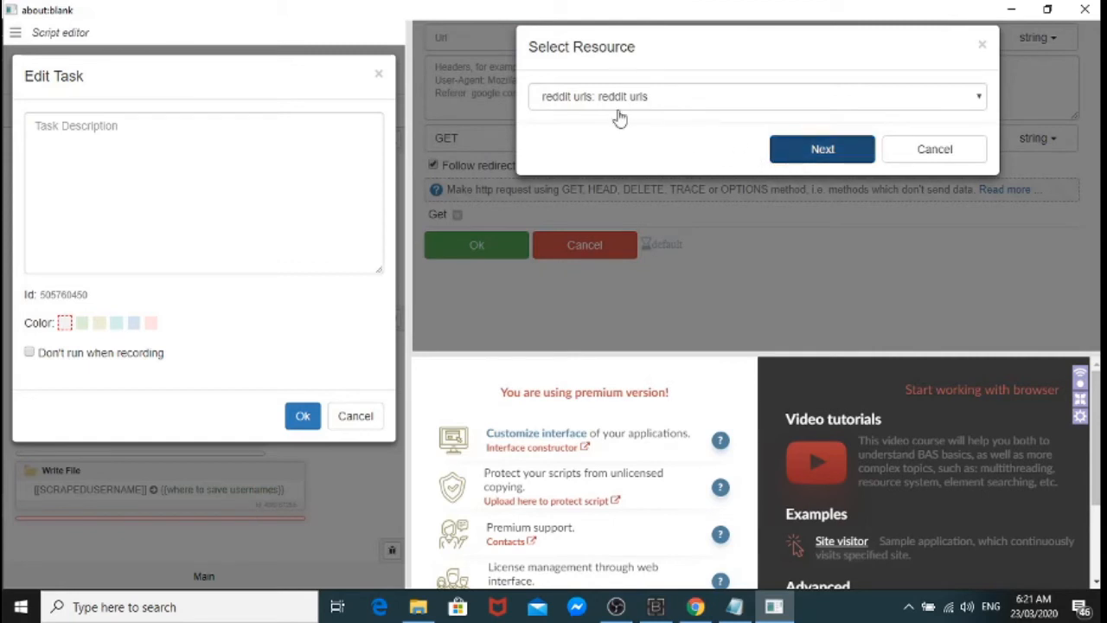
pyautogui.click(822, 149)
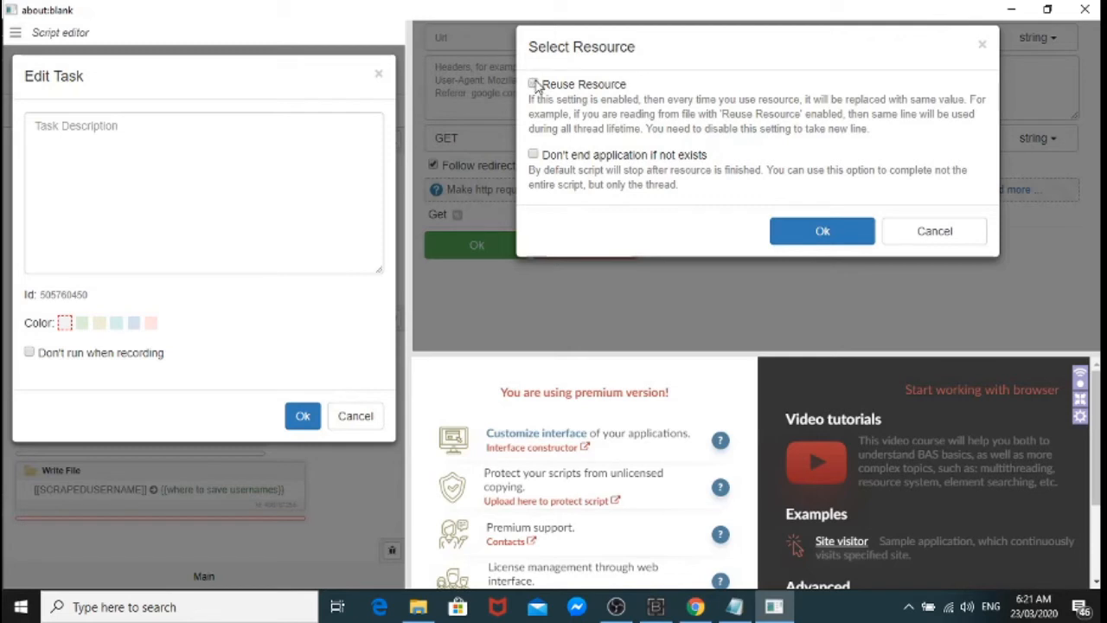
pyautogui.click(821, 231)
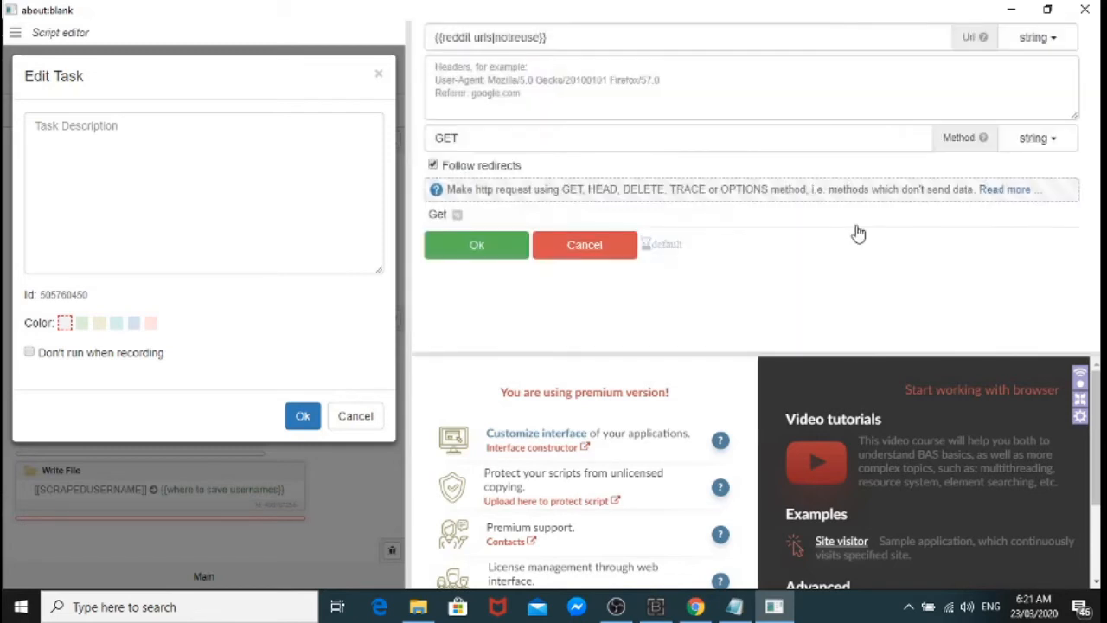
pyautogui.moveTo(516, 284)
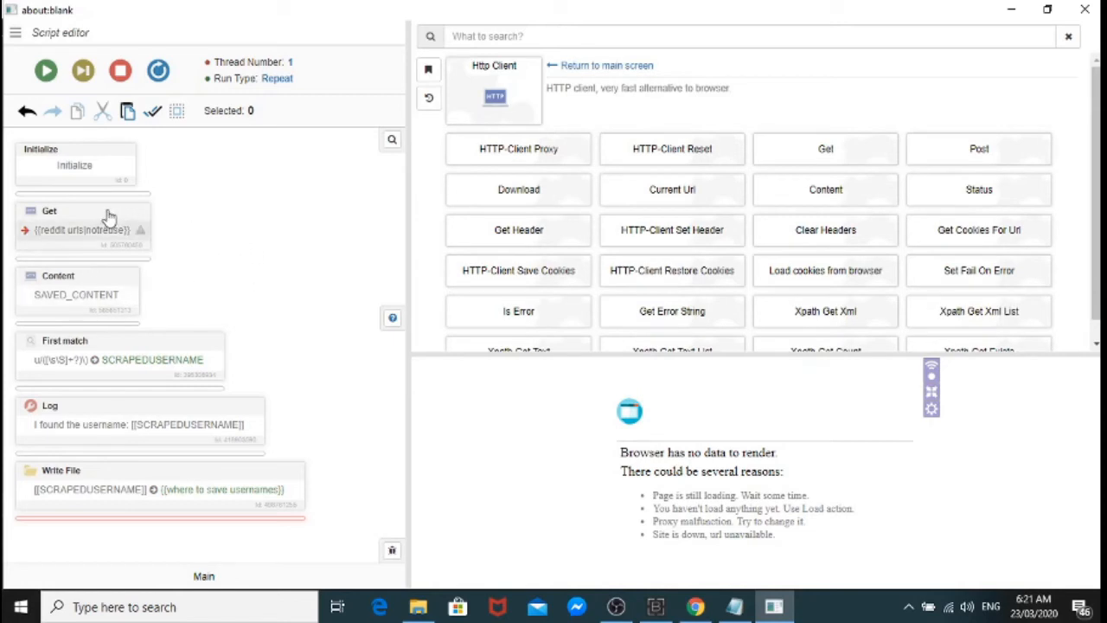
pyautogui.moveTo(262, 294)
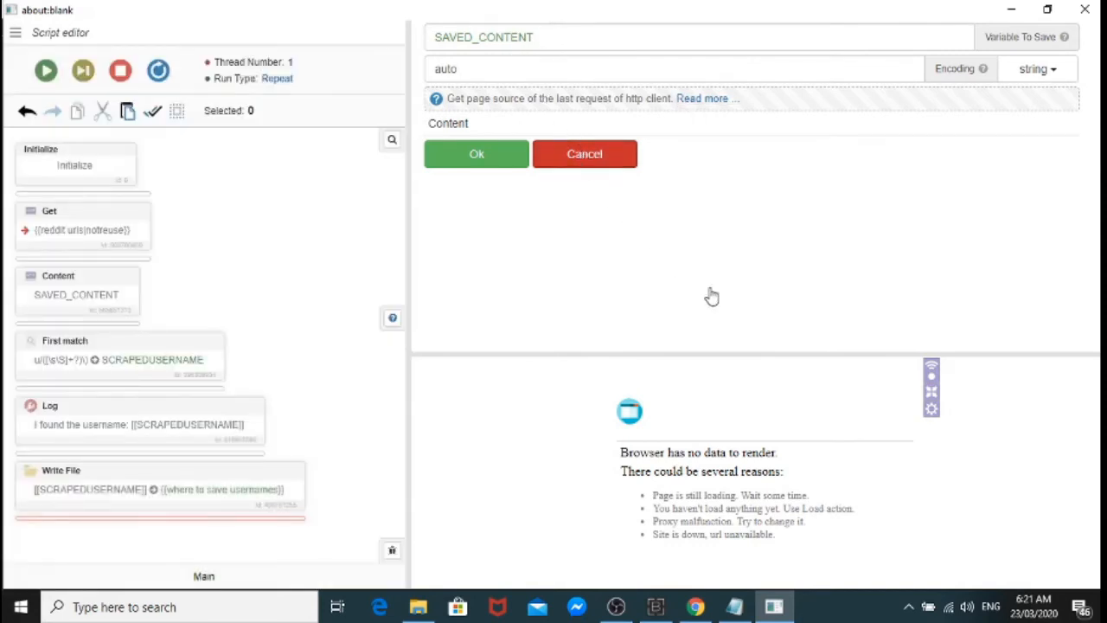
pyautogui.click(585, 153)
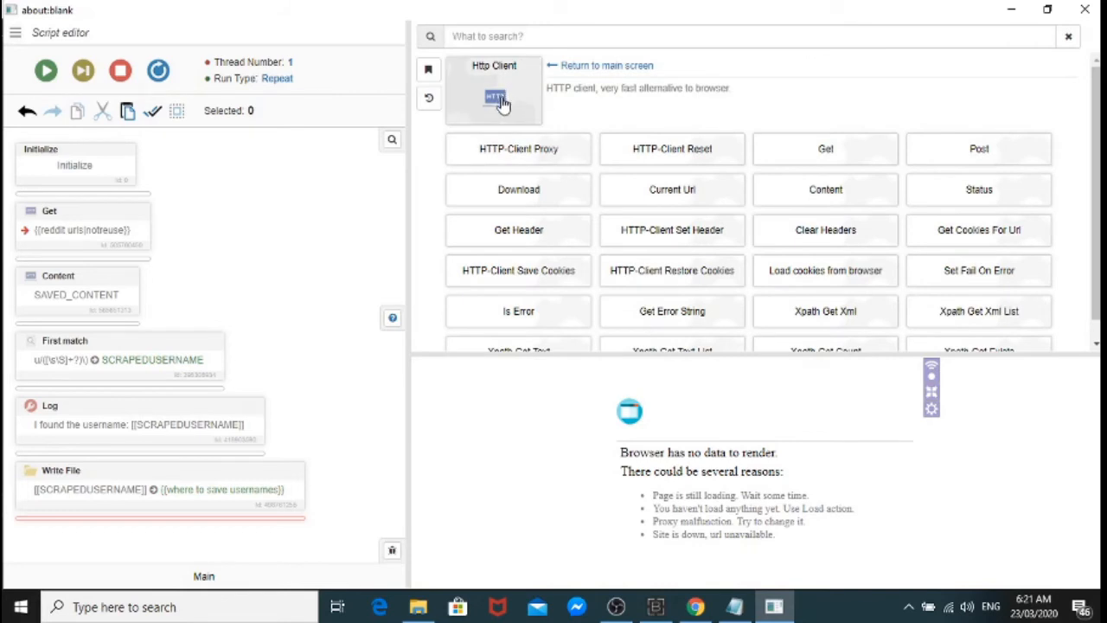
pyautogui.moveTo(825, 189)
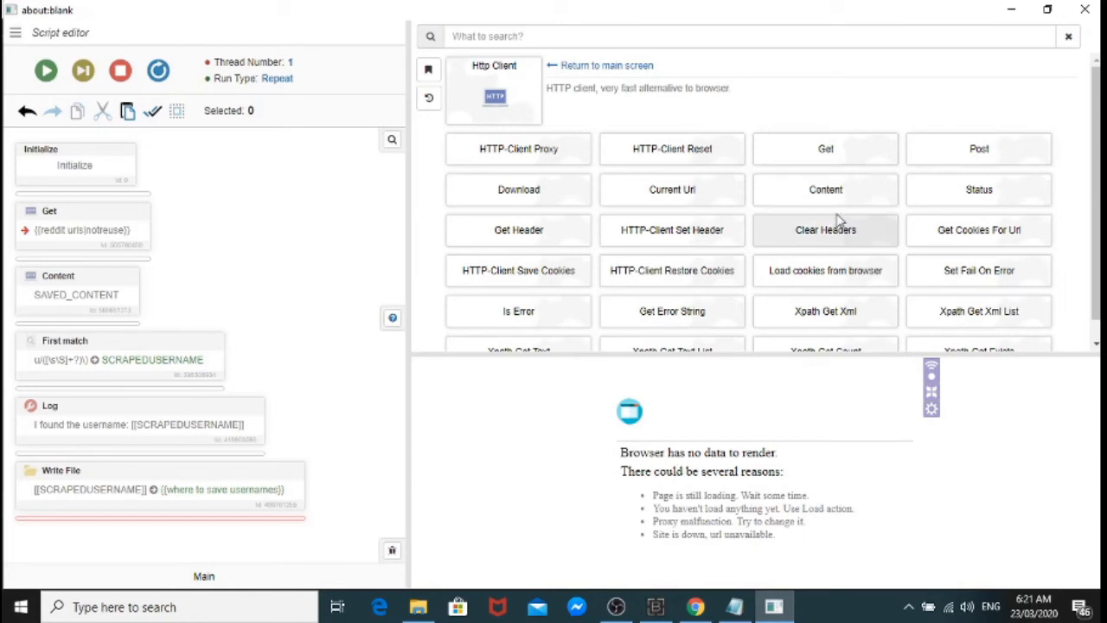
pyautogui.click(823, 189)
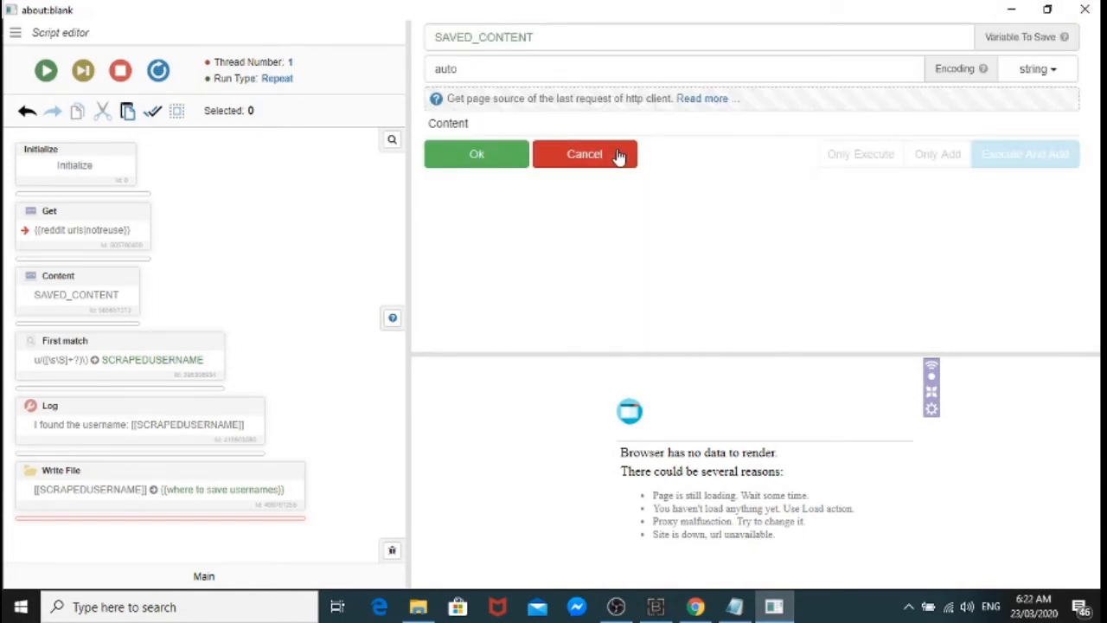
pyautogui.click(585, 154)
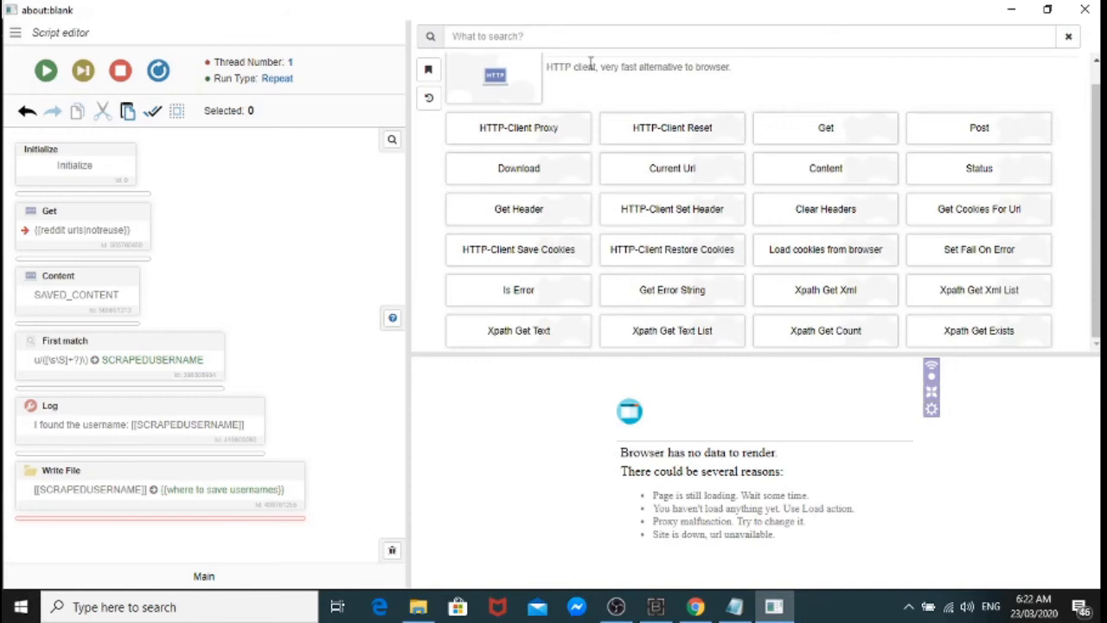
# Step: Return to the main categories and show the Regular expressions actions
pyautogui.click(429, 97)
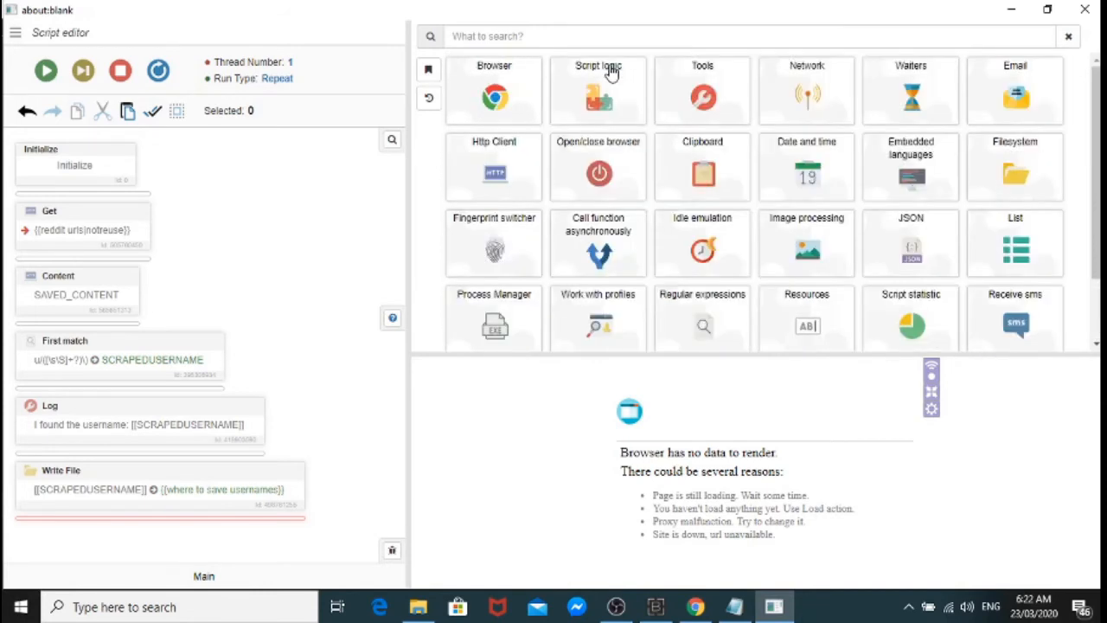
pyautogui.scroll(-3)
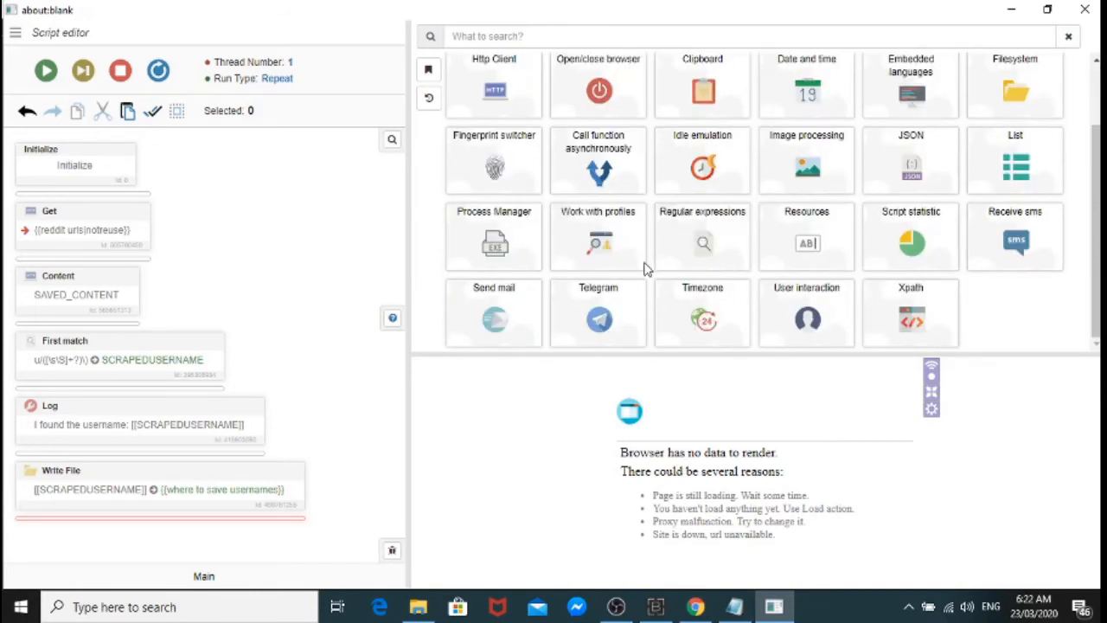
pyautogui.moveTo(599, 242)
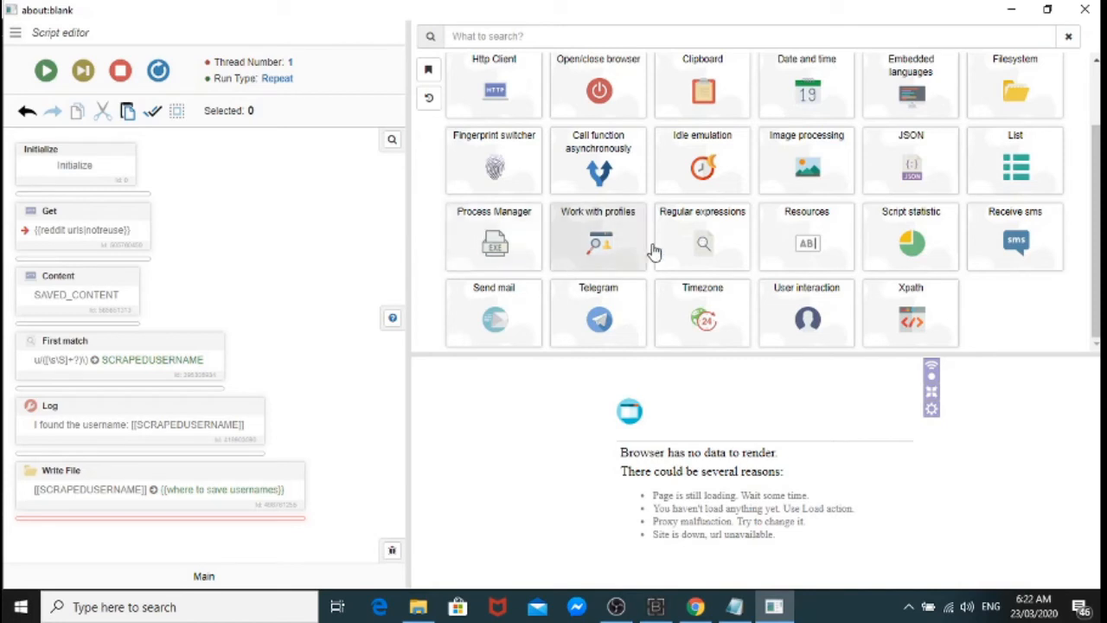
pyautogui.moveTo(726, 249)
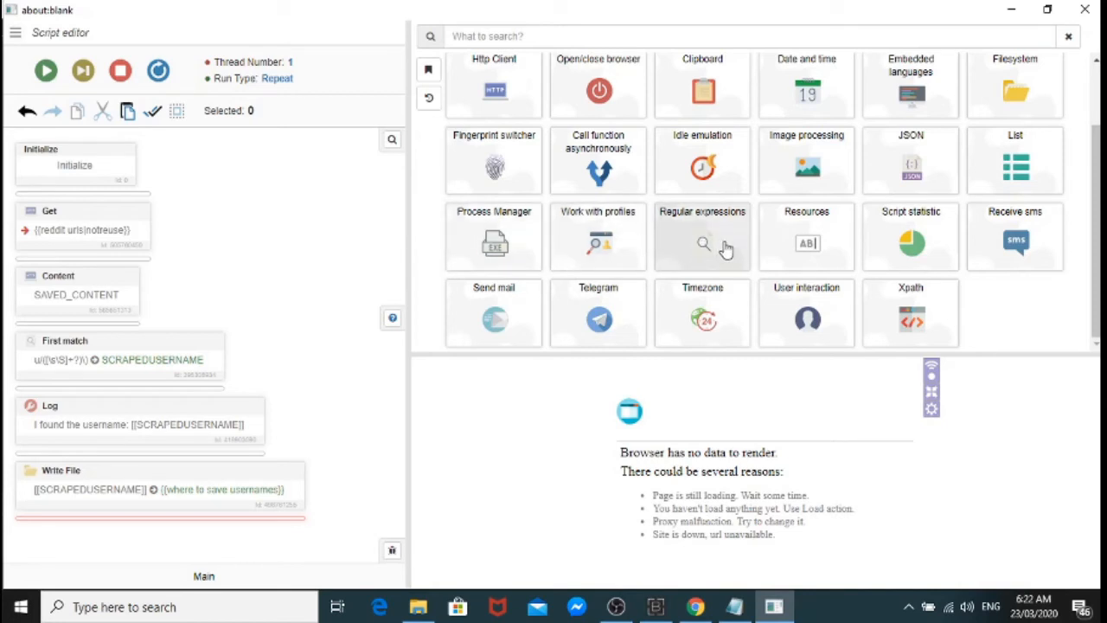
pyautogui.click(702, 239)
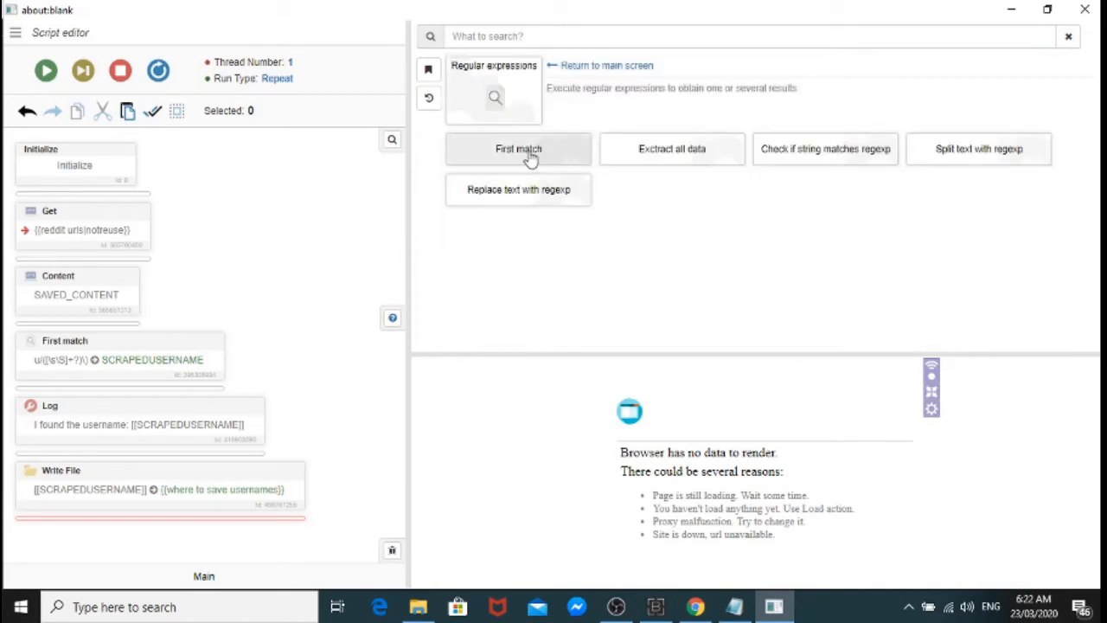
pyautogui.moveTo(597, 166)
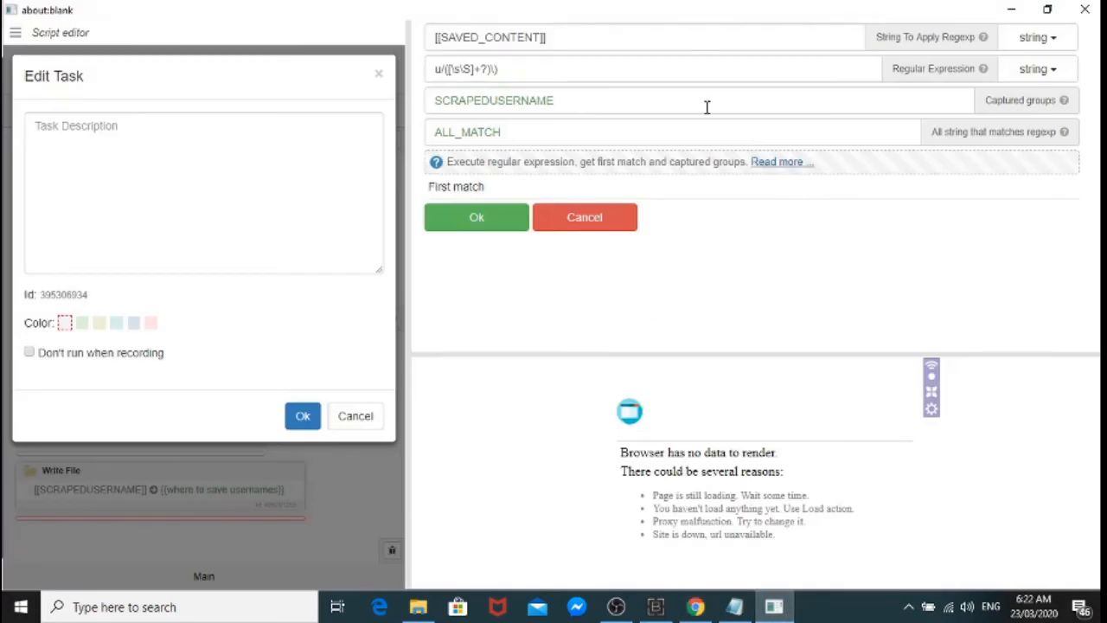
pyautogui.moveTo(579, 110)
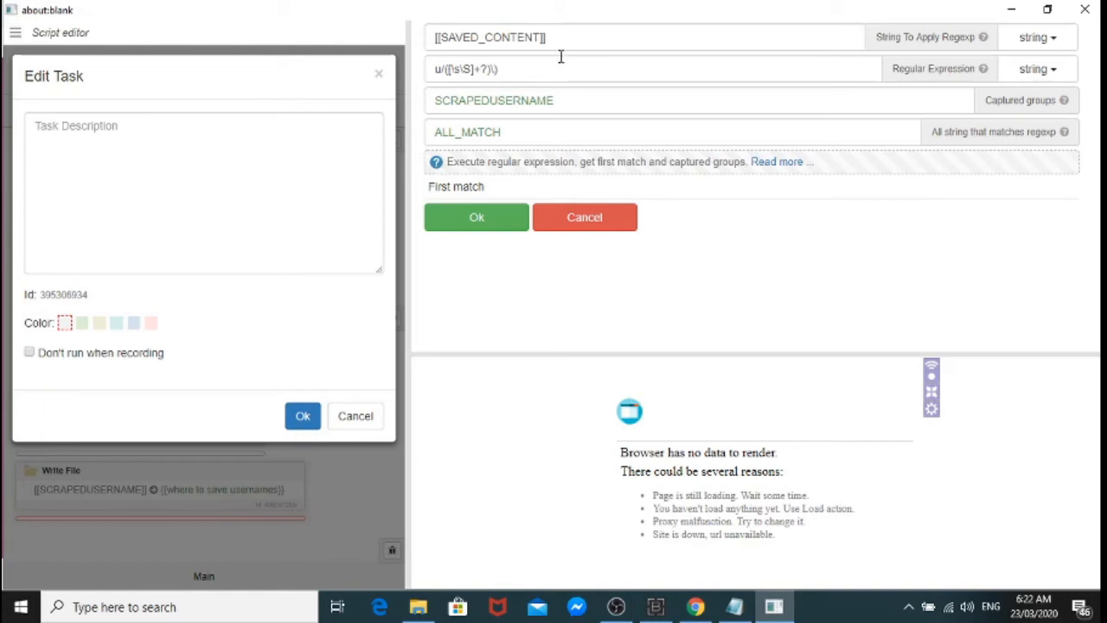
pyautogui.moveTo(556, 78)
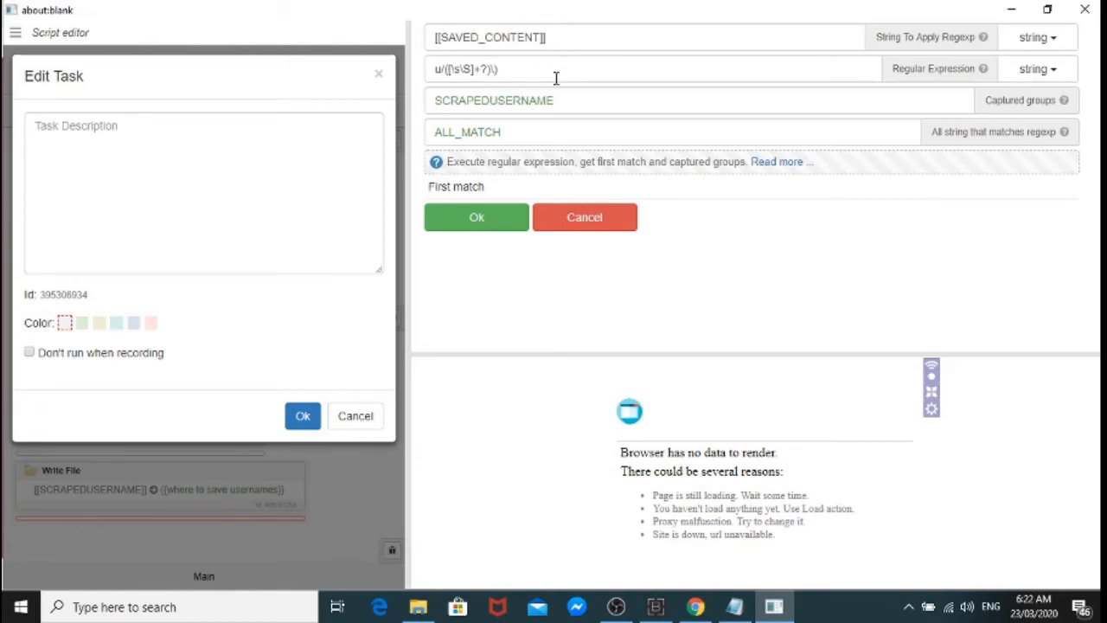
pyautogui.moveTo(487, 93)
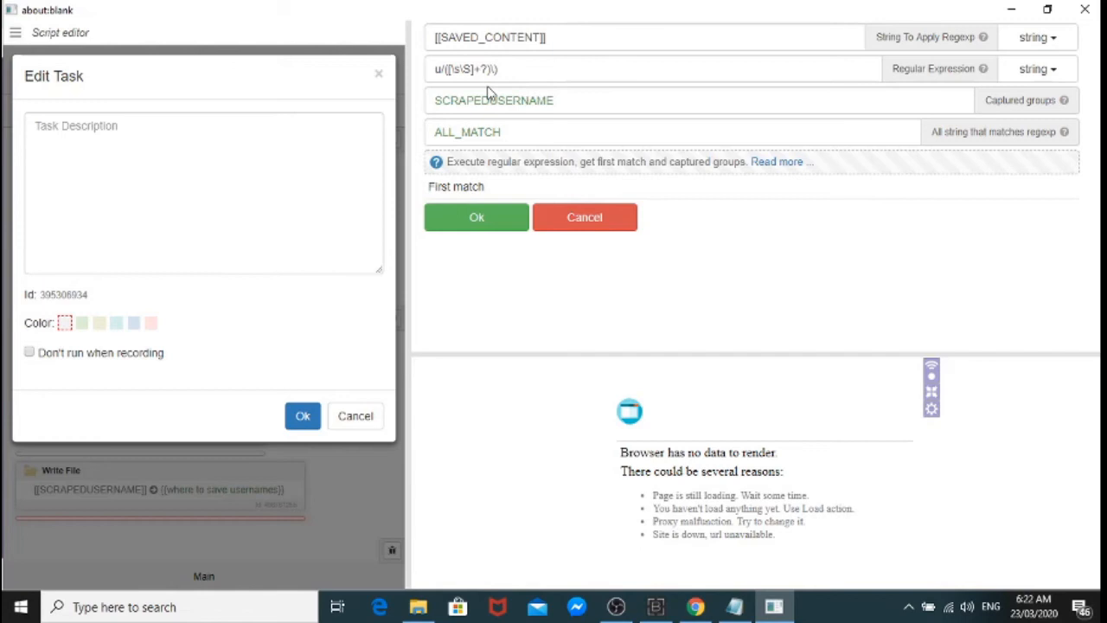
pyautogui.moveTo(450, 91)
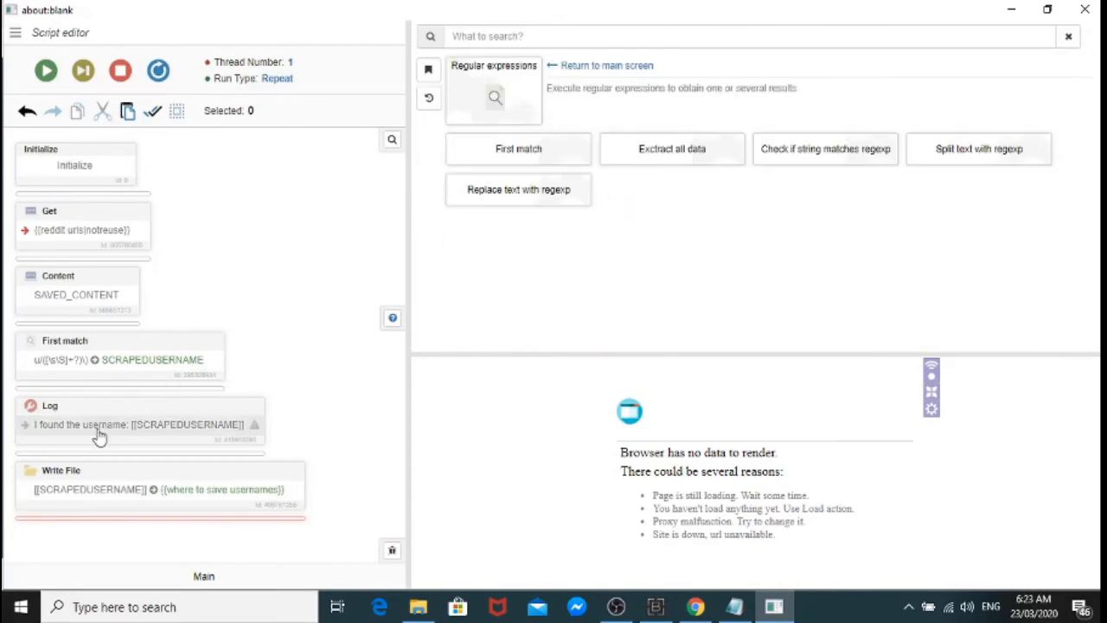
# Step: Review the Log step's message 'I found the username: [[SCRAPEDUSERNAME]]' and cancel without changes
pyautogui.click(606, 66)
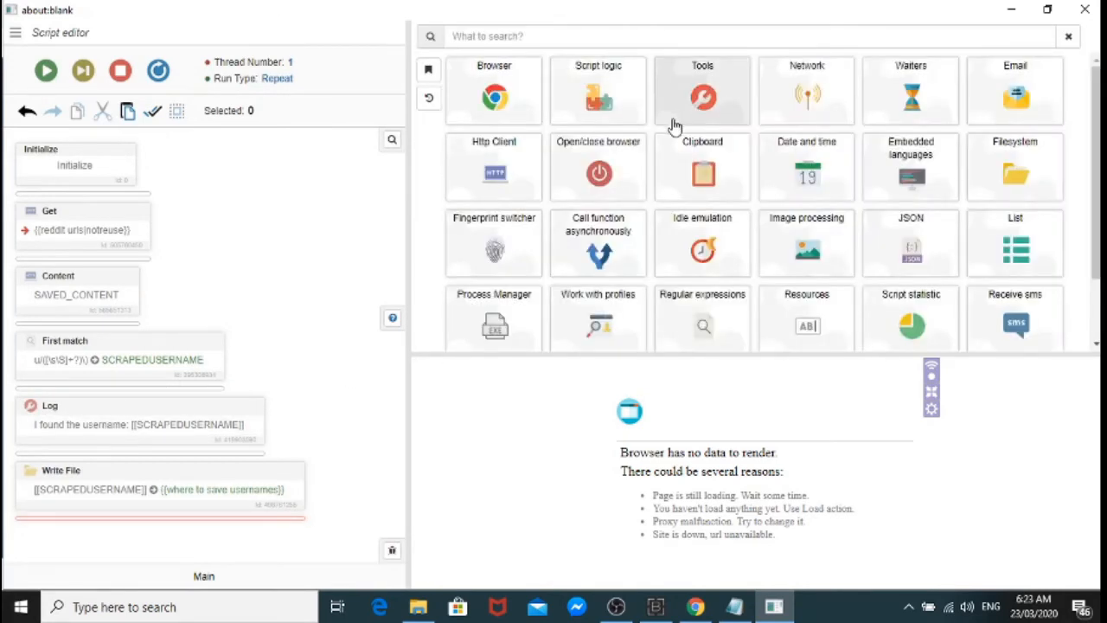
pyautogui.click(702, 90)
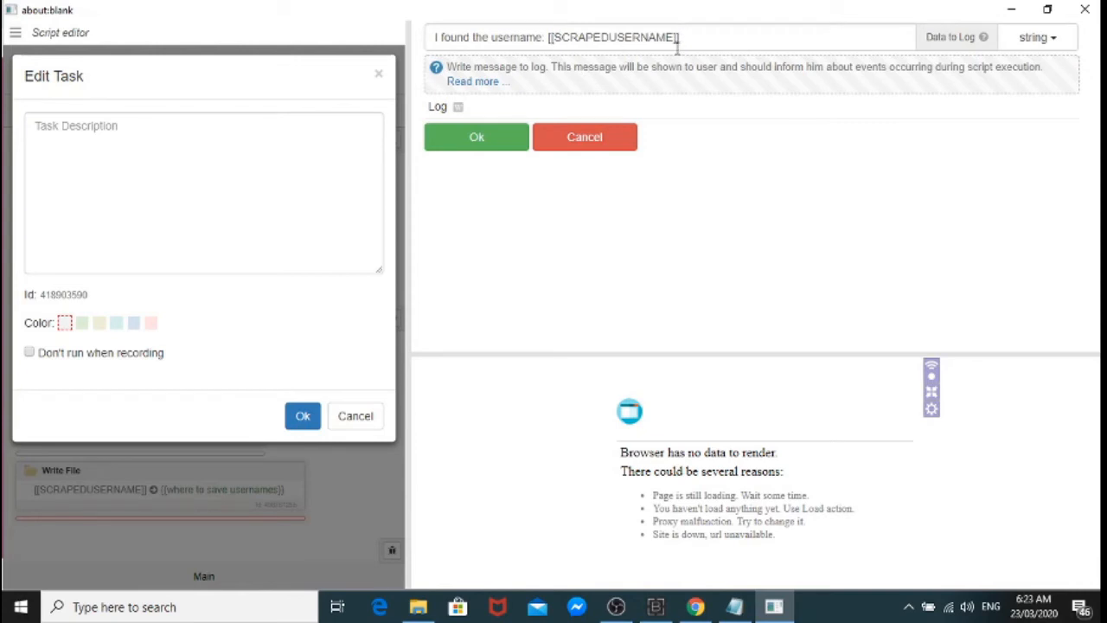
pyautogui.click(303, 415)
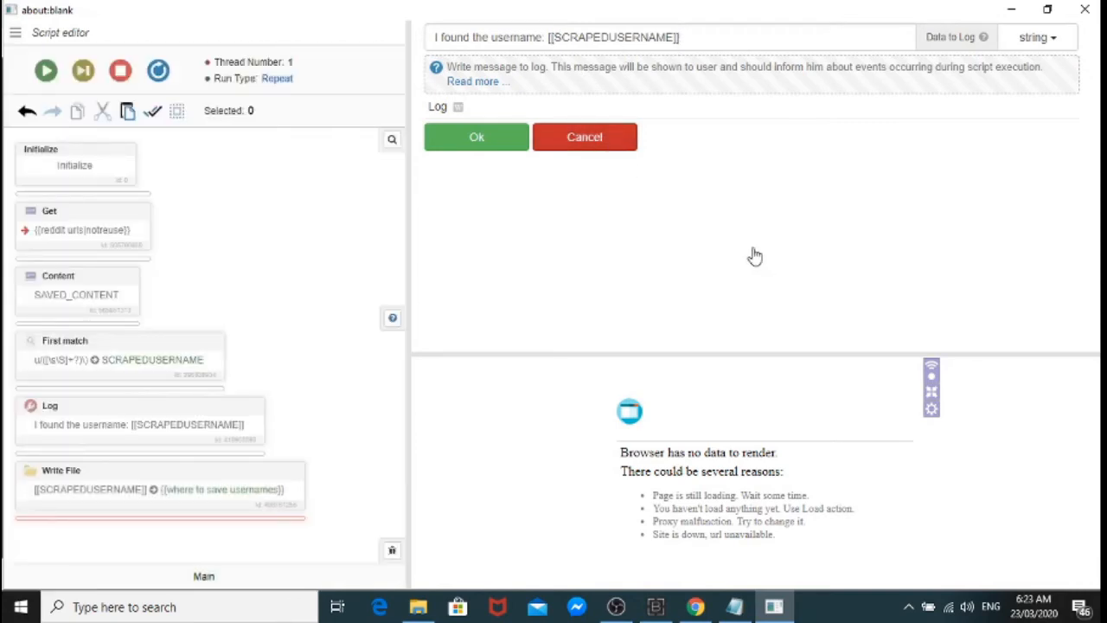
pyautogui.click(585, 137)
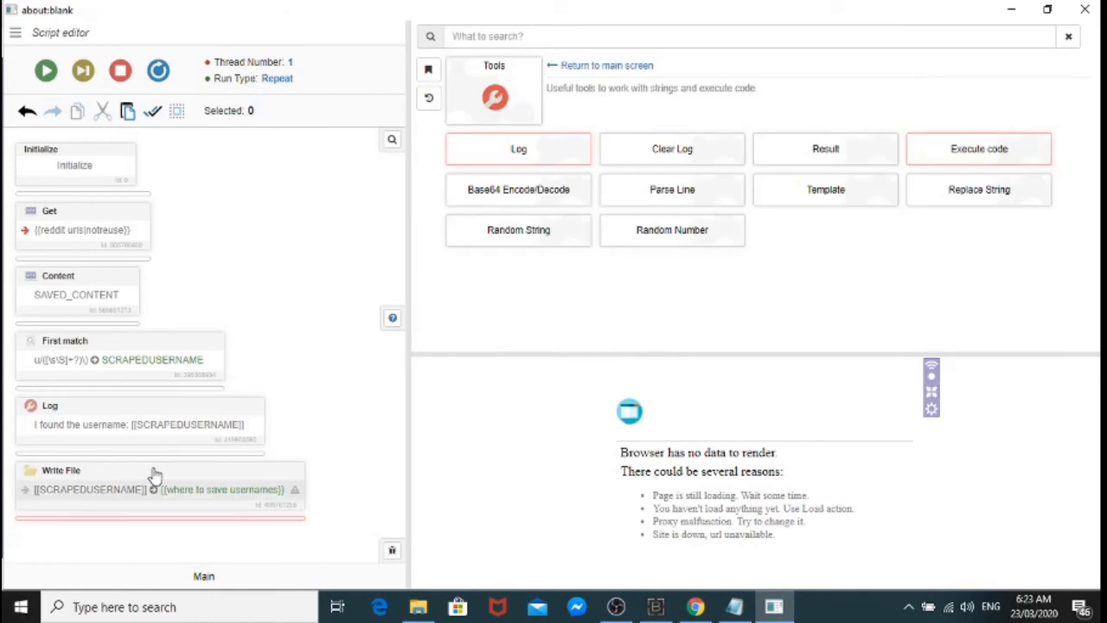
# Step: Review the Write File step, then return to the project start screen's Project menu
pyautogui.doubleClick(156, 481)
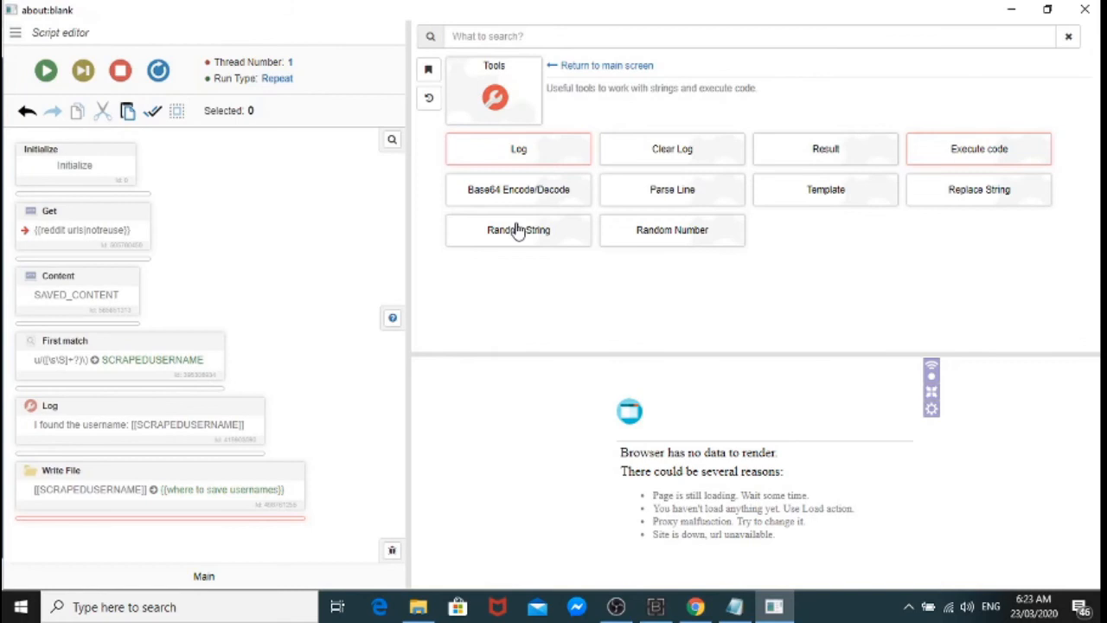
pyautogui.moveTo(391, 206)
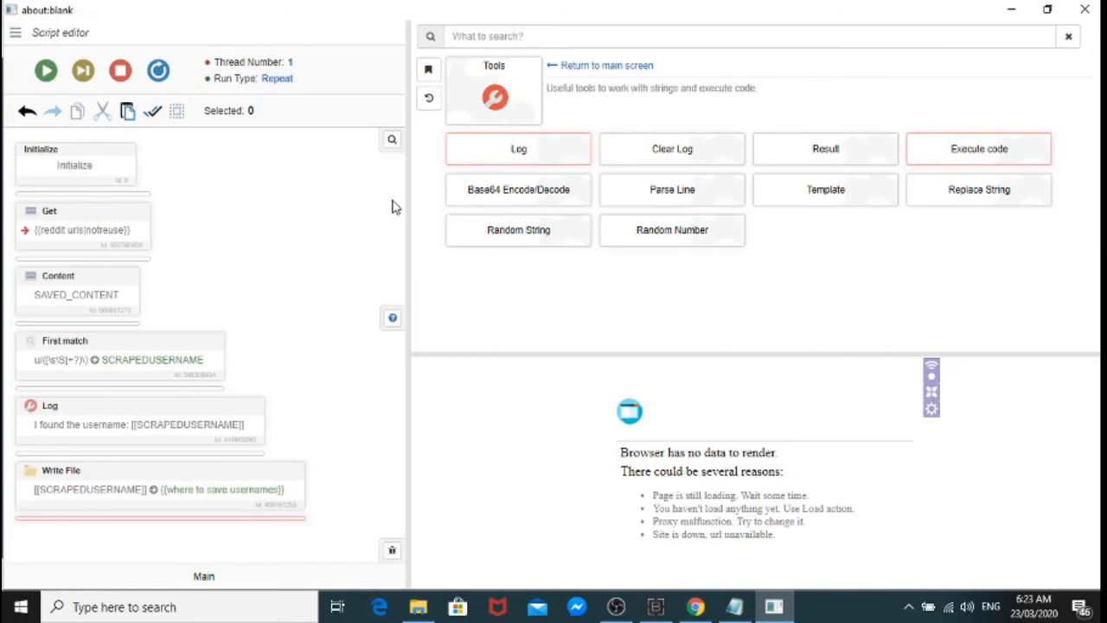
pyautogui.moveTo(152, 225)
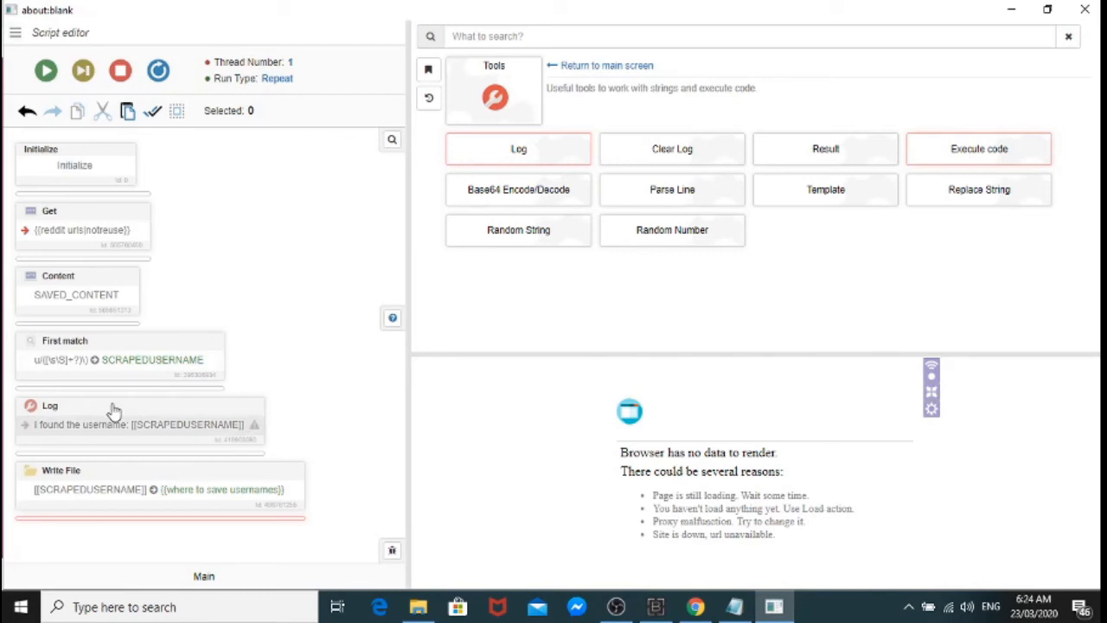
pyautogui.moveTo(183, 453)
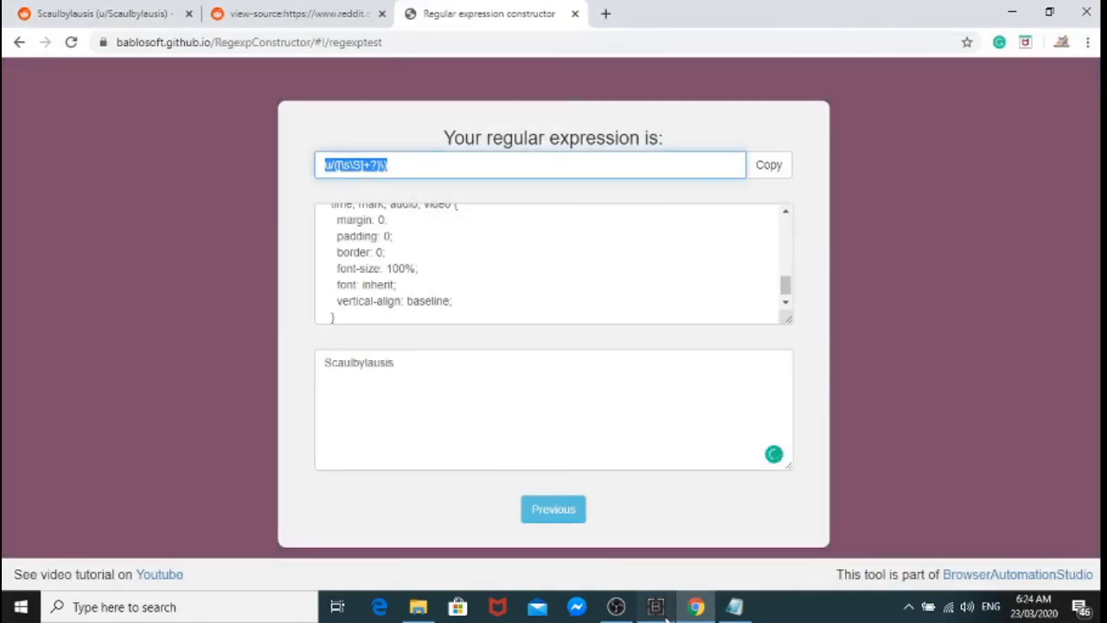
pyautogui.click(654, 605)
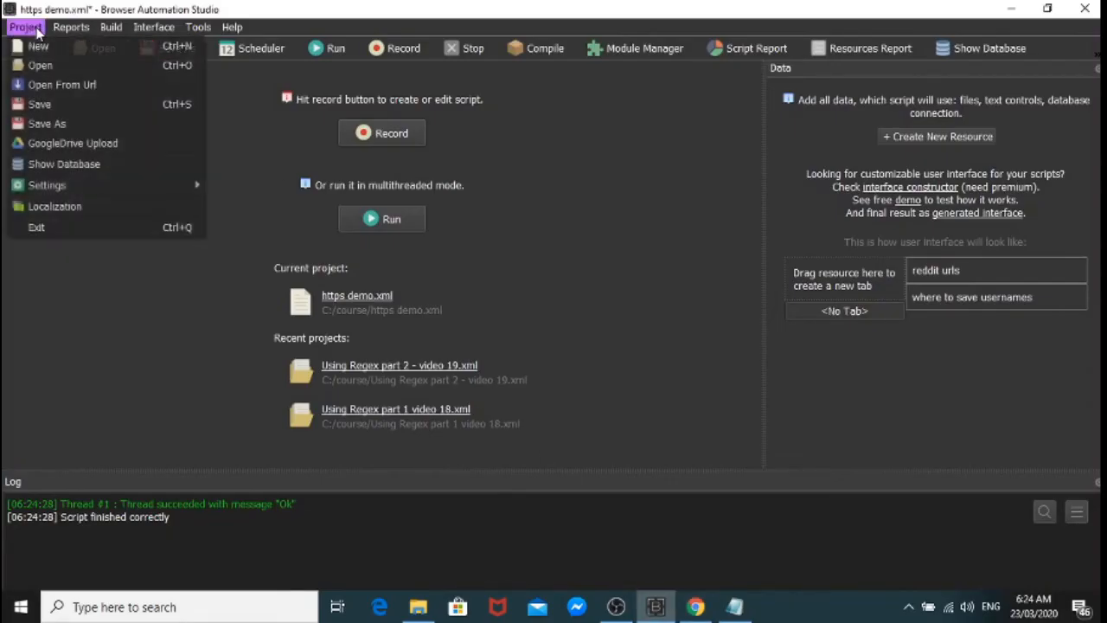
# Step: Run the project, confirming reddit urls.txt as input and reddit usernames.txt as output
pyautogui.click(424, 240)
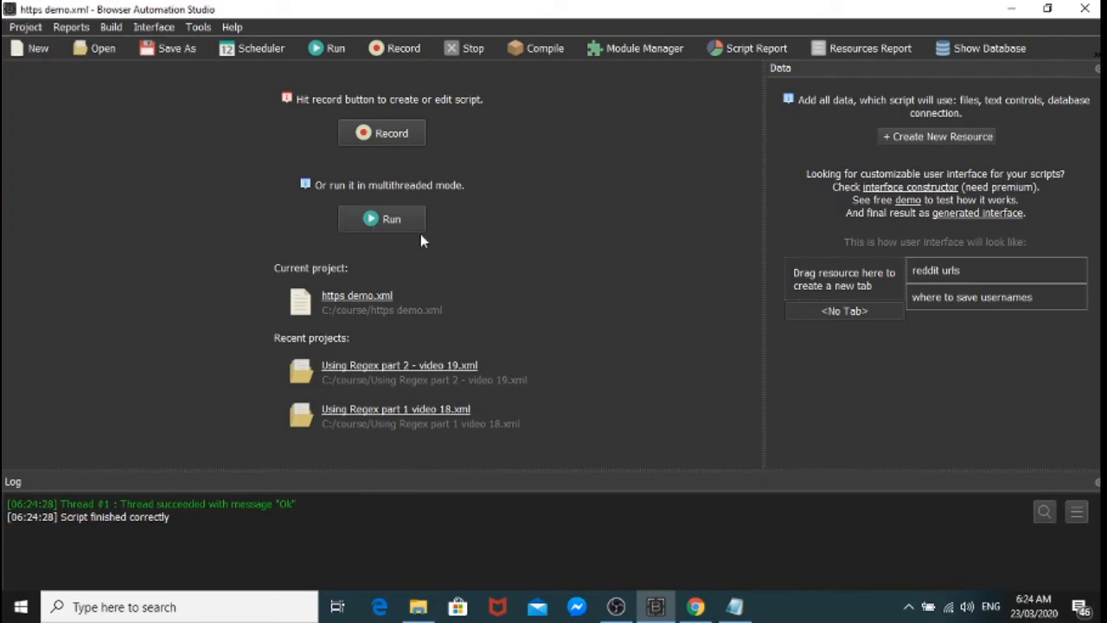
pyautogui.click(380, 218)
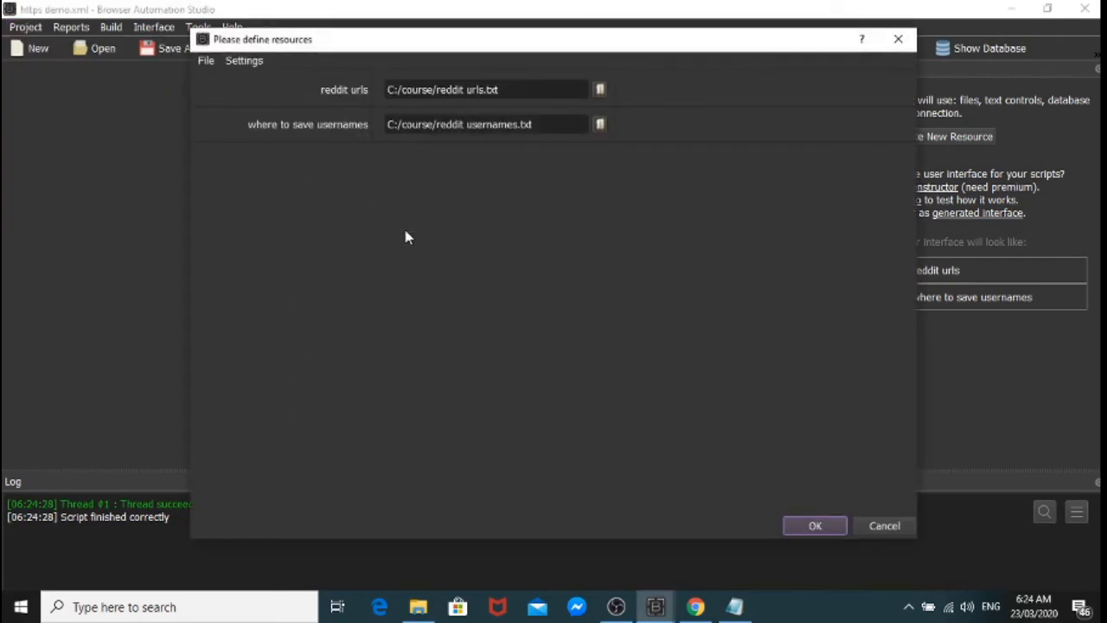
pyautogui.moveTo(384, 83)
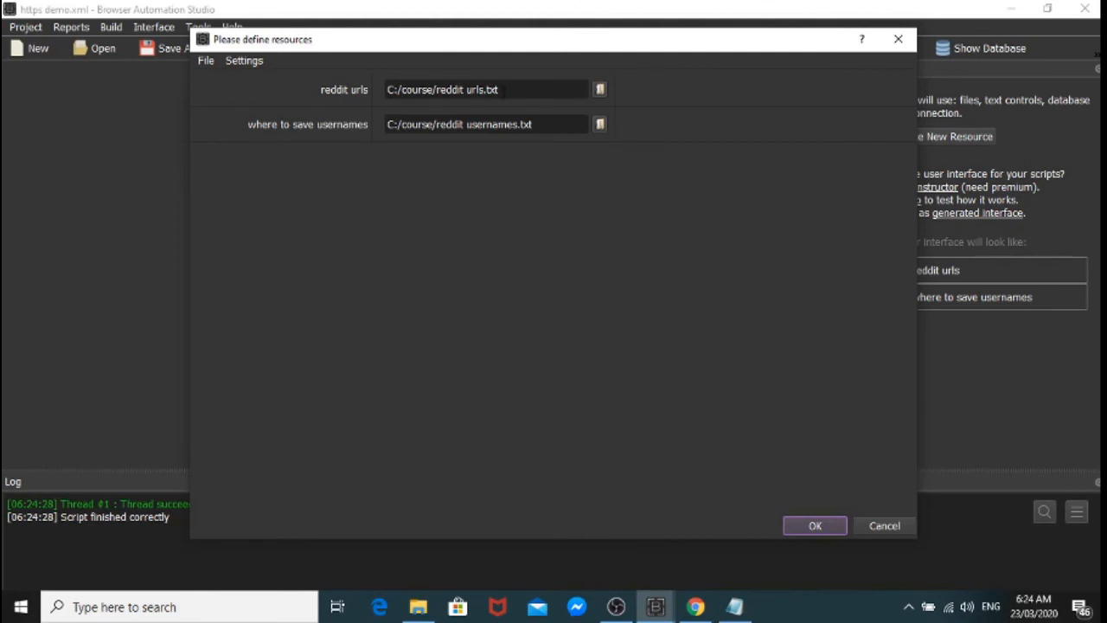
pyautogui.moveTo(516, 117)
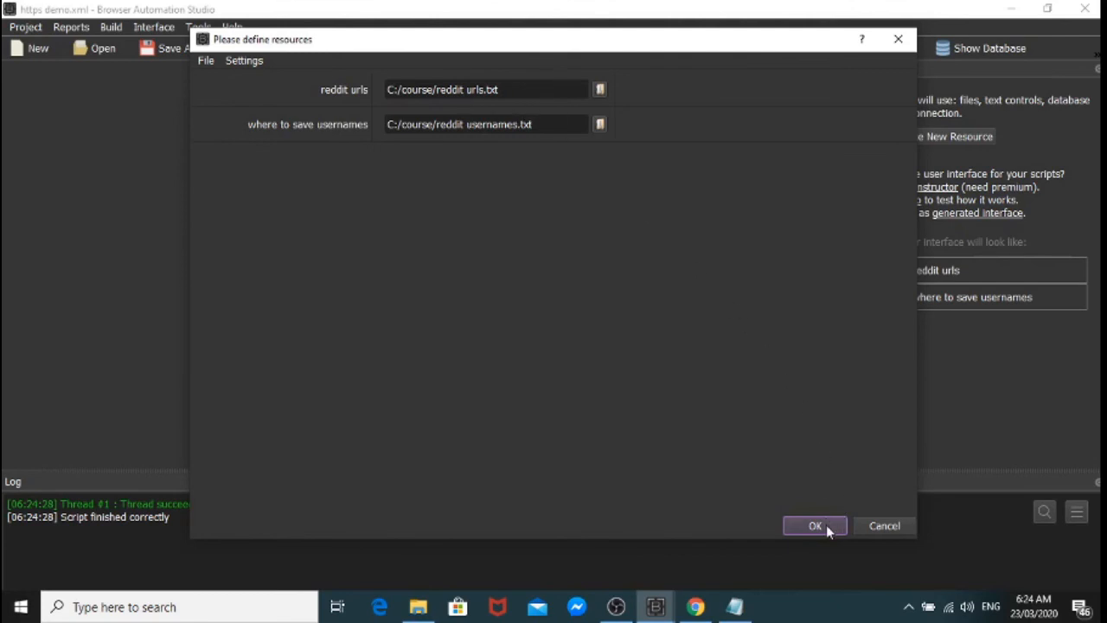
pyautogui.click(813, 526)
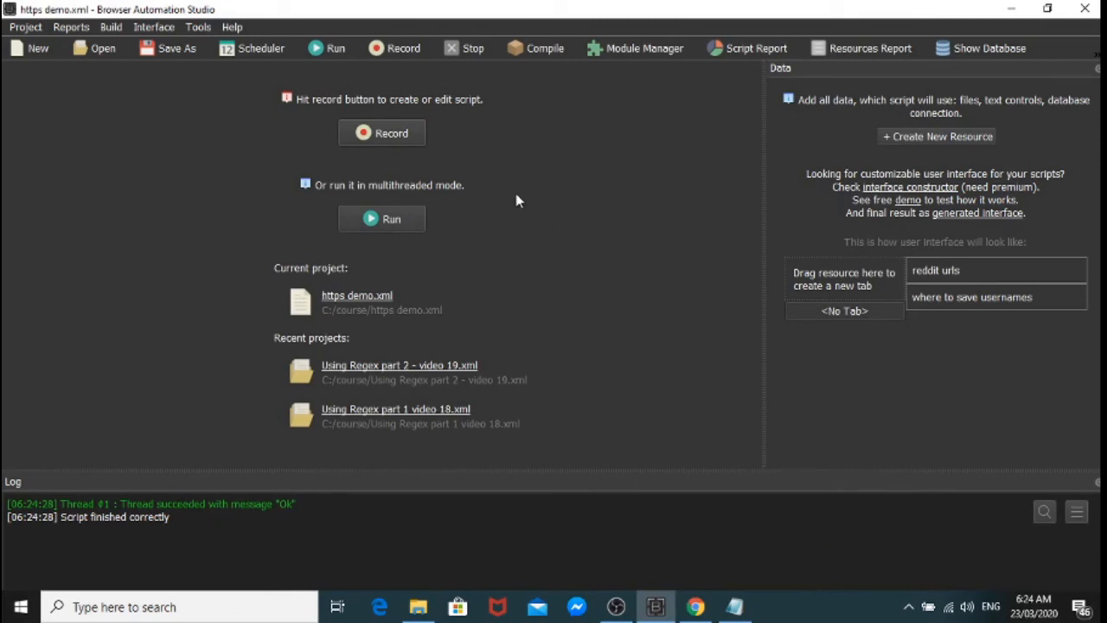
# Step: Let the run finish with three successes, dismiss the Script Report, and show the course folder
pyautogui.click(381, 218)
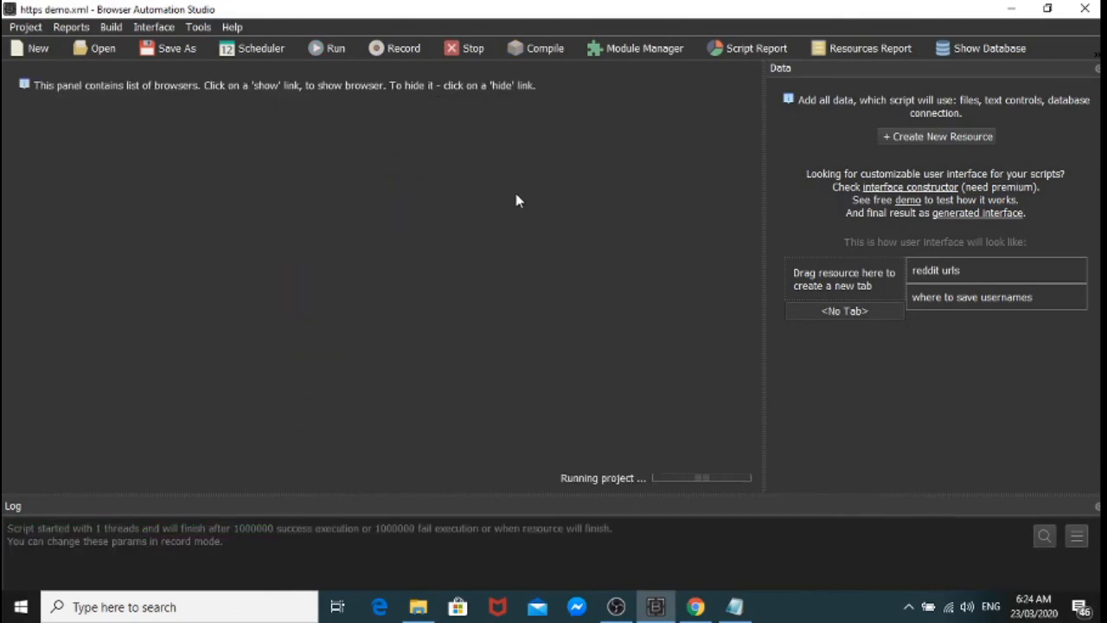
pyautogui.moveTo(491, 495)
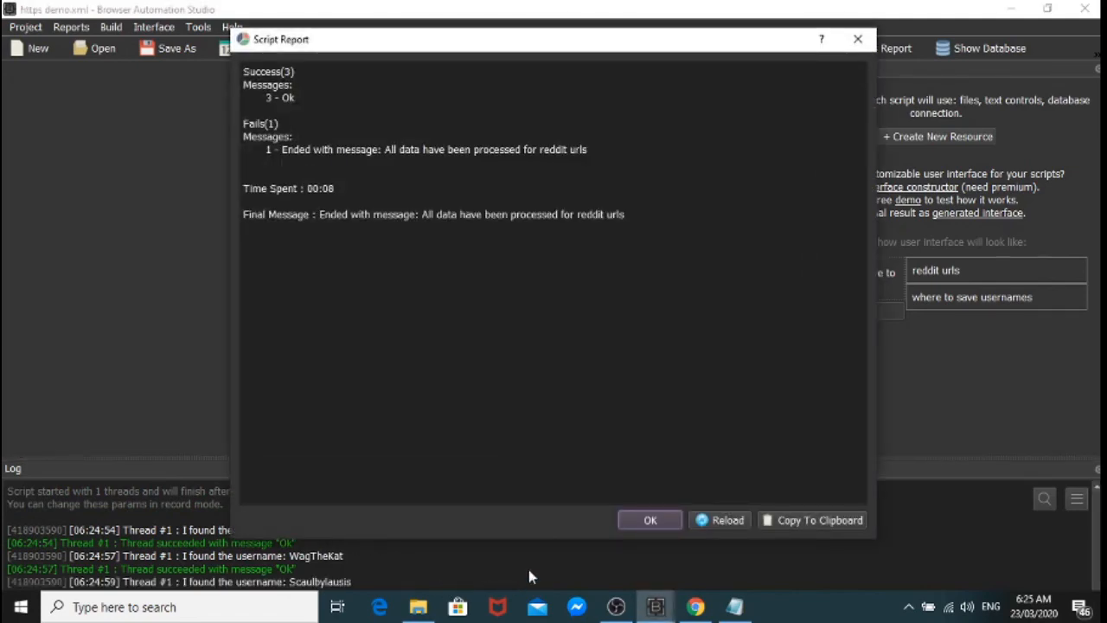
pyautogui.click(650, 518)
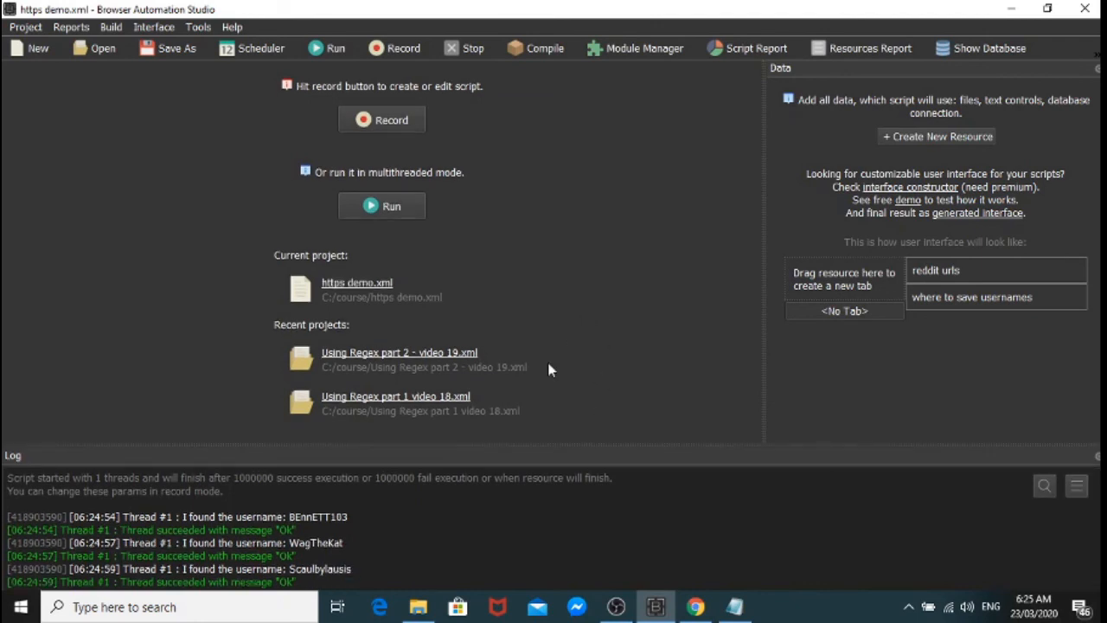
pyautogui.moveTo(311, 581)
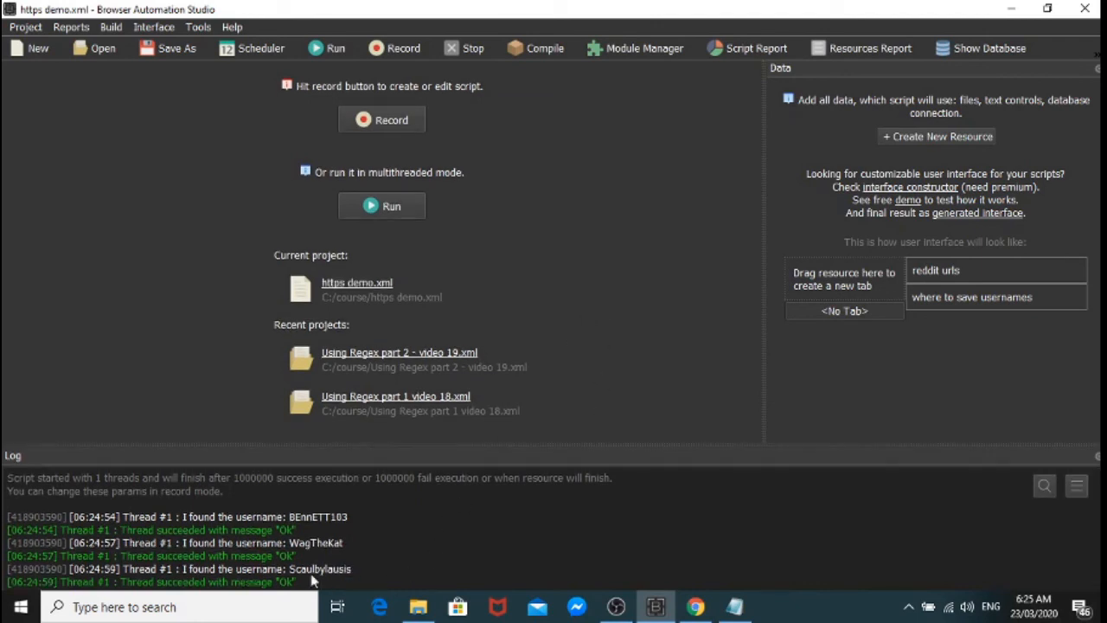
pyautogui.moveTo(457, 584)
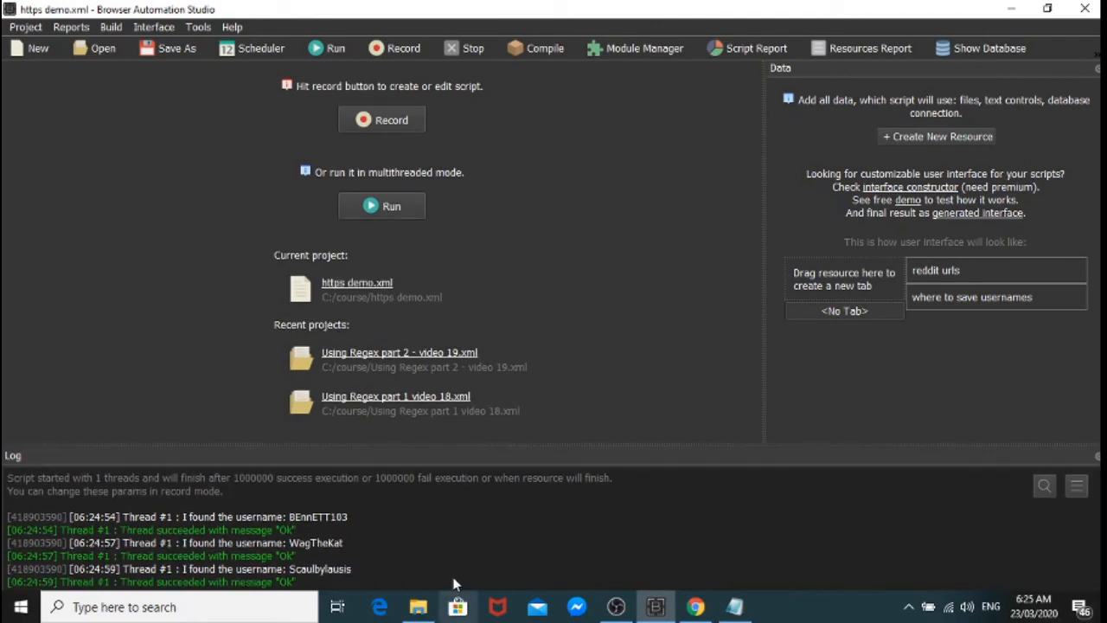
pyautogui.moveTo(446, 562)
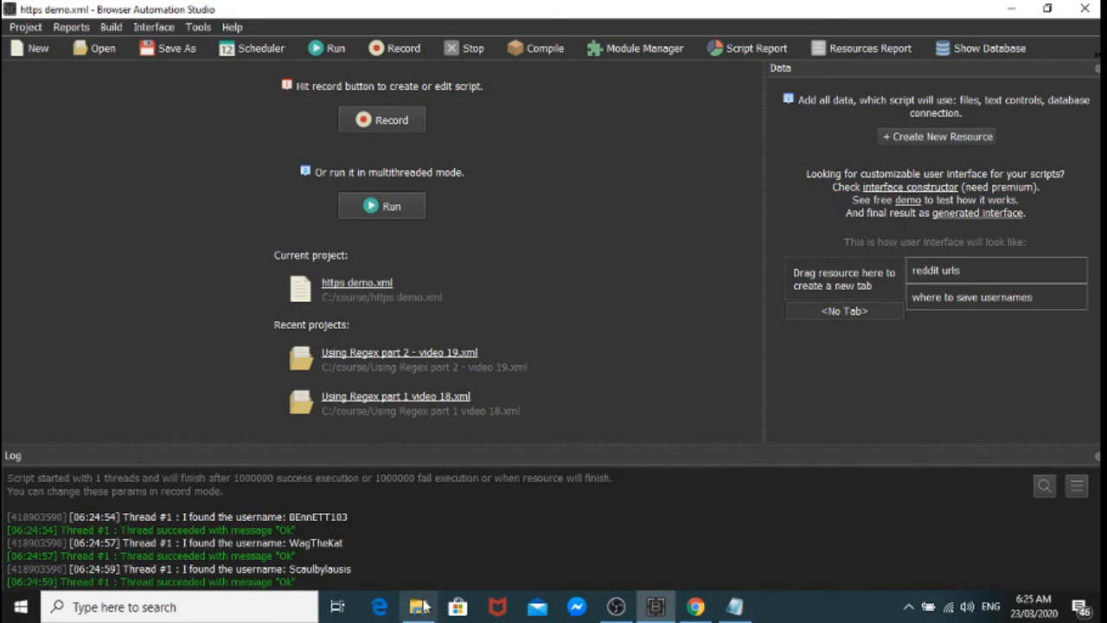
pyautogui.click(419, 605)
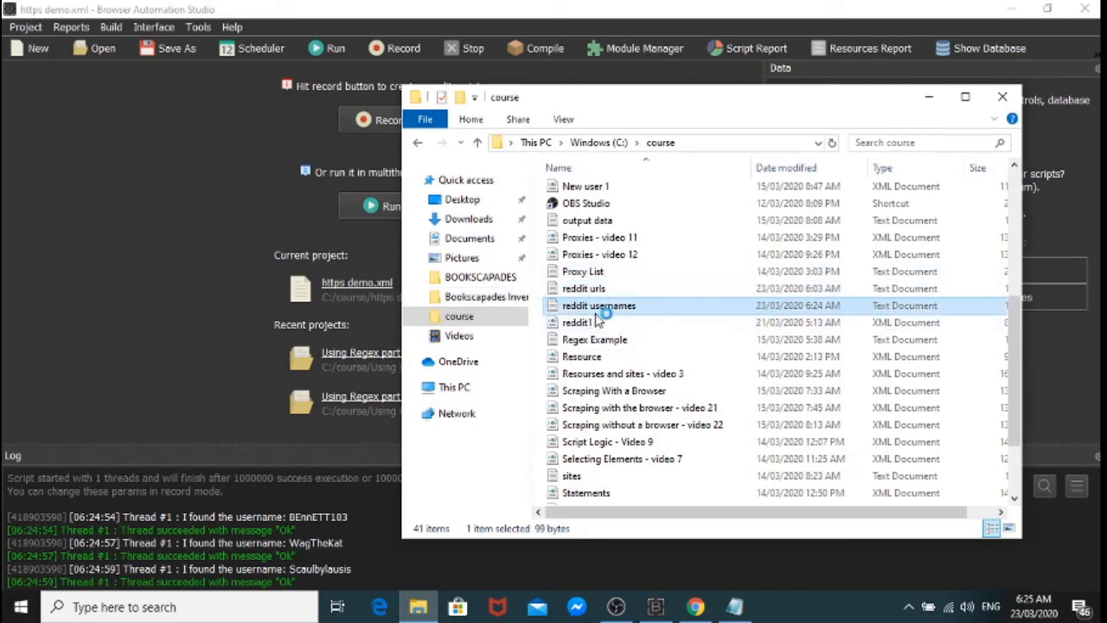
pyautogui.doubleClick(598, 304)
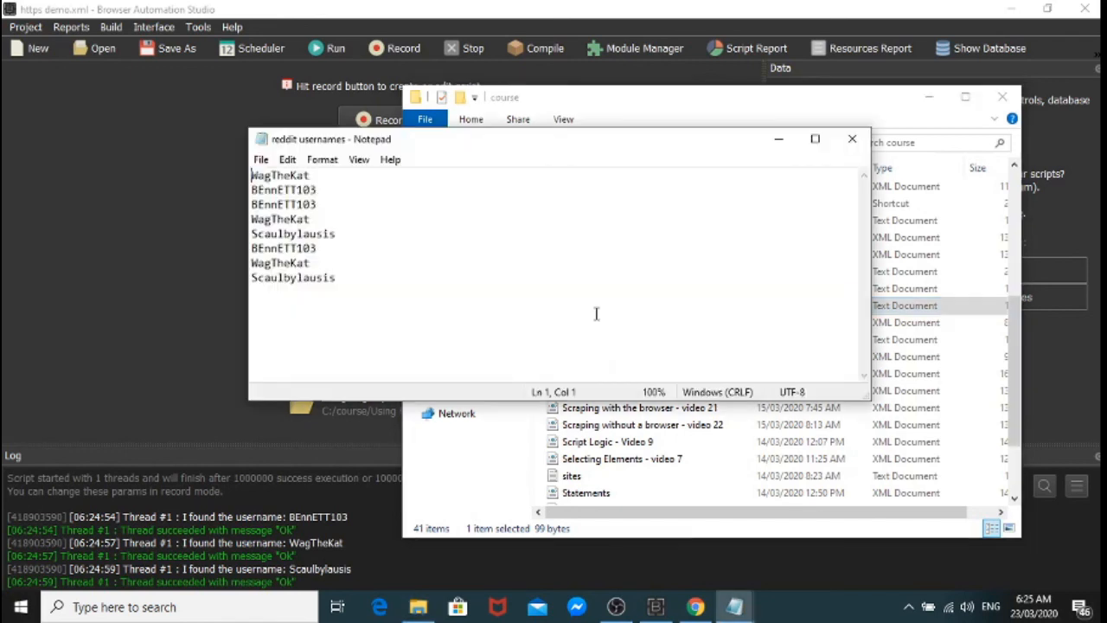
pyautogui.moveTo(316, 228)
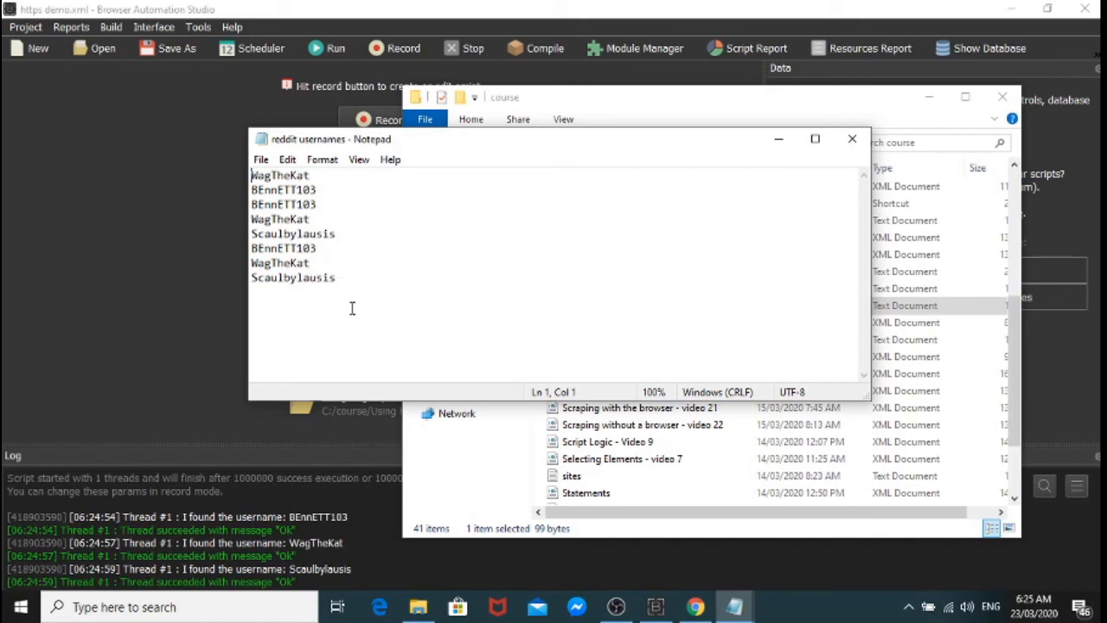
pyautogui.moveTo(446, 329)
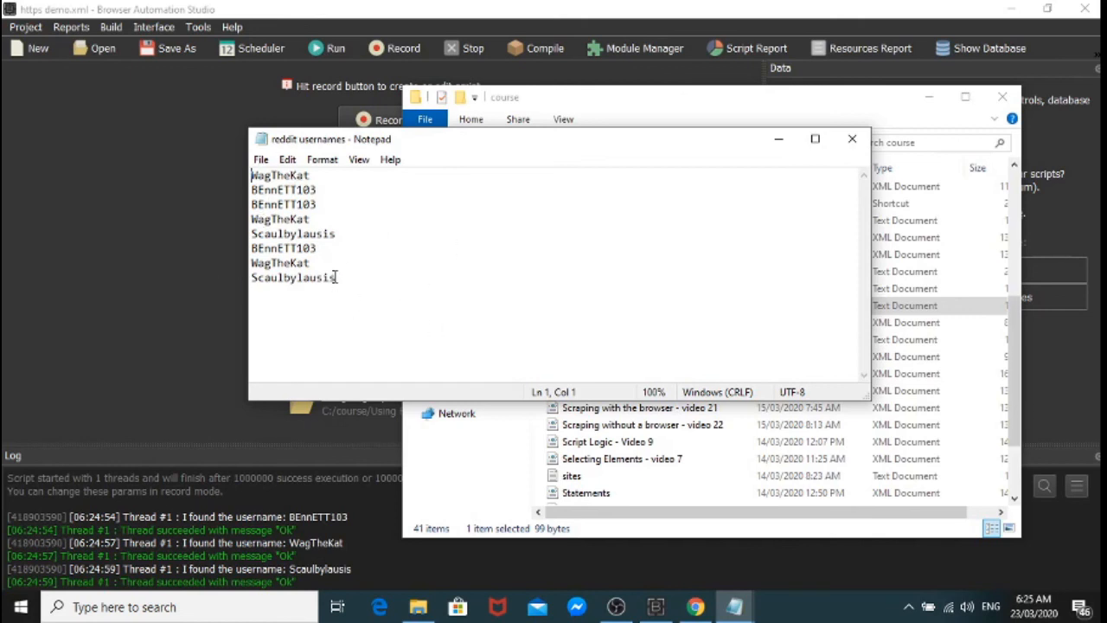
pyautogui.press('ctrl+a')
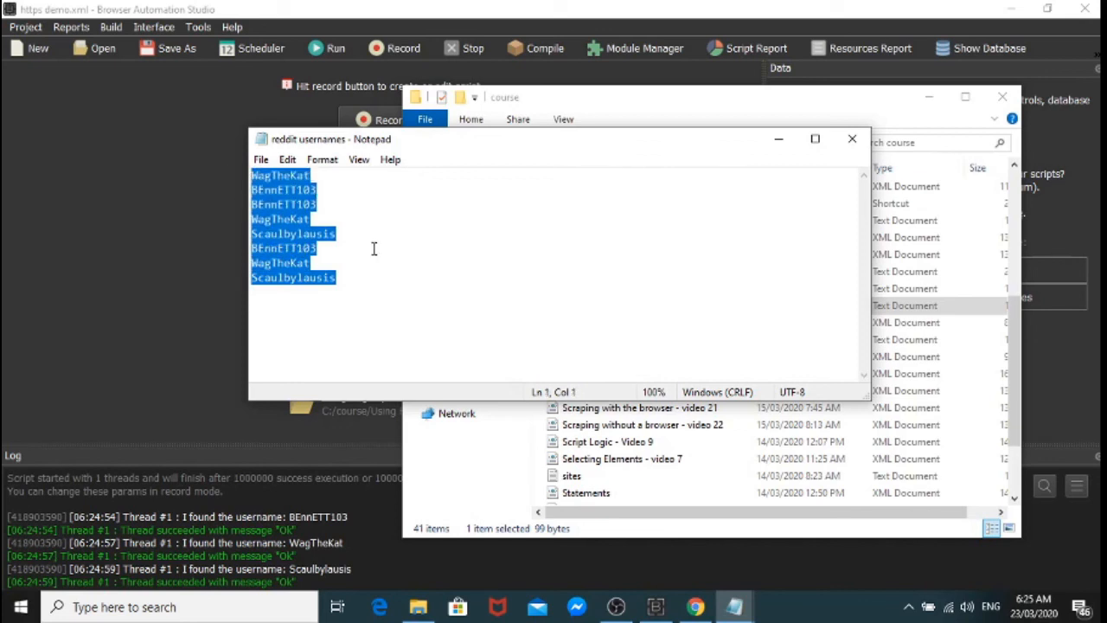
# Step: Delete every scraped username and save reddit usernames as an empty file
pyautogui.press('Delete')
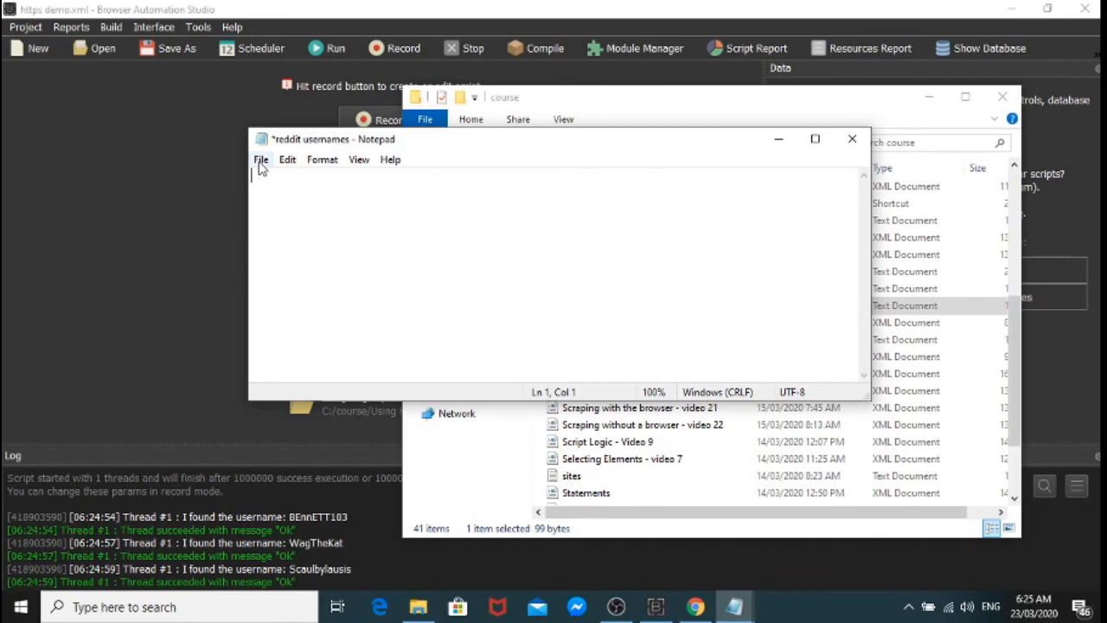
pyautogui.click(259, 159)
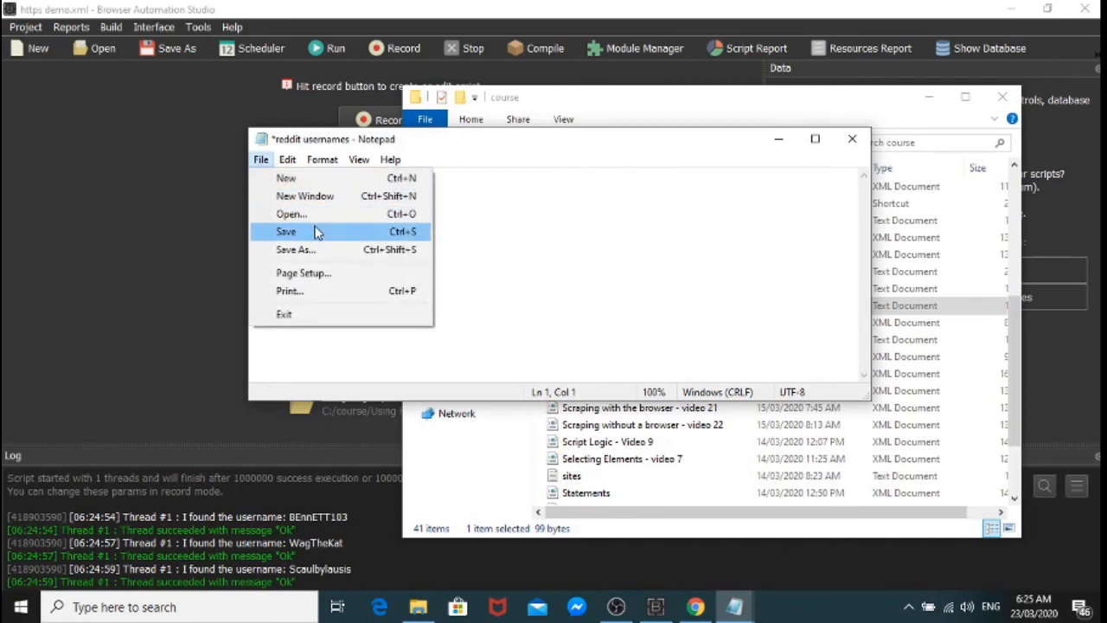
pyautogui.click(286, 232)
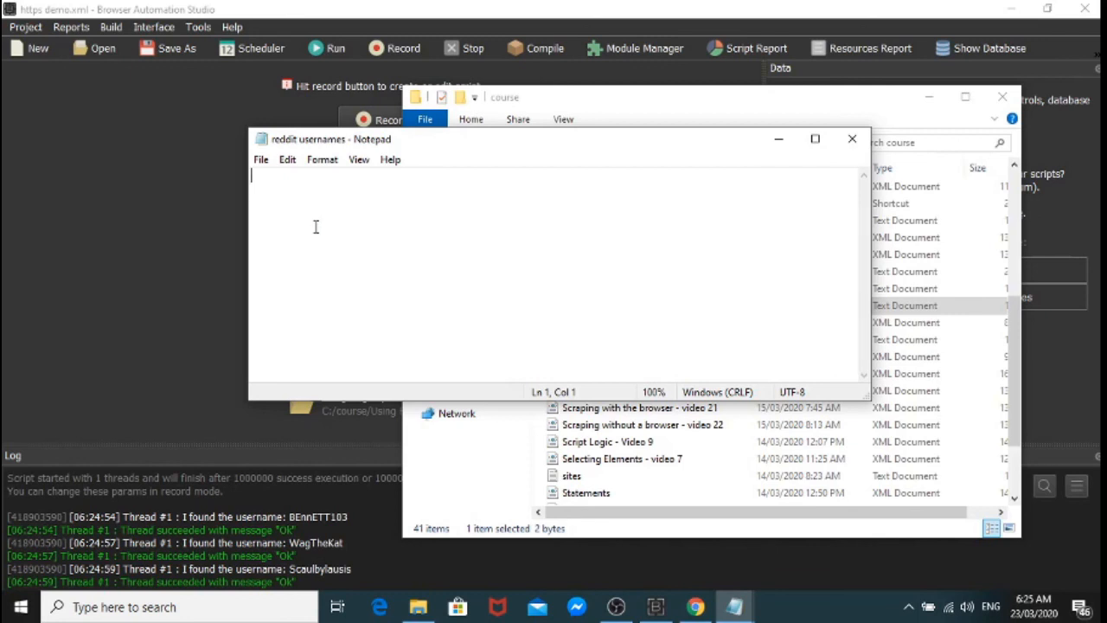
pyautogui.moveTo(316, 225)
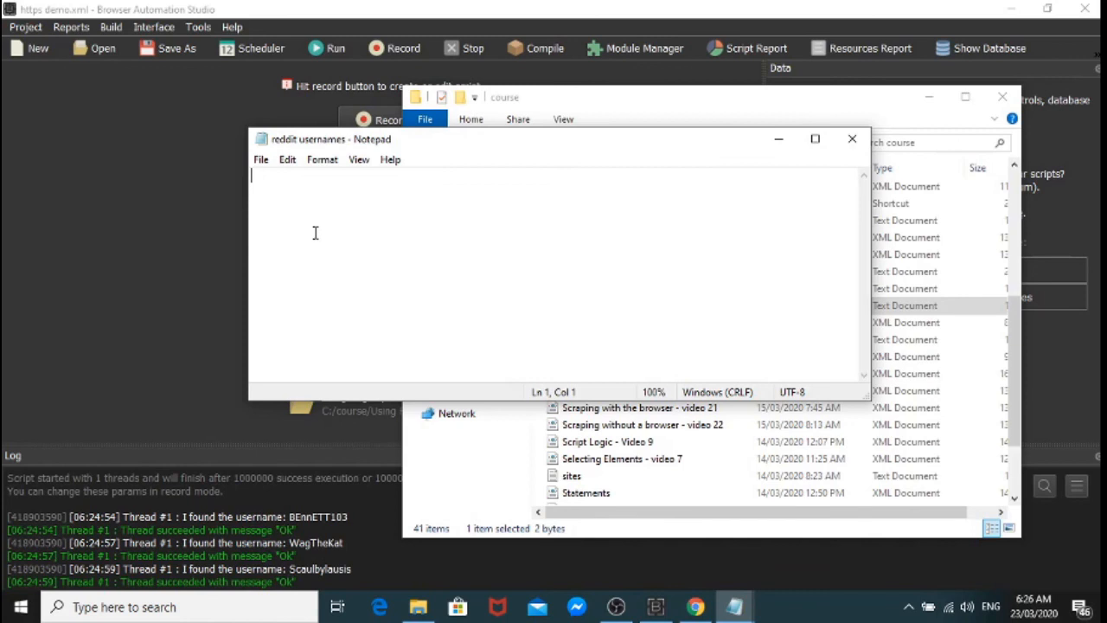
pyautogui.click(259, 159)
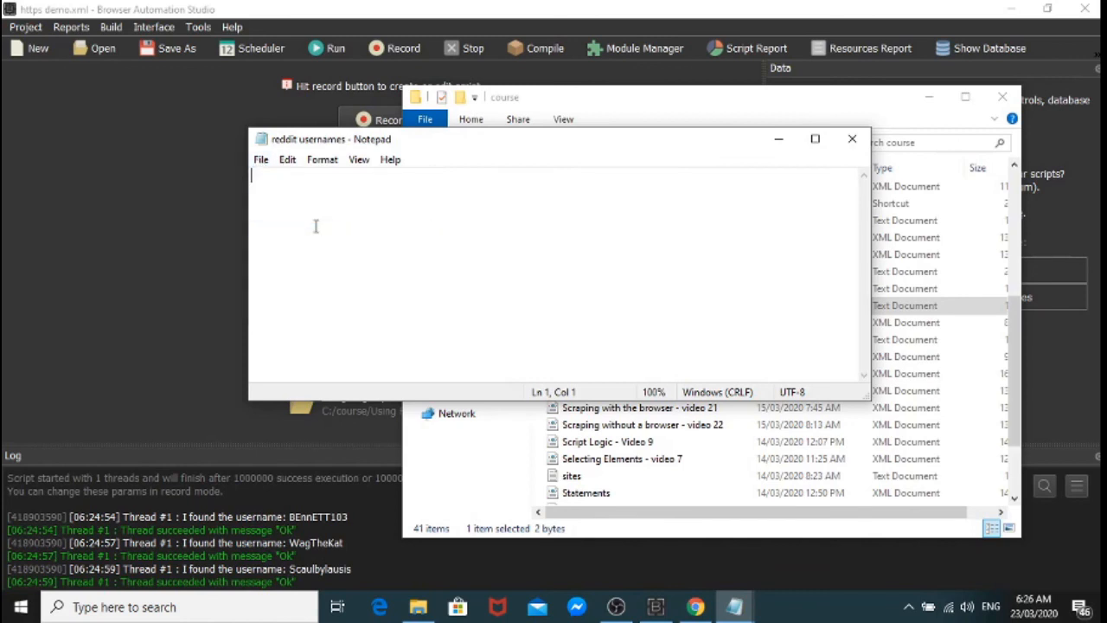
pyautogui.moveTo(319, 239)
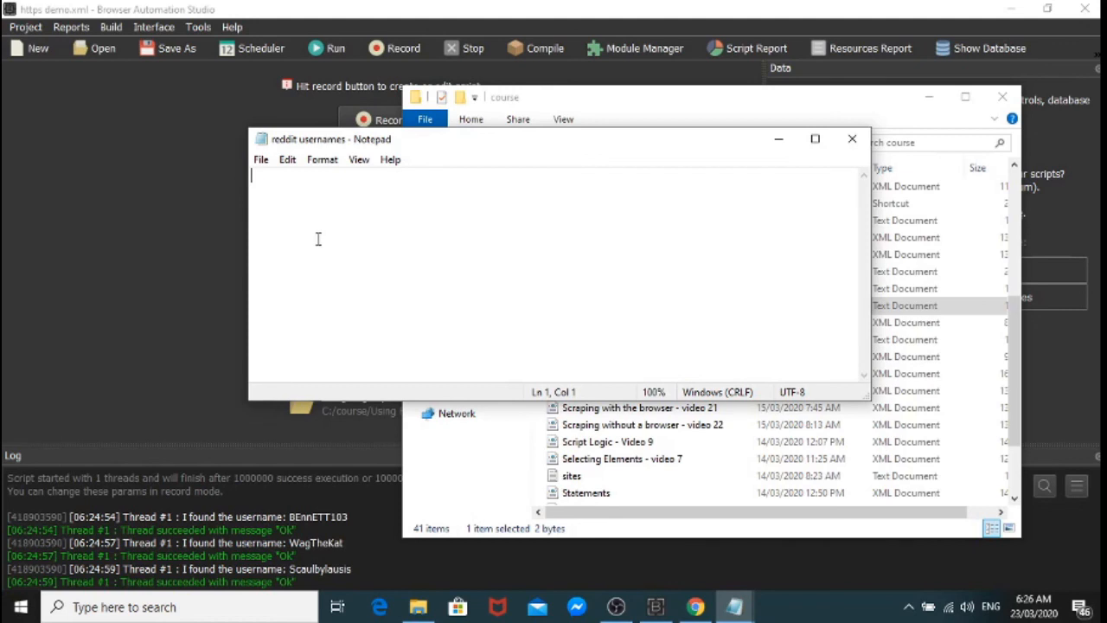